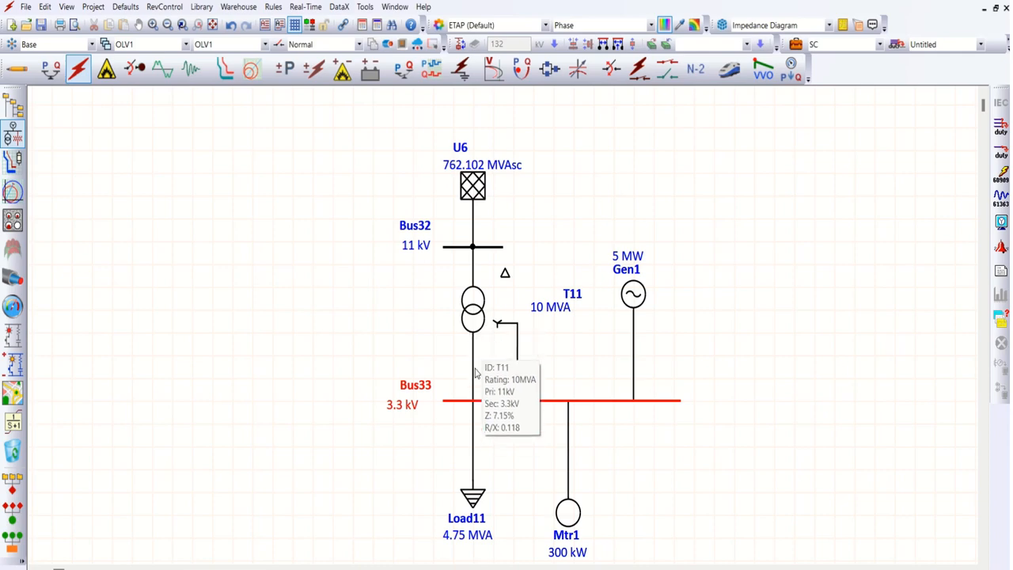
mouse_move(453, 409)
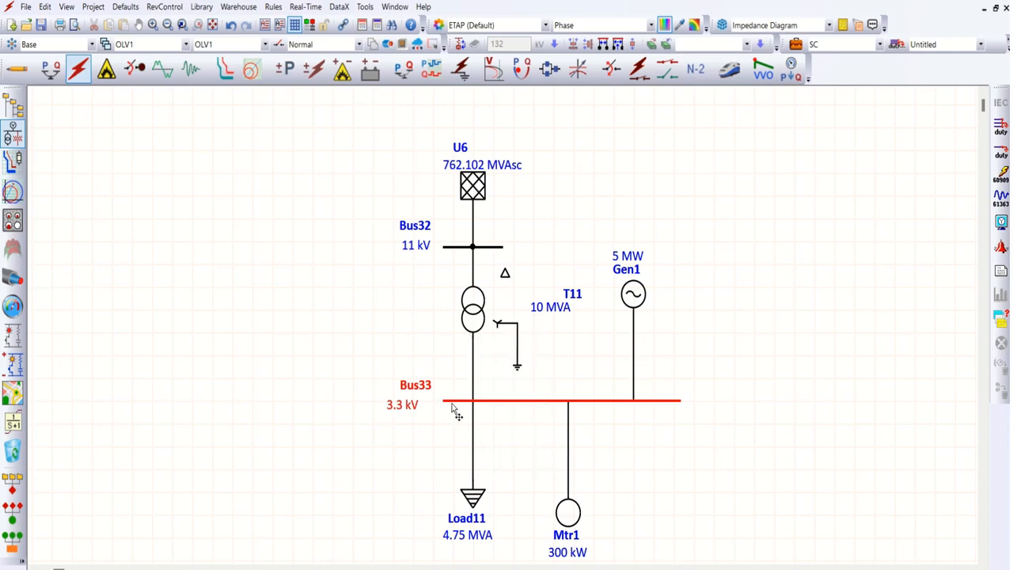
mouse_move(475, 405)
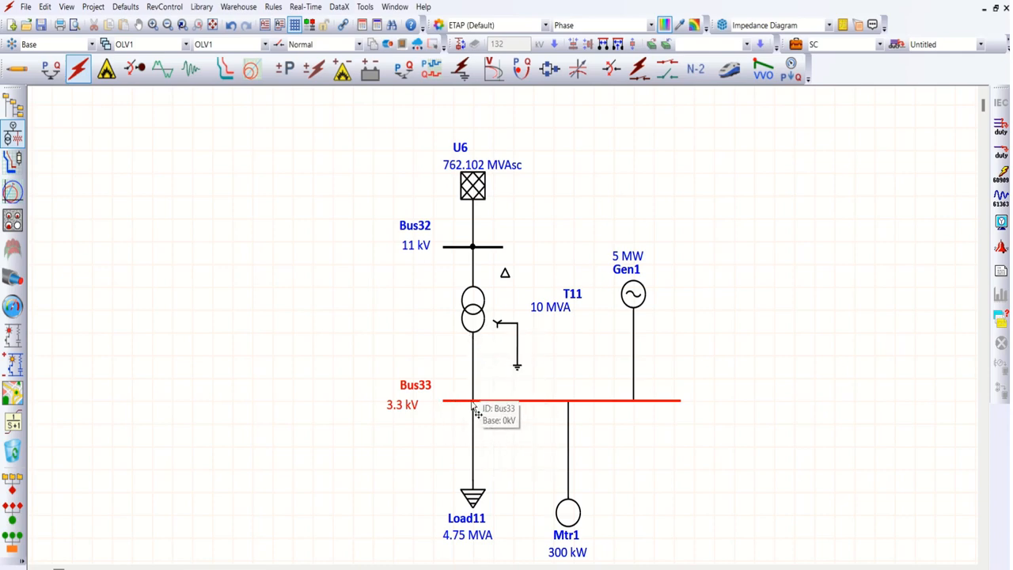
mouse_move(645, 288)
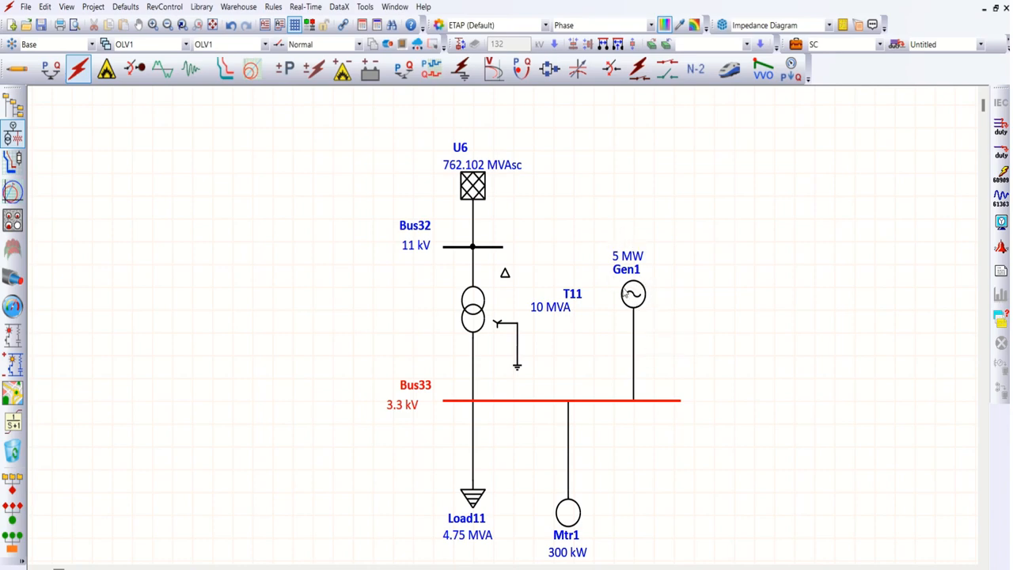
mouse_move(551, 497)
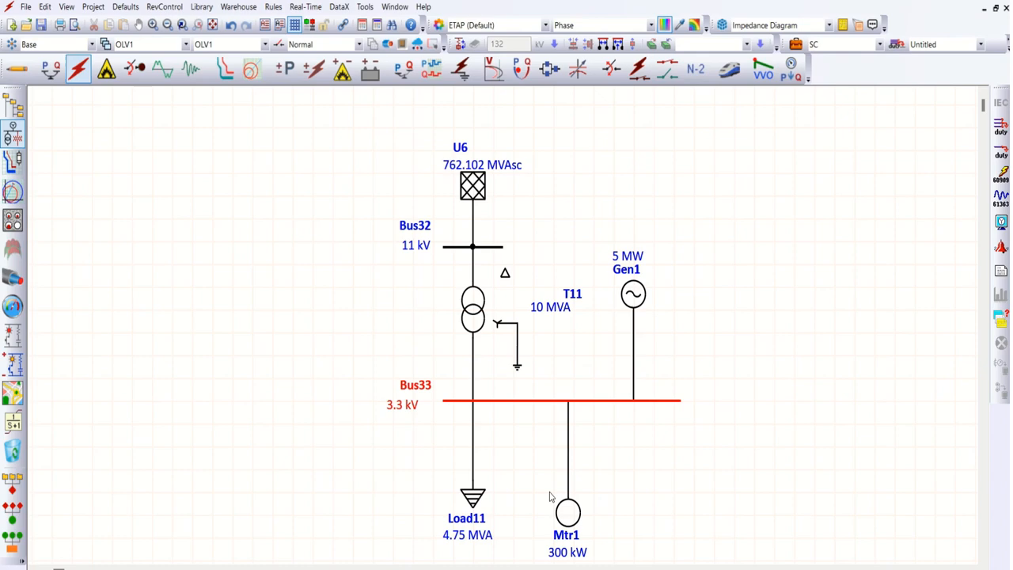
mouse_move(475, 506)
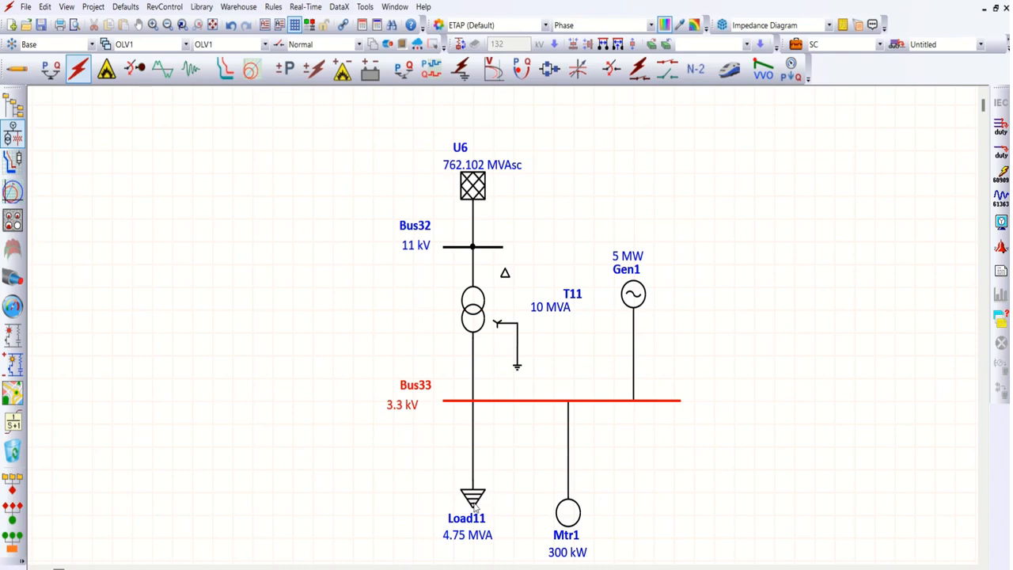
mouse_move(463, 406)
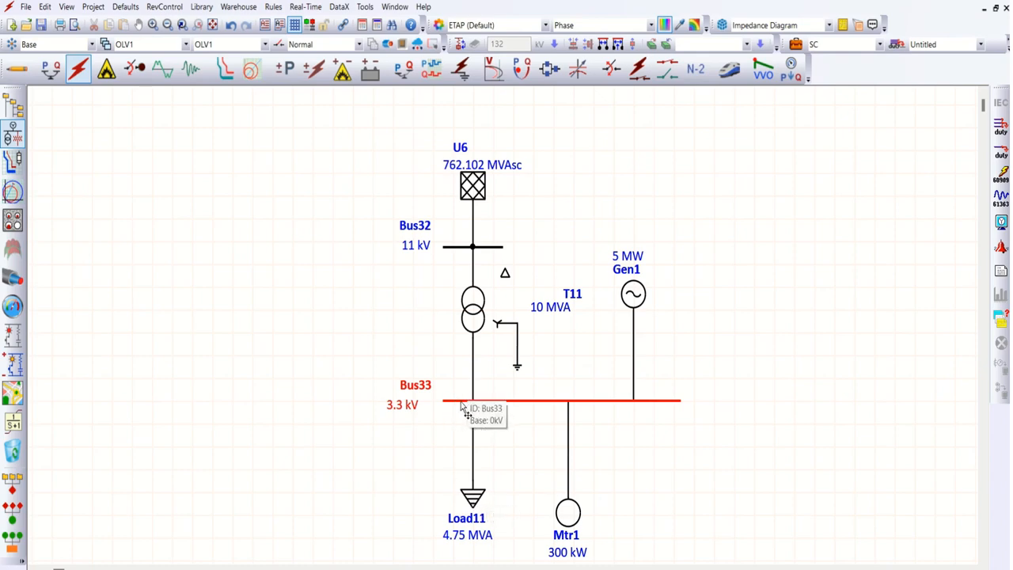
mouse_move(503, 408)
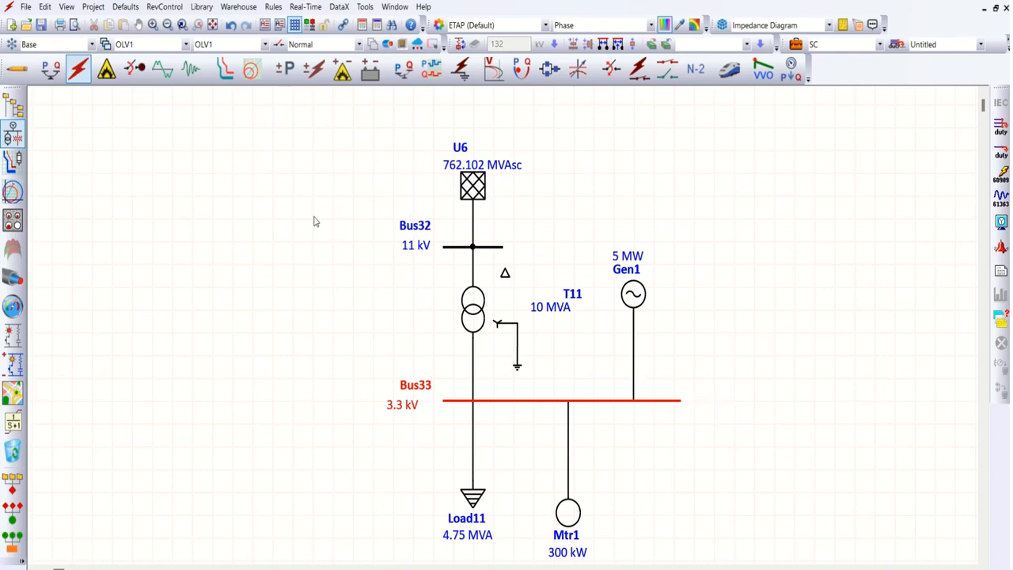
- Run the 3-phase device duty short-circuit study, showing 28.734 kA fault current at Bus33
click(78, 69)
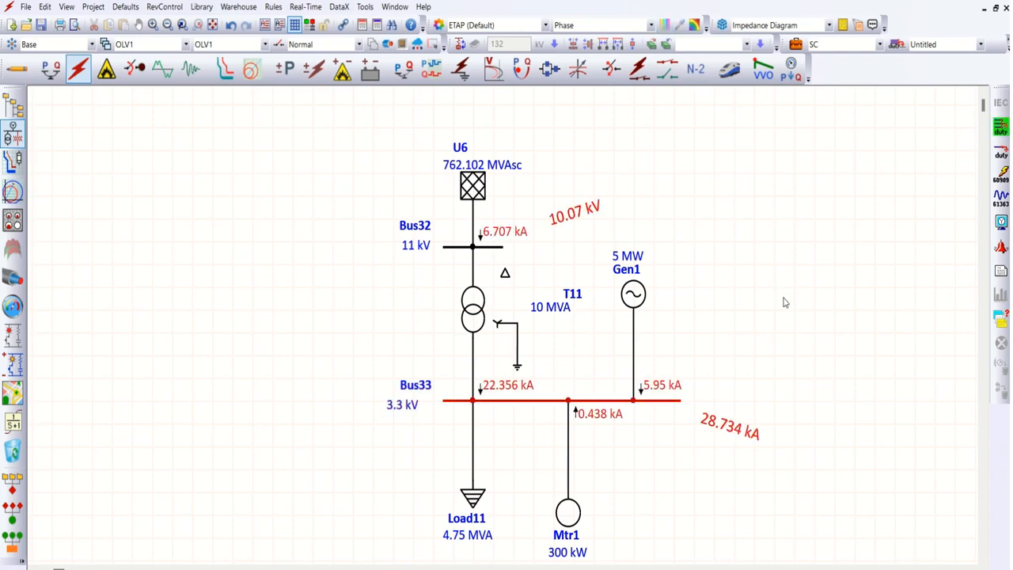
mouse_move(451, 406)
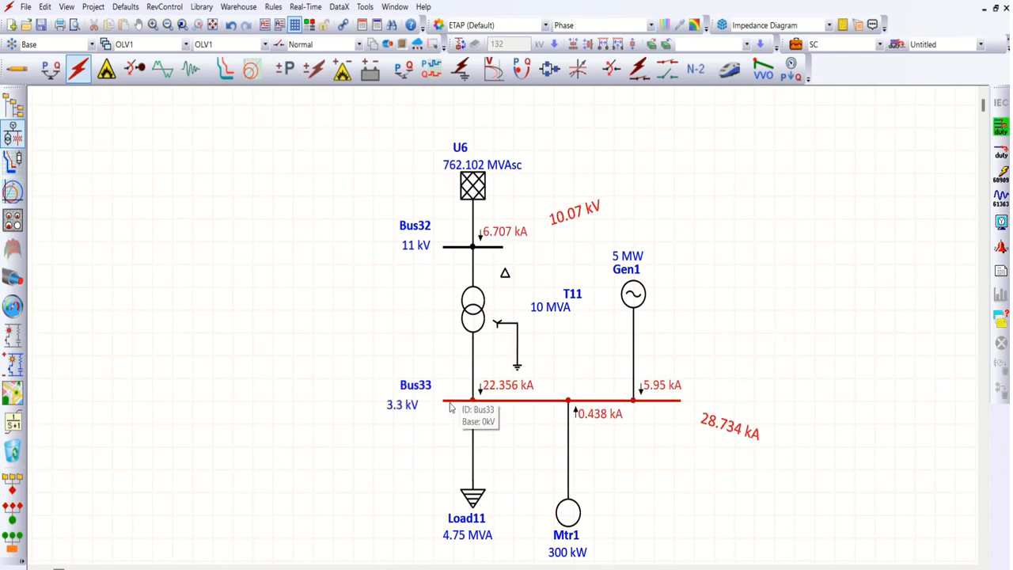
mouse_move(716, 438)
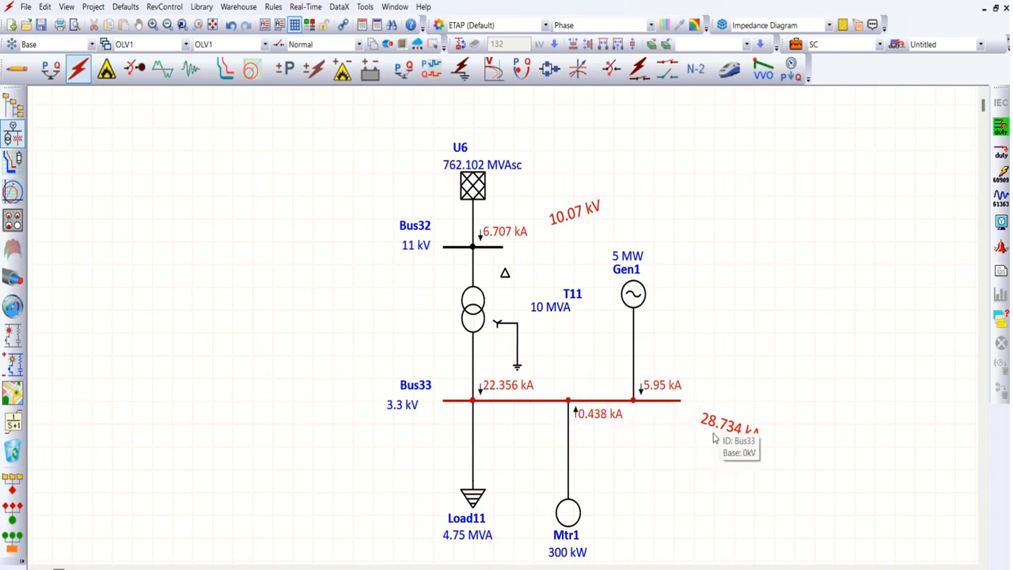
mouse_move(699, 410)
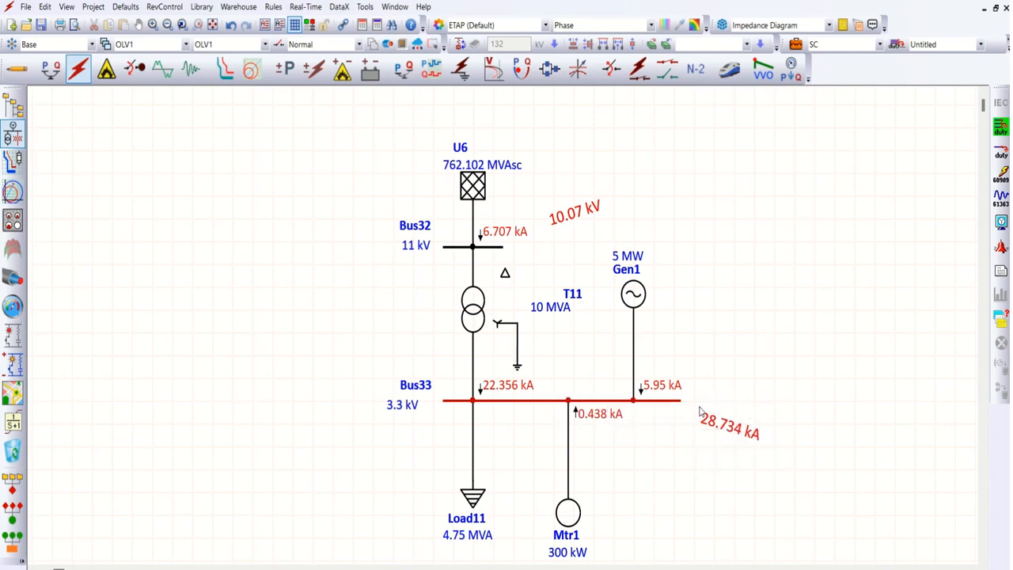
mouse_move(689, 459)
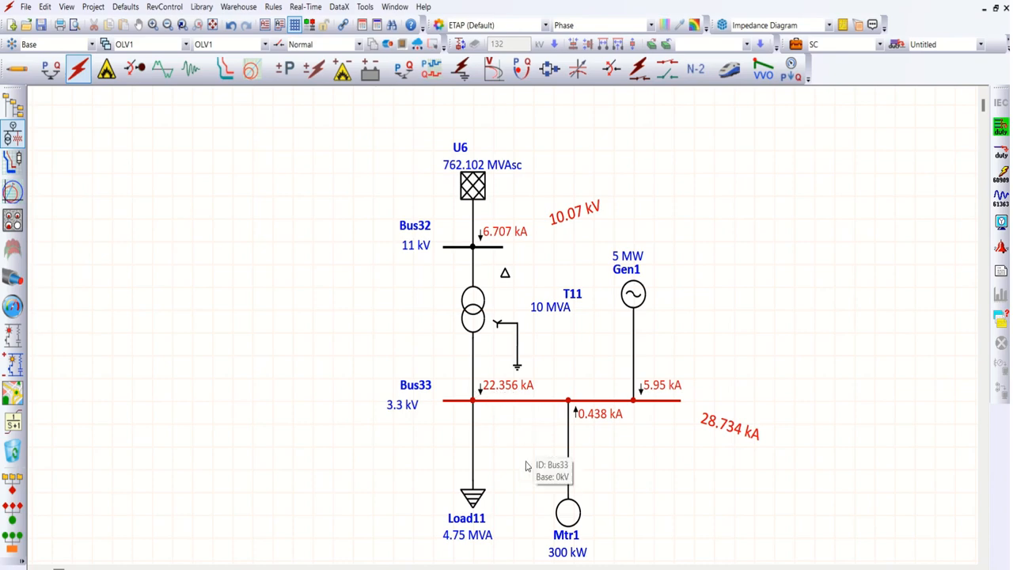
mouse_move(475, 467)
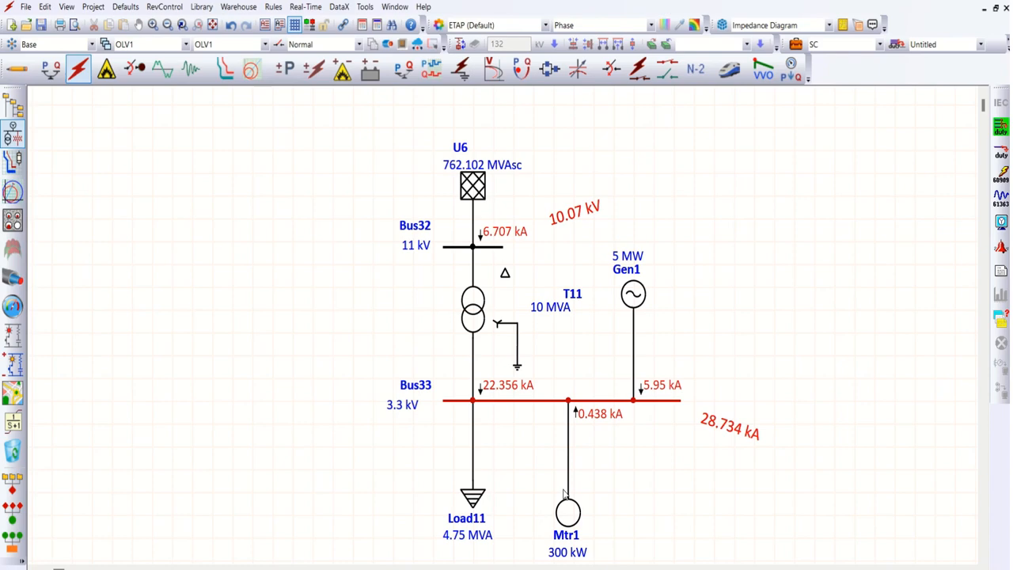
mouse_move(550, 509)
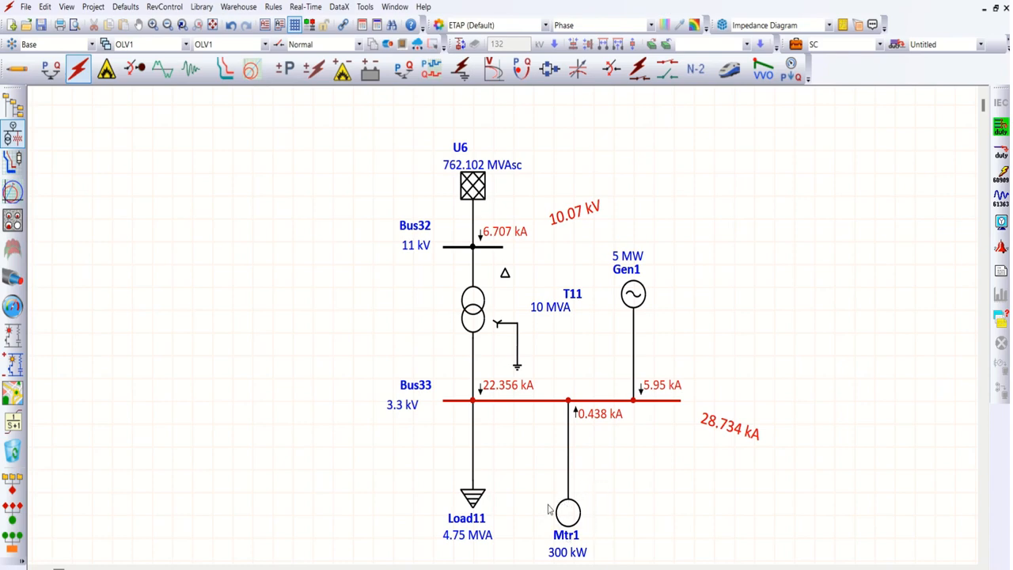
mouse_move(568, 512)
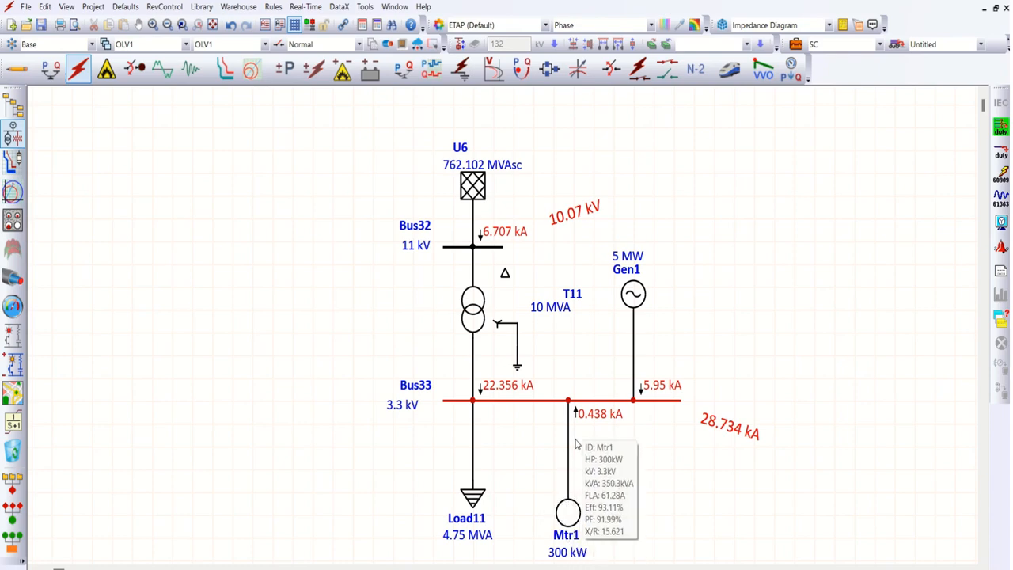
mouse_move(568, 415)
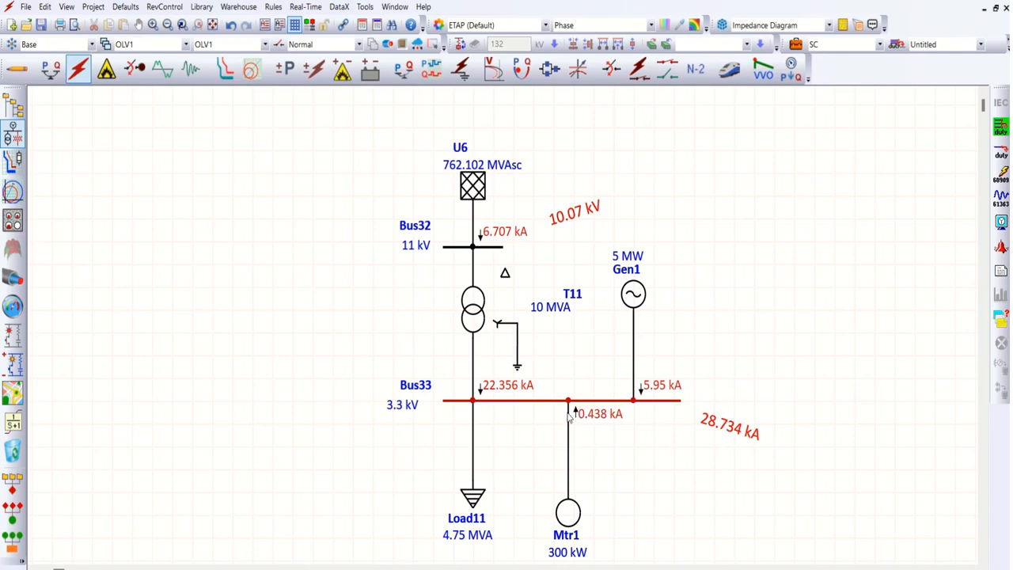
mouse_move(646, 452)
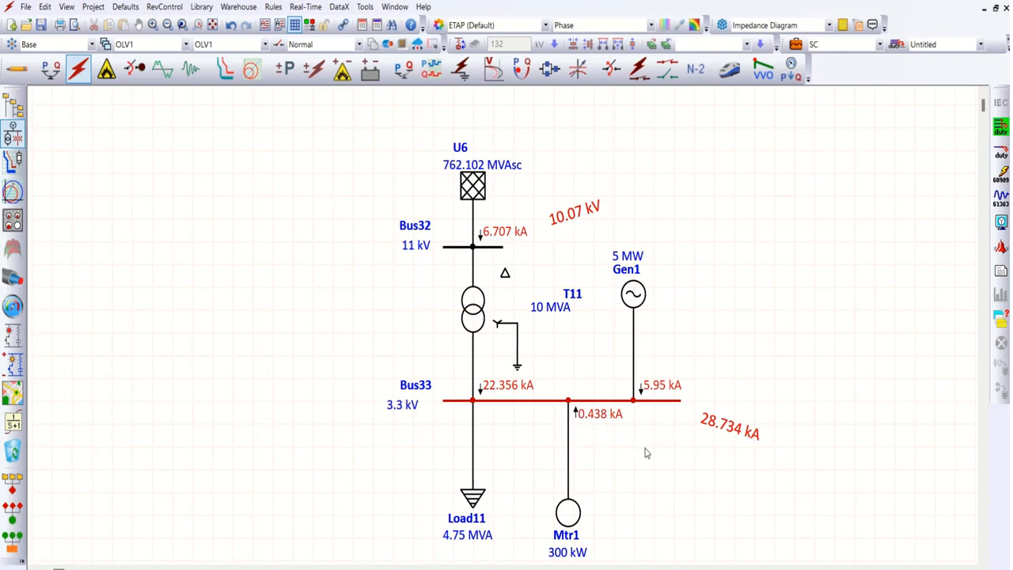
mouse_move(758, 425)
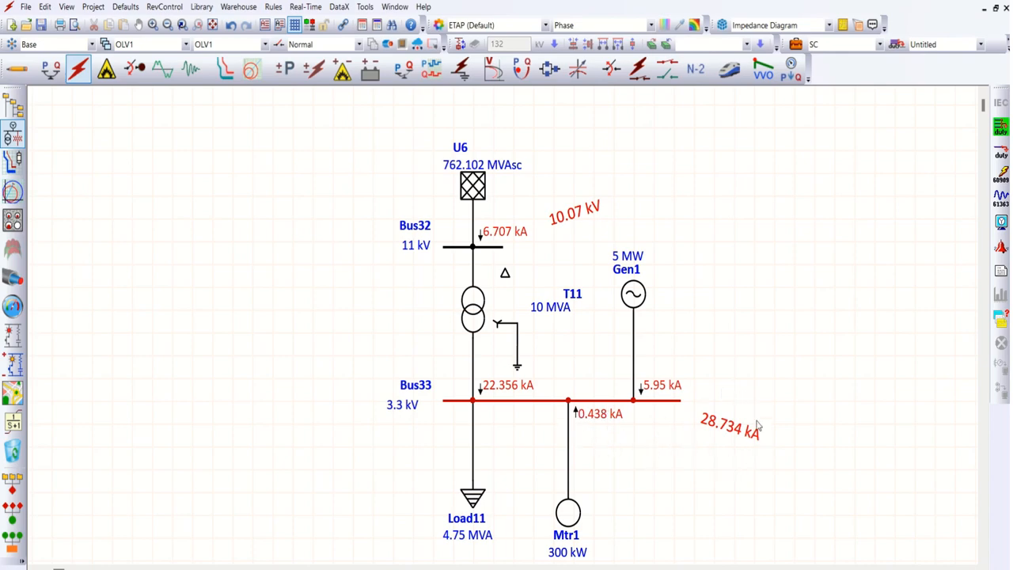
mouse_move(760, 426)
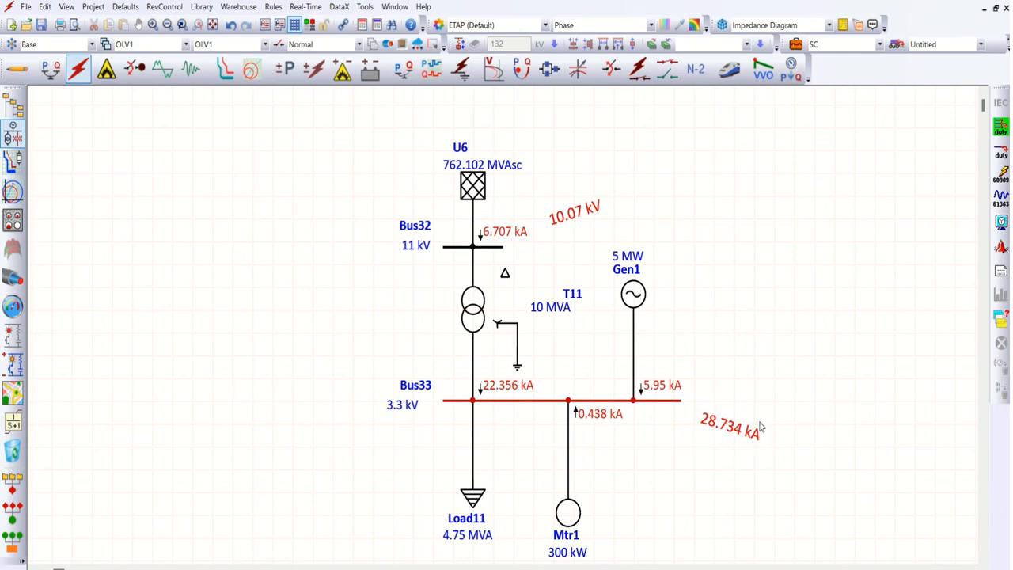
mouse_move(746, 418)
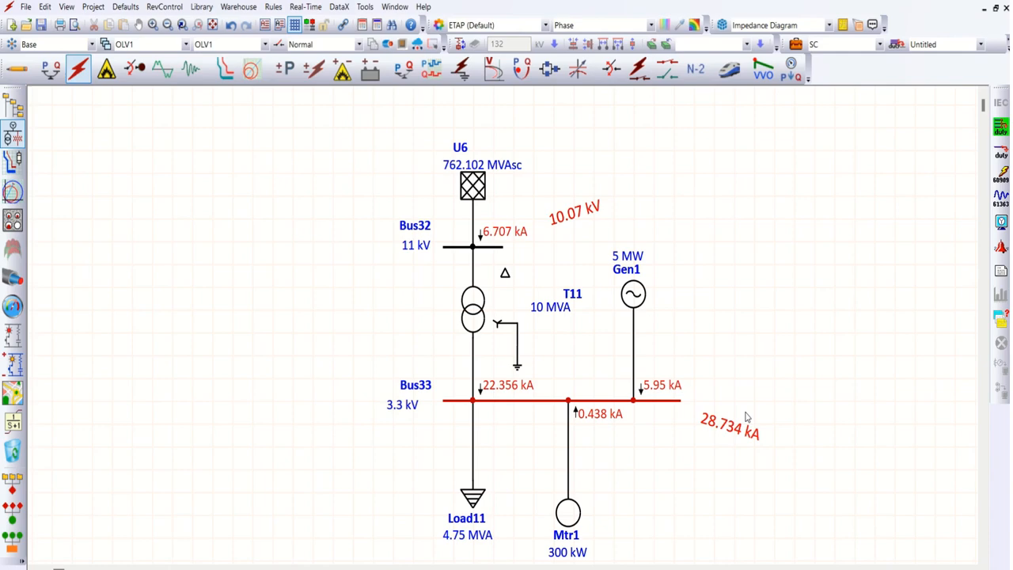
mouse_move(637, 303)
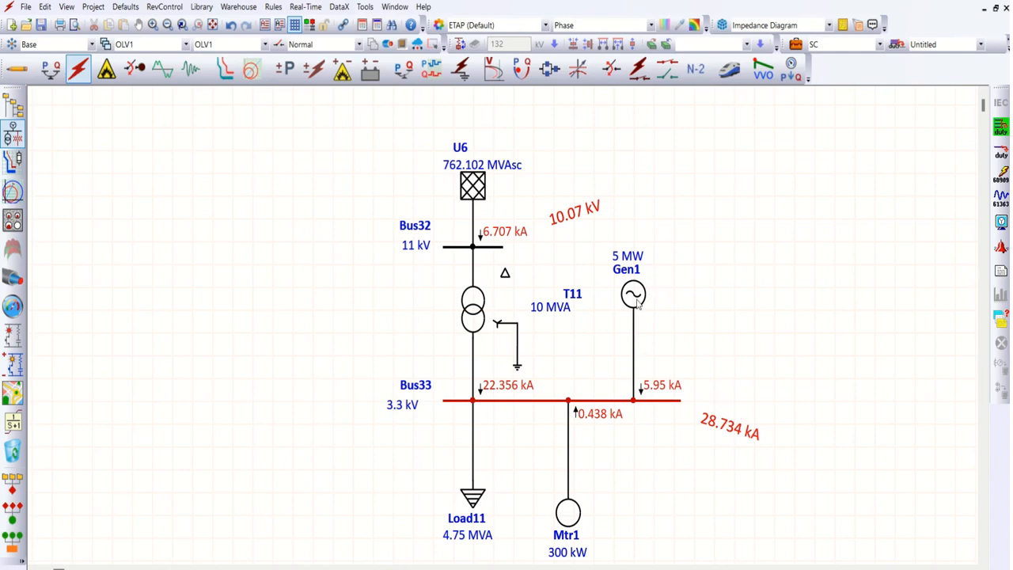
mouse_move(634, 383)
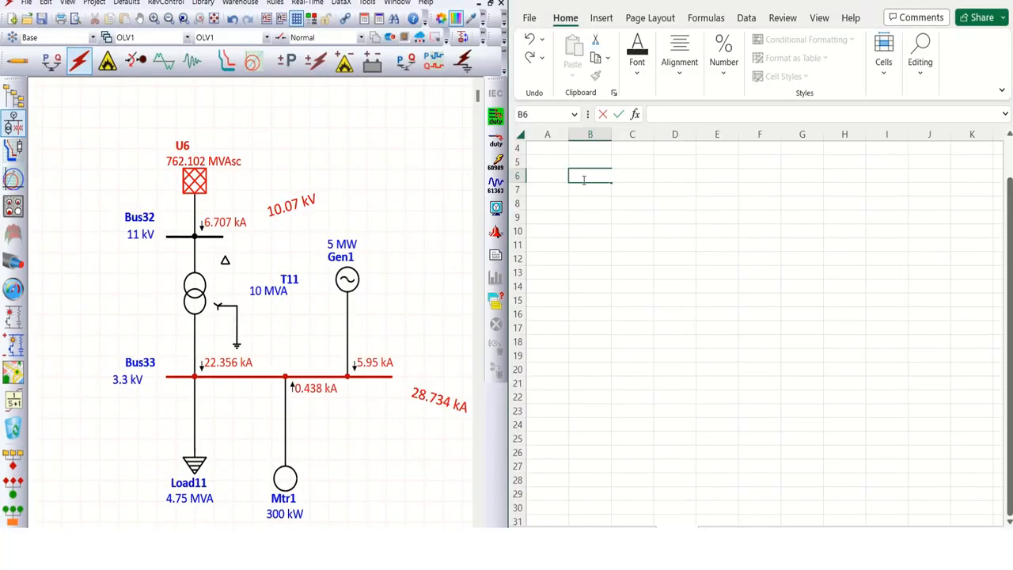
- Enter the label 'ISC from trafo:' in Excel cell B6
text(ISC from tr)
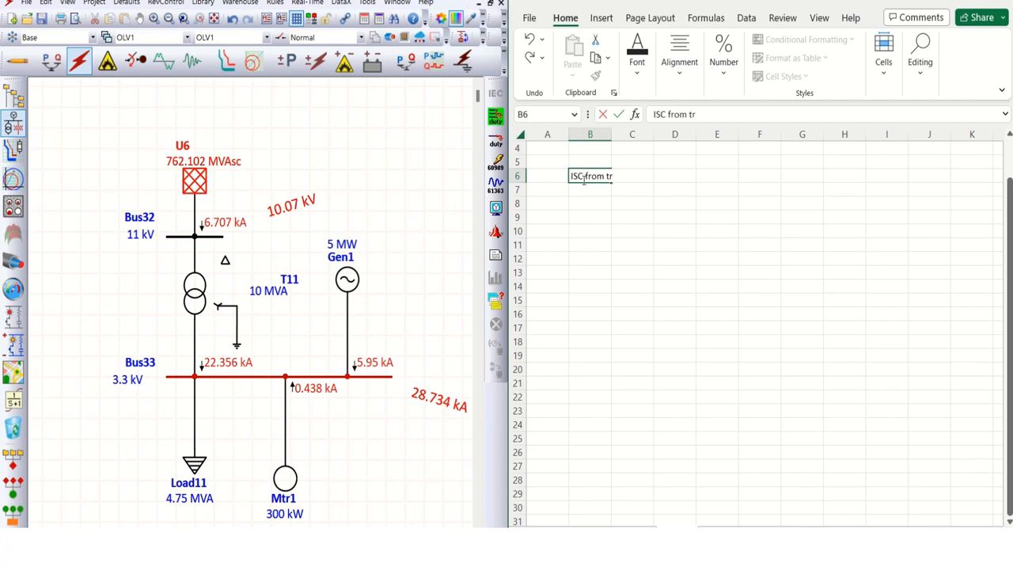
text(afo)
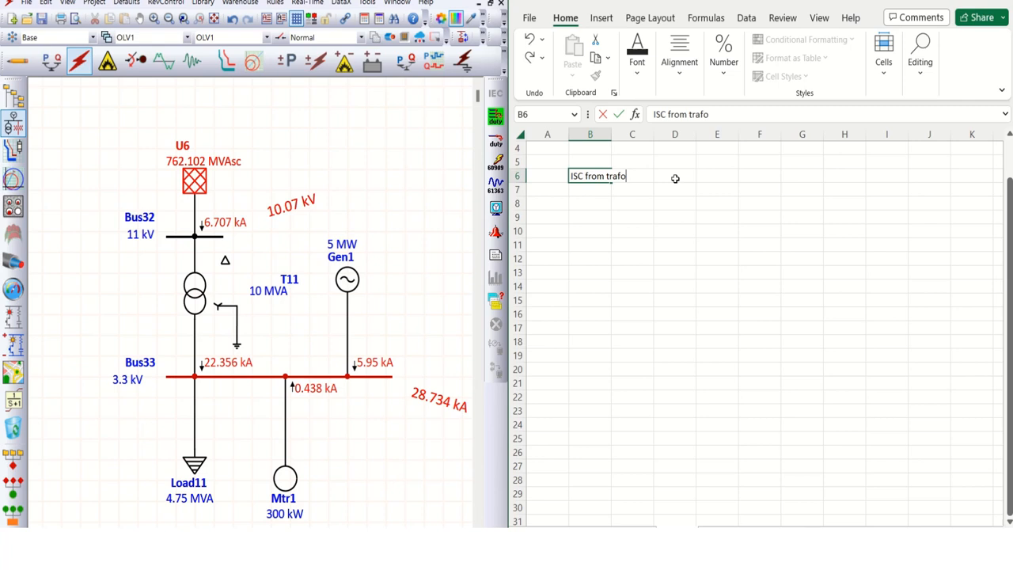
text(:)
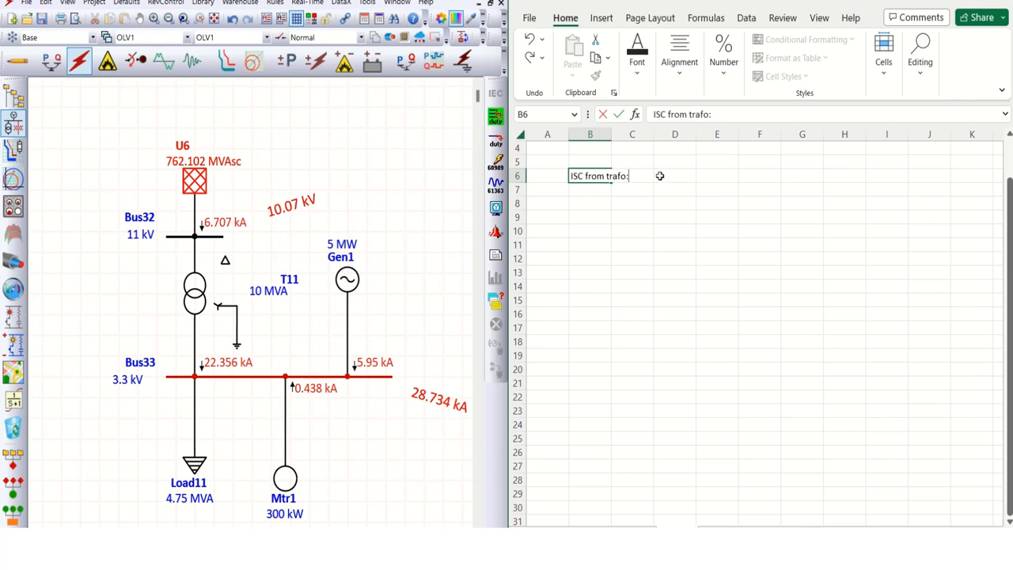
click(674, 175)
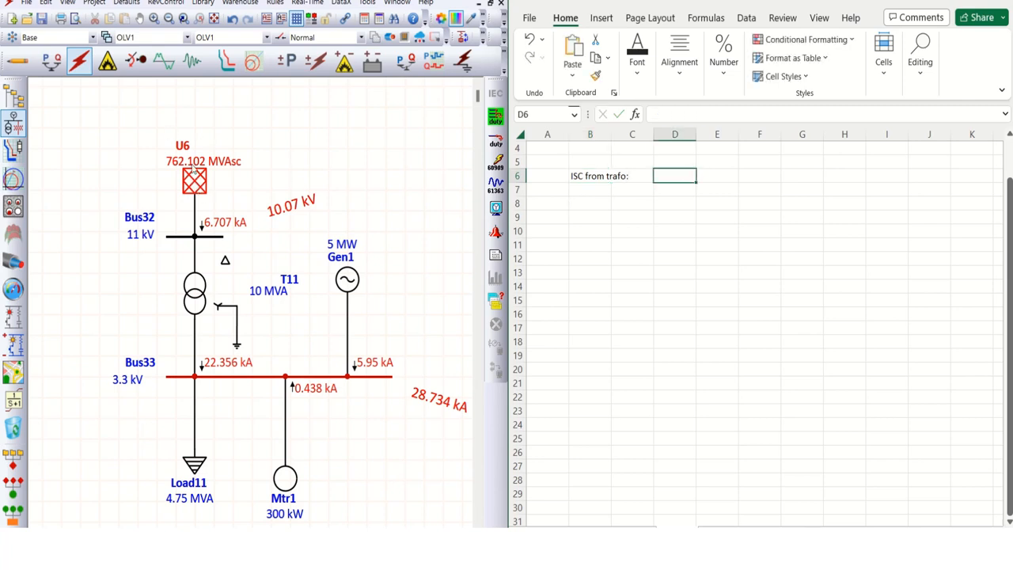
click(195, 182)
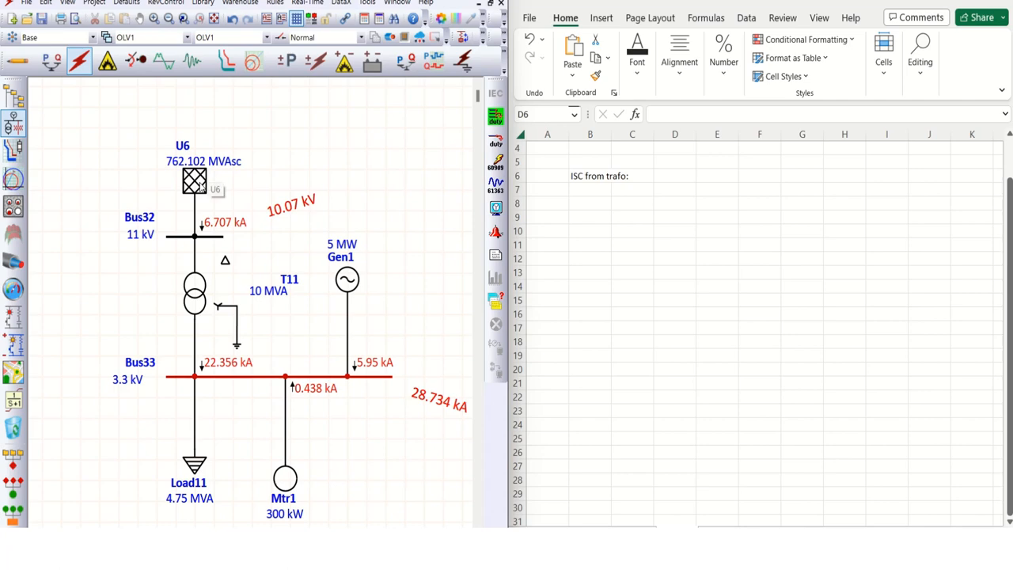
- Open the U6 grid's short-circuit ratings: 762.102 MVAsc, X/R 14, 40 kA
double_click(195, 180)
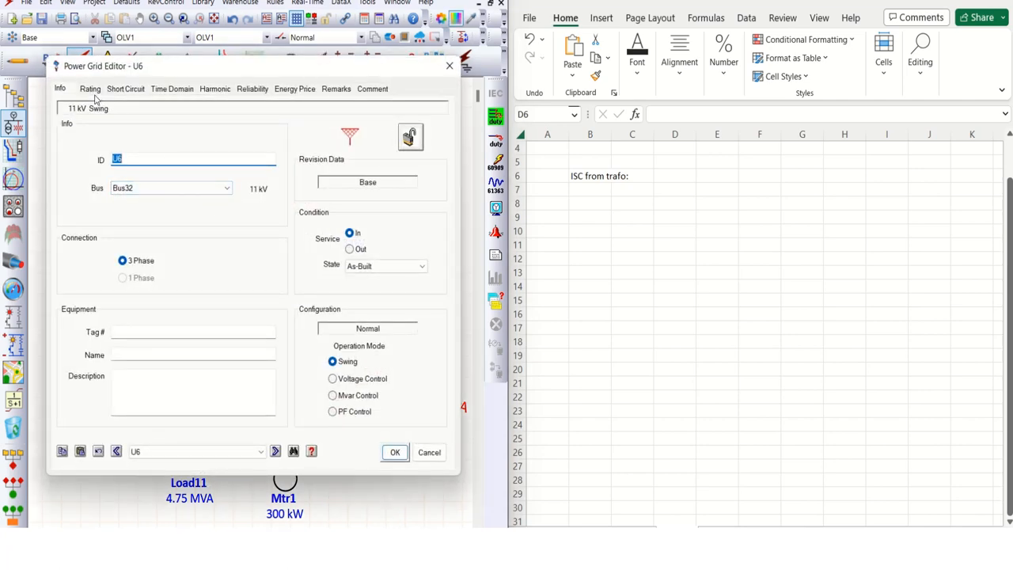
click(90, 88)
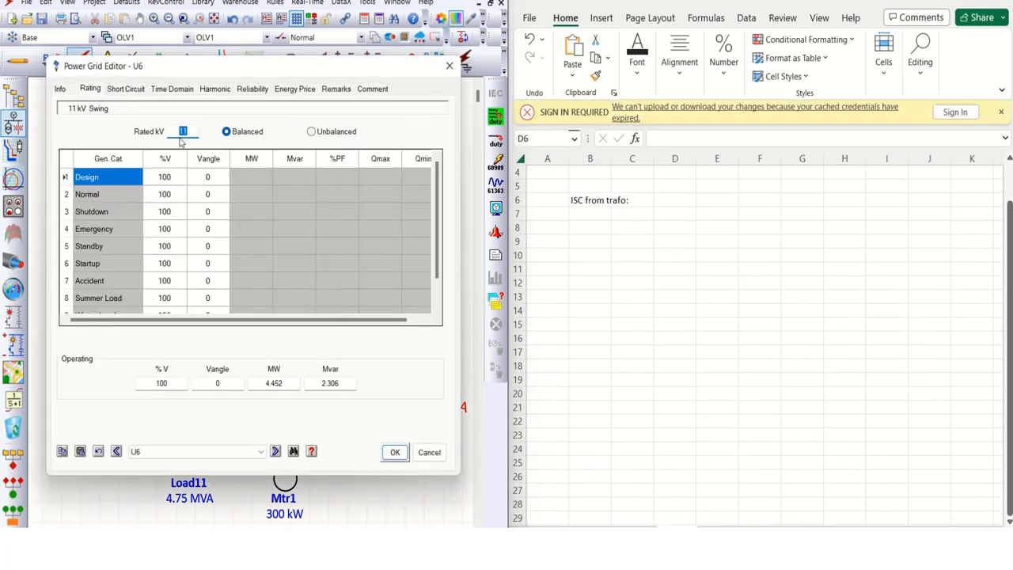
click(125, 89)
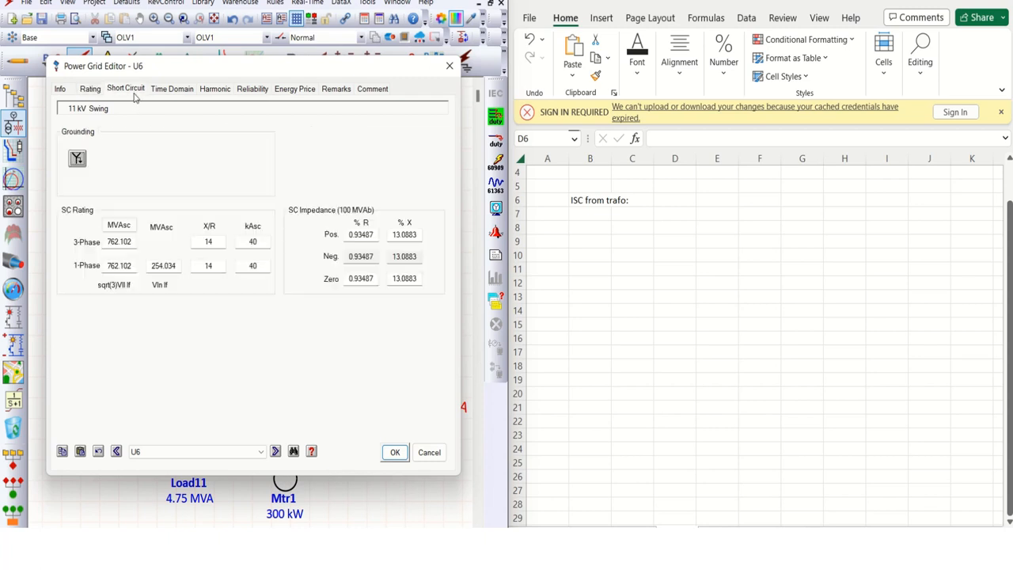
mouse_move(105, 194)
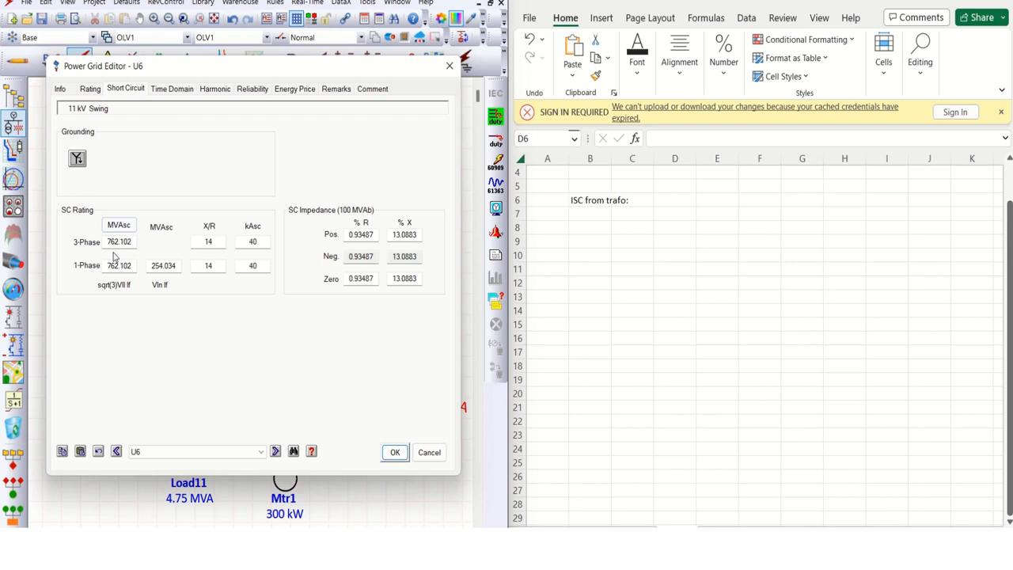
mouse_move(119, 242)
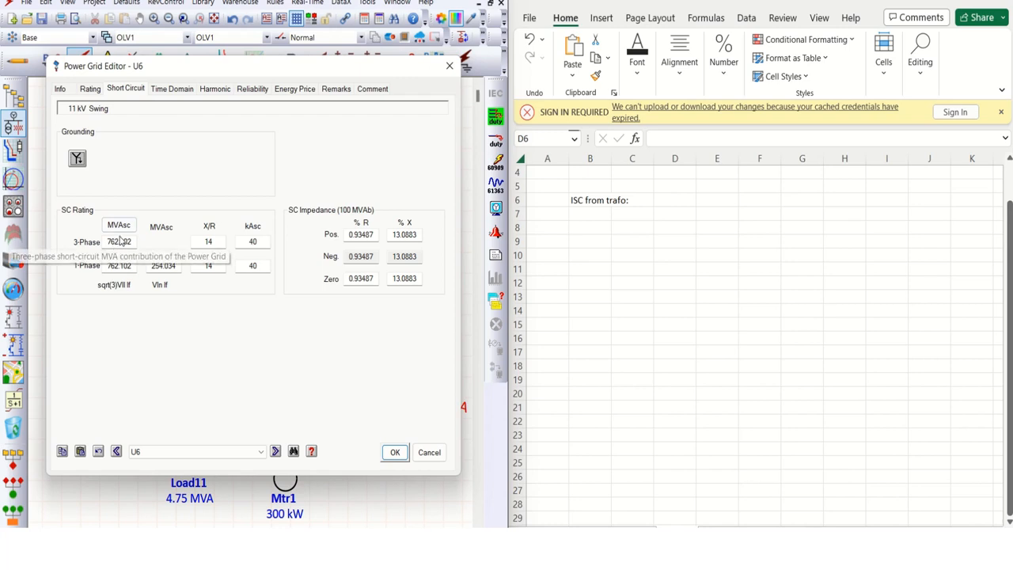
mouse_move(253, 254)
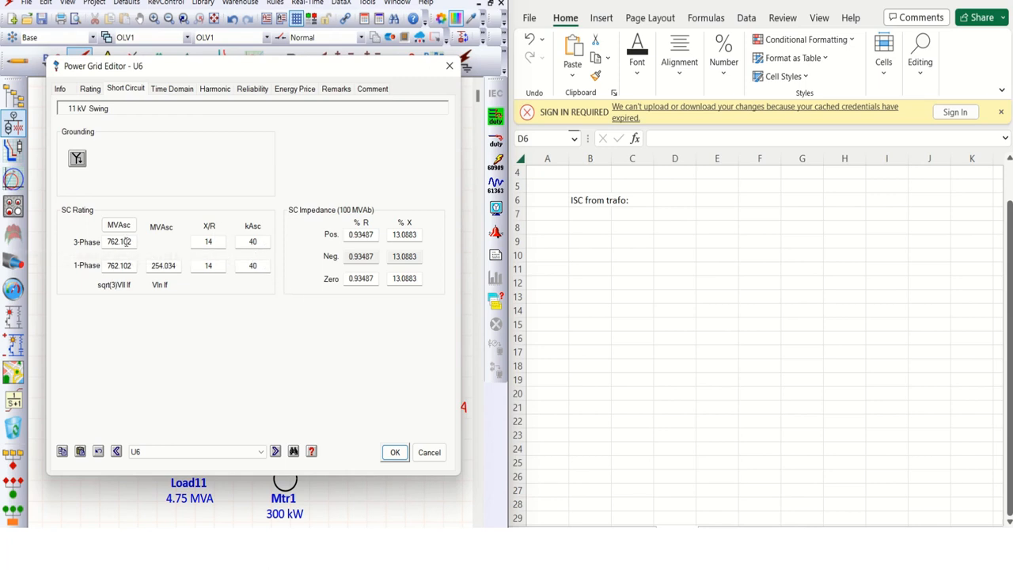
mouse_move(119, 241)
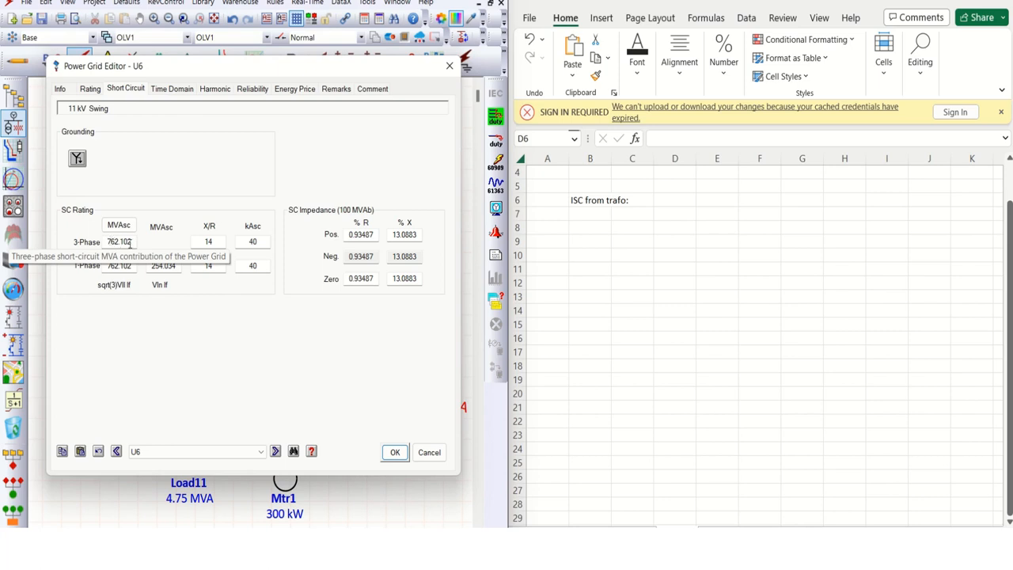
mouse_move(139, 244)
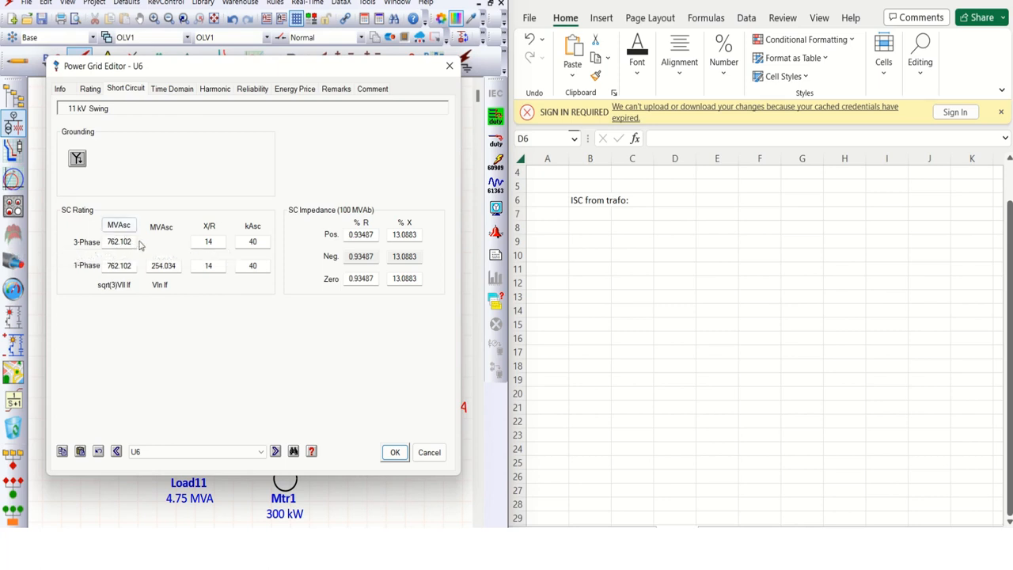
mouse_move(119, 241)
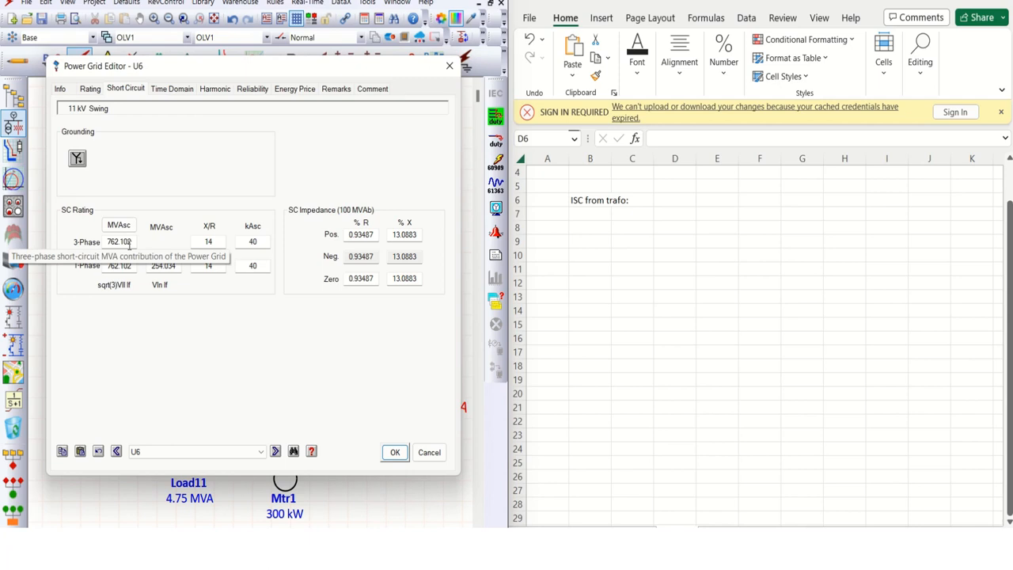
mouse_move(671, 210)
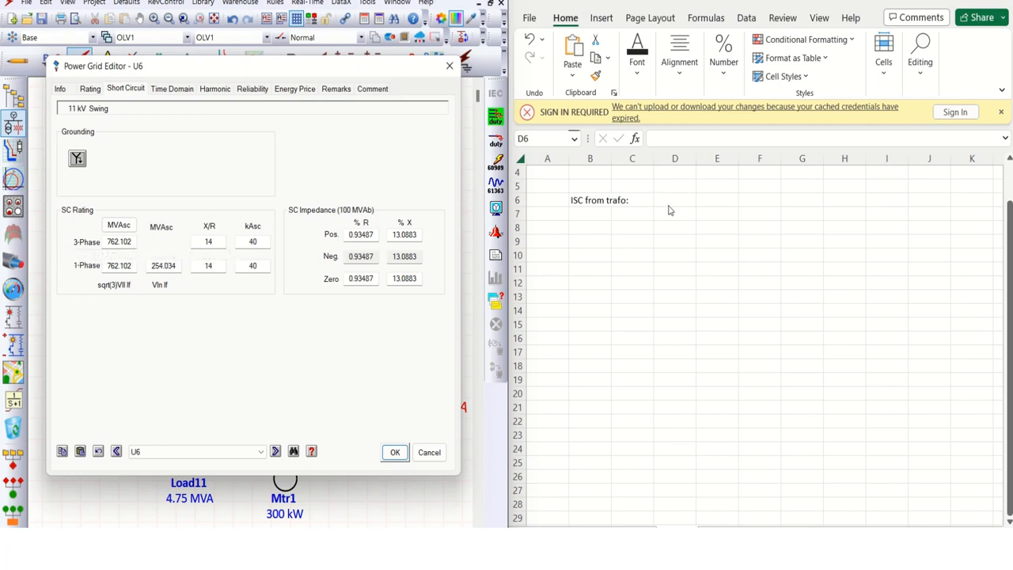
- Enter 'SCMVA Grid: 762.102' in cell D7
click(675, 213)
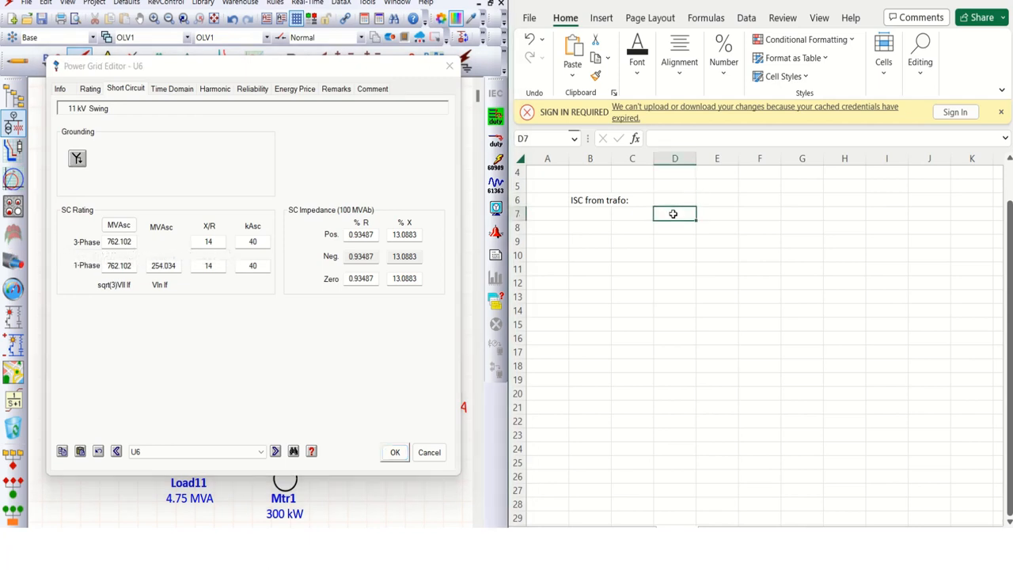
text(SCMVA Grid:)
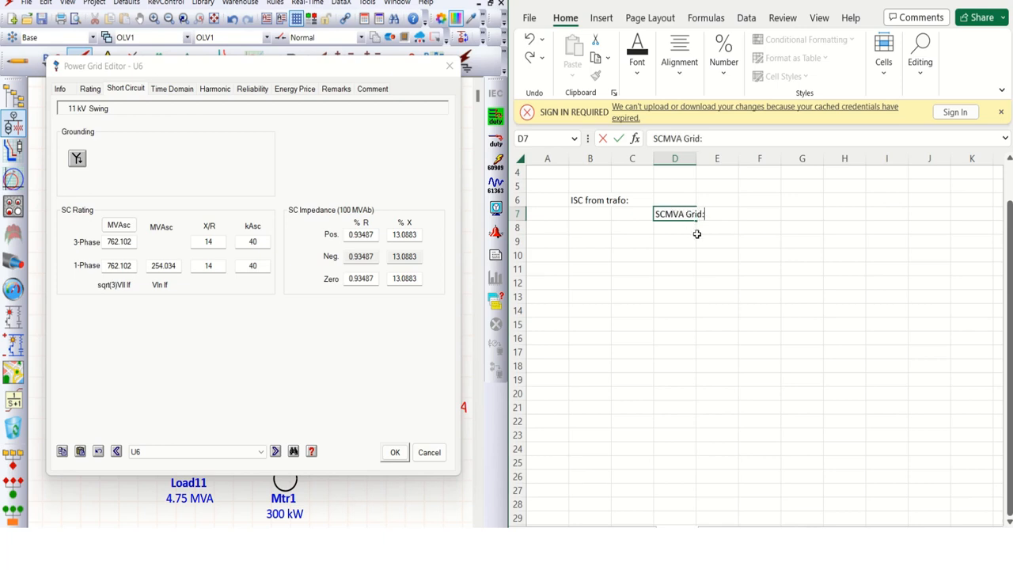
text(762)
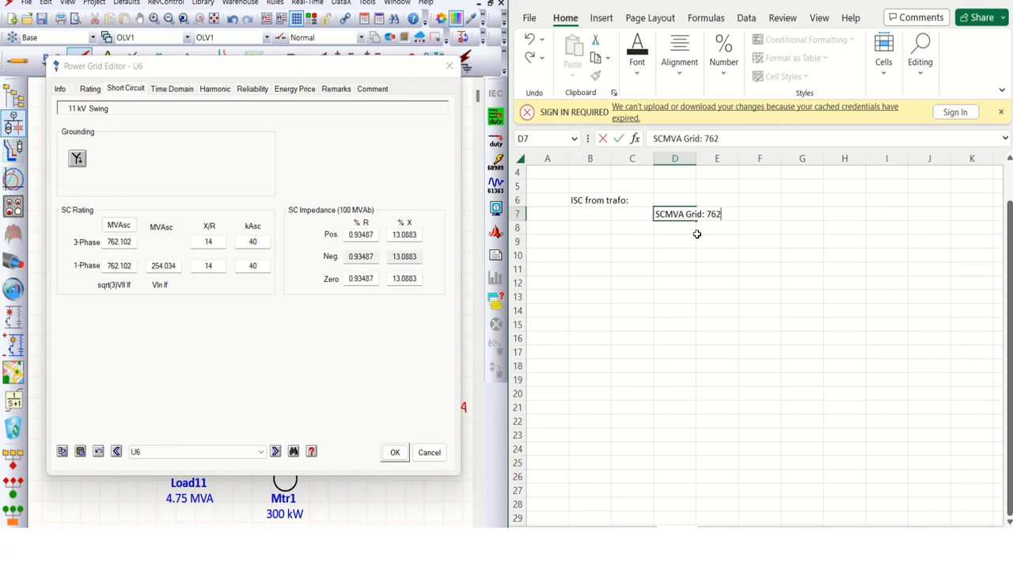
text(.102)
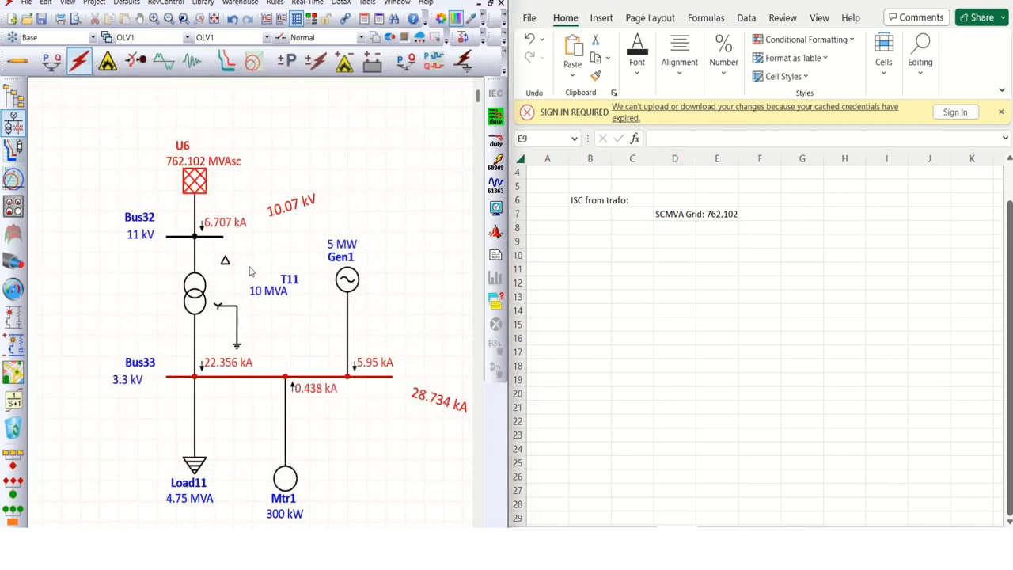
mouse_move(676, 233)
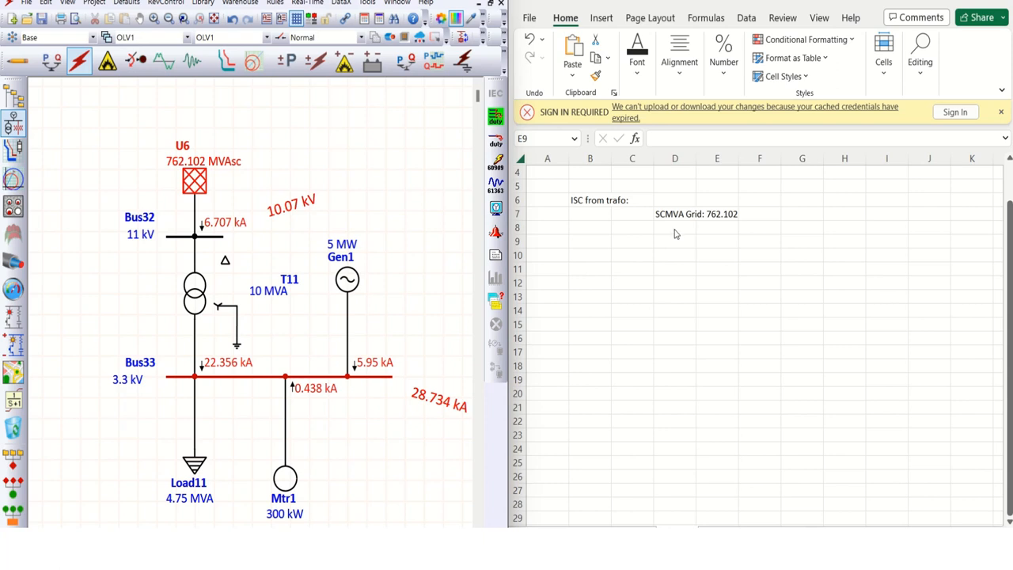
- Add a %zsource row in D8 defined as trfo MVA/SCMVA
click(674, 228)
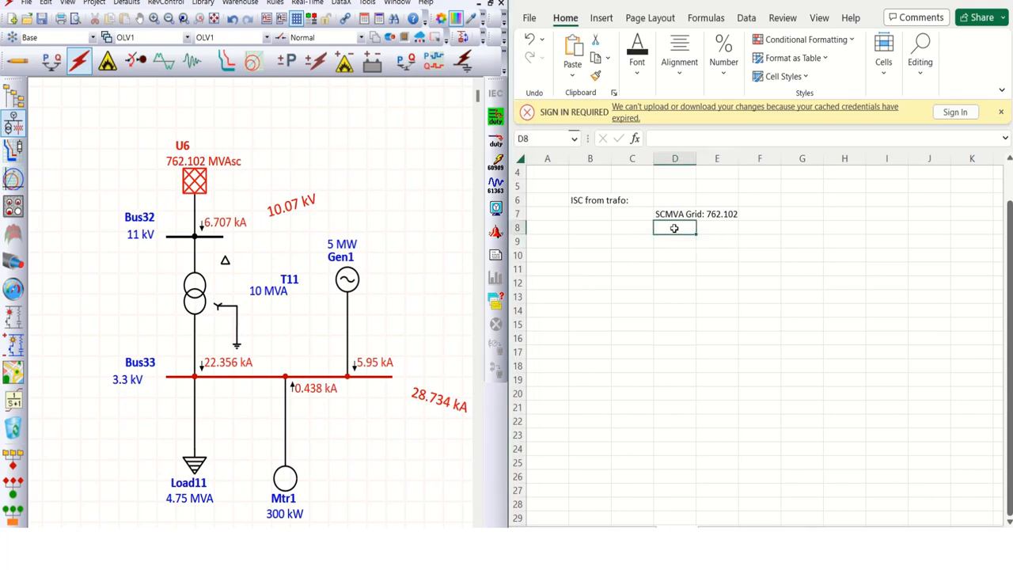
text(Z)
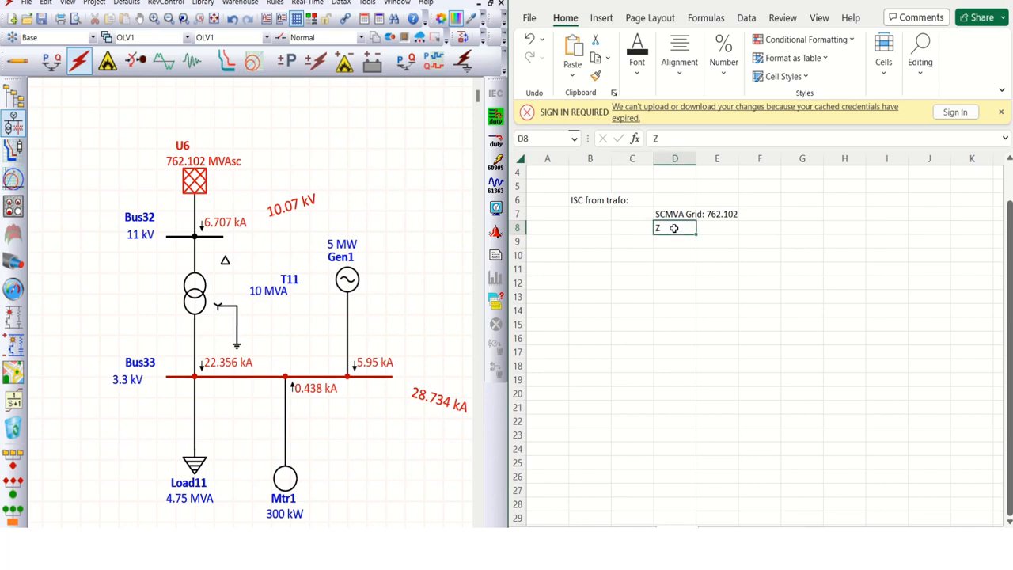
text(%)
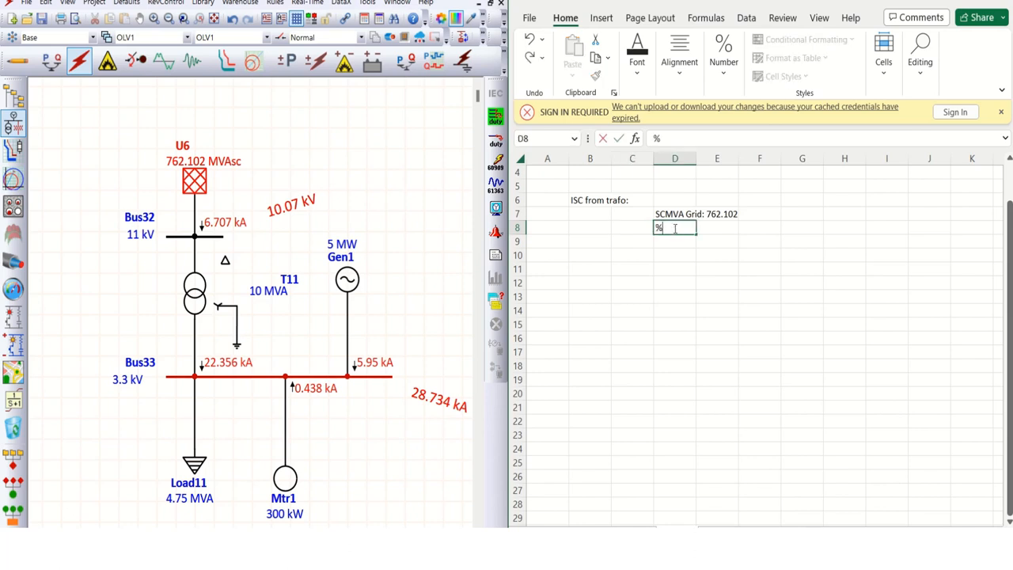
text(zsource)
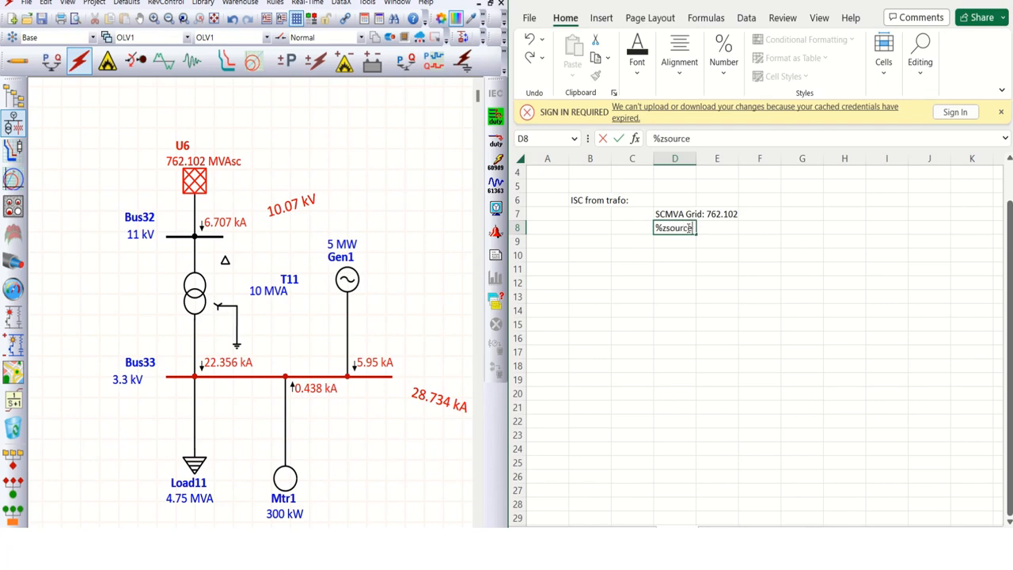
text(=)
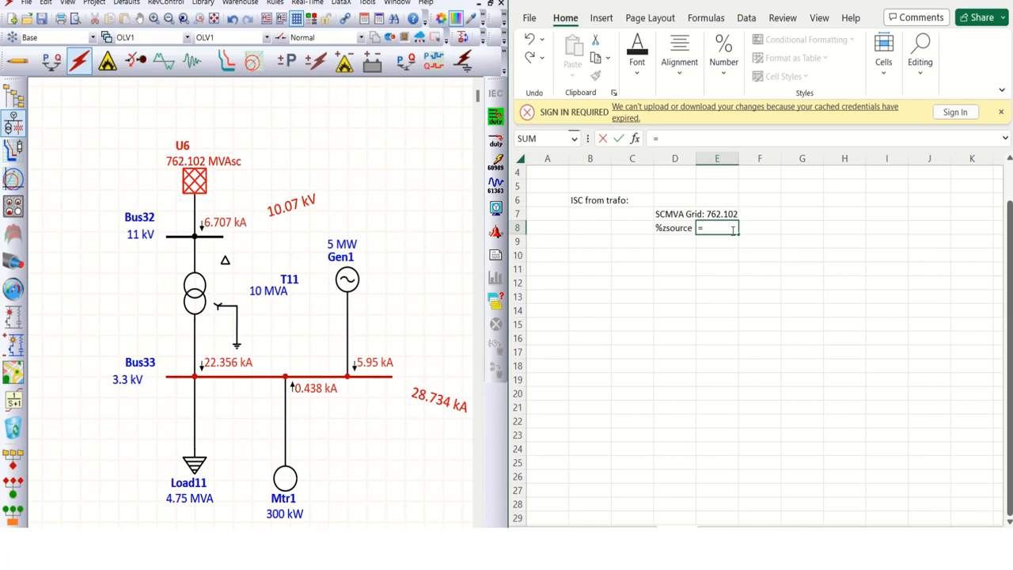
text(trfo M)
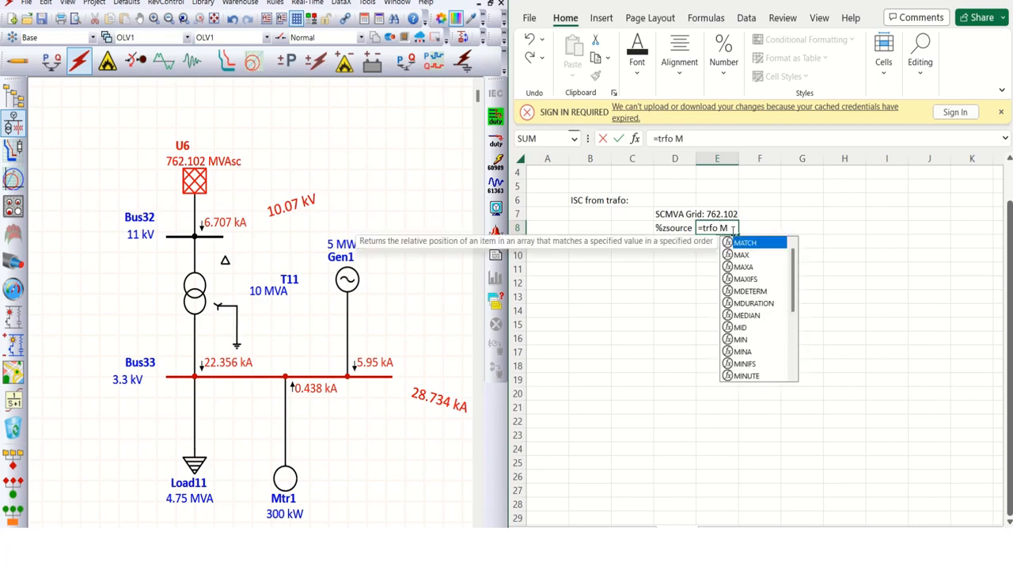
text(VA)
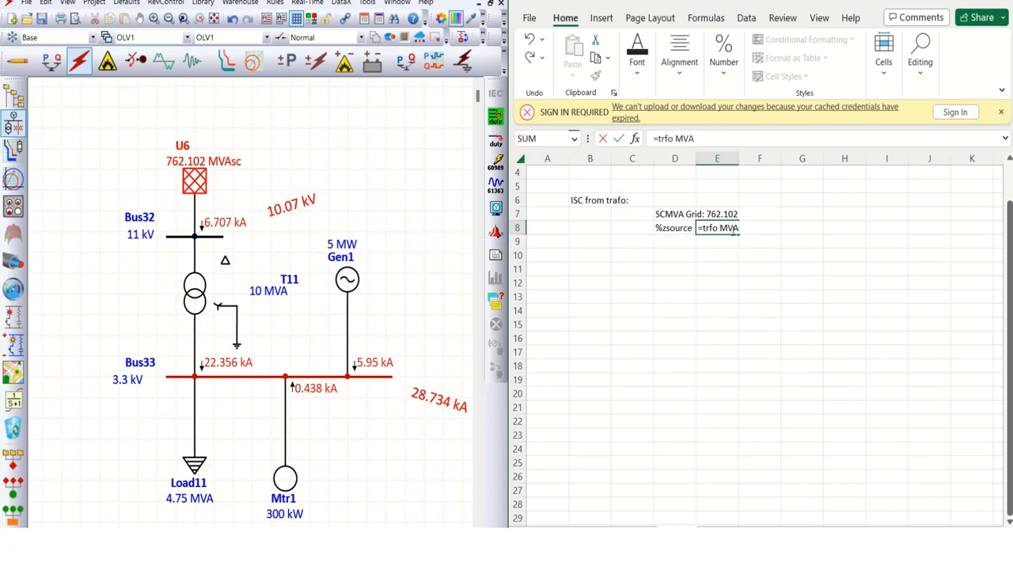
text(/)
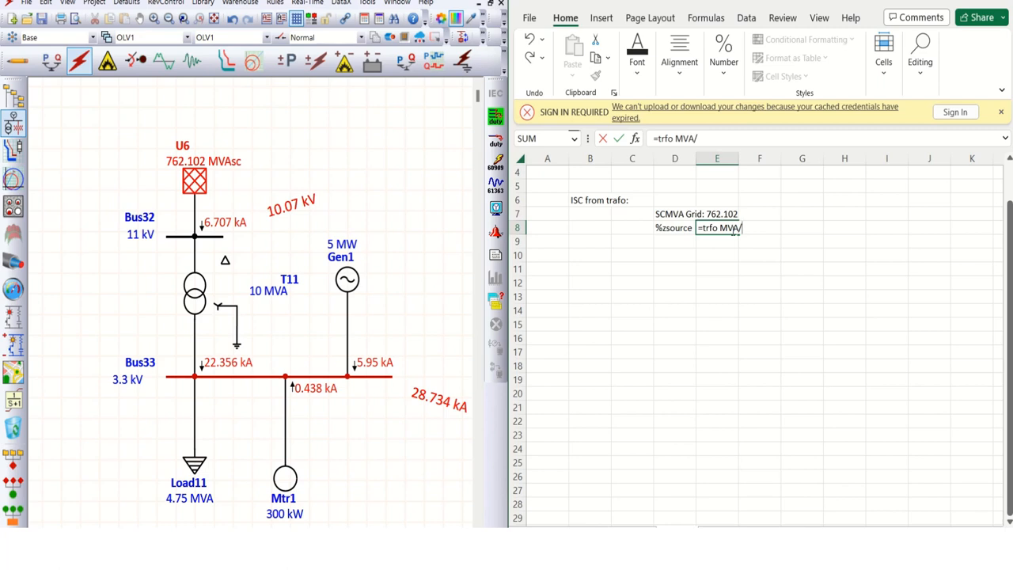
text(SC)
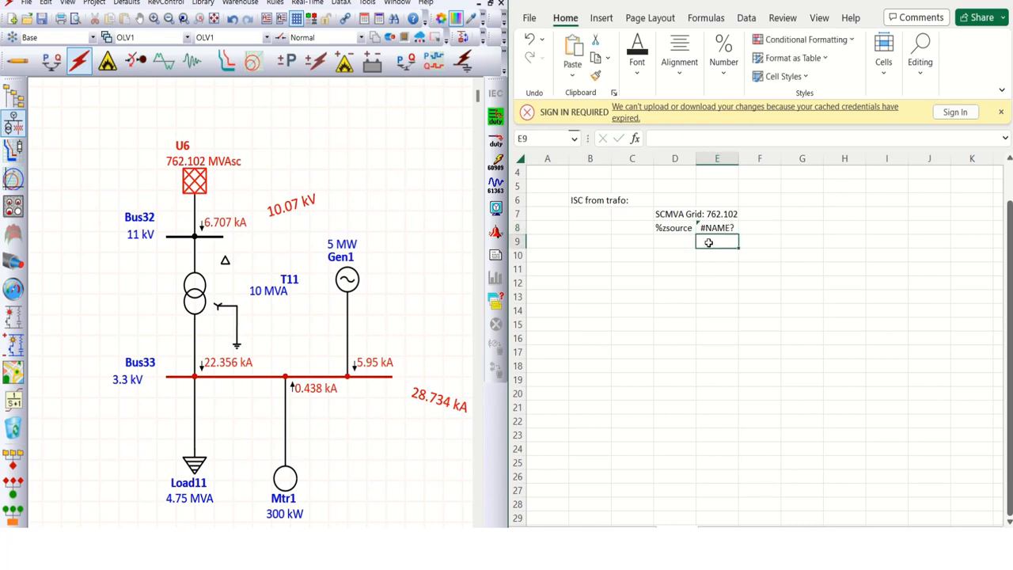
click(717, 228)
text(=D8)
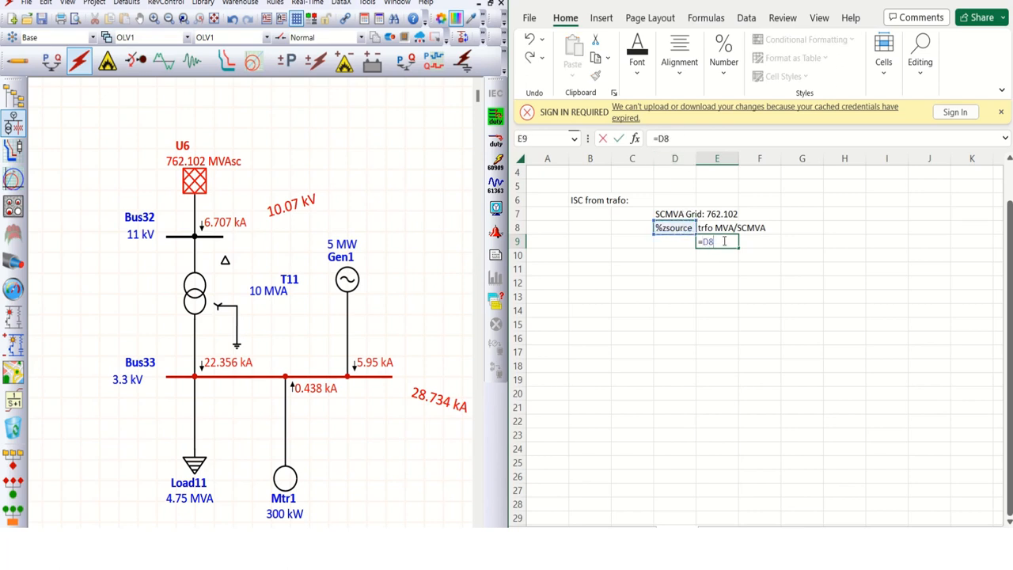
- Compute %zsource in E9 as =10/762.102*100, giving 1.31216
click(759, 254)
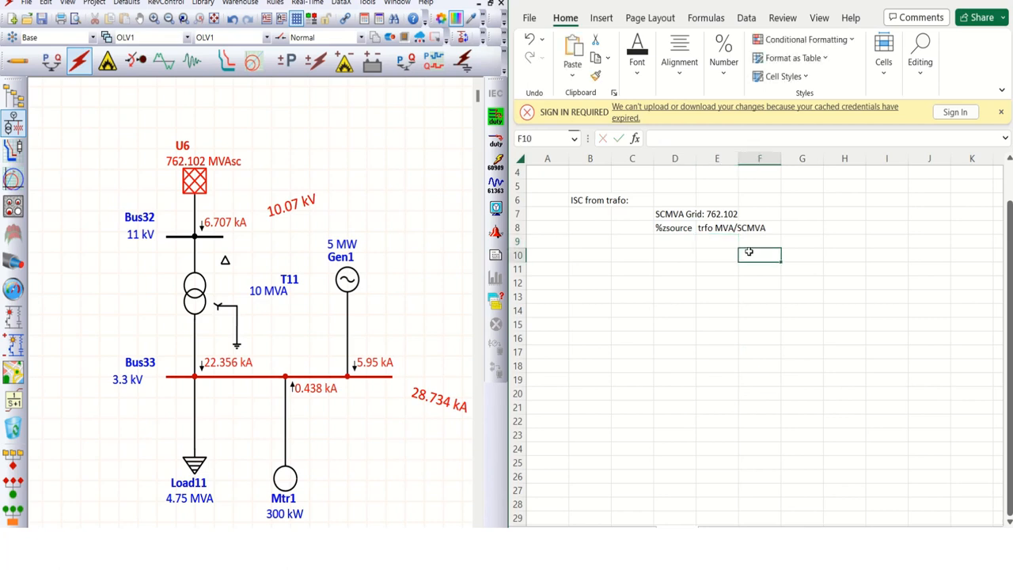
click(674, 228)
text(:)
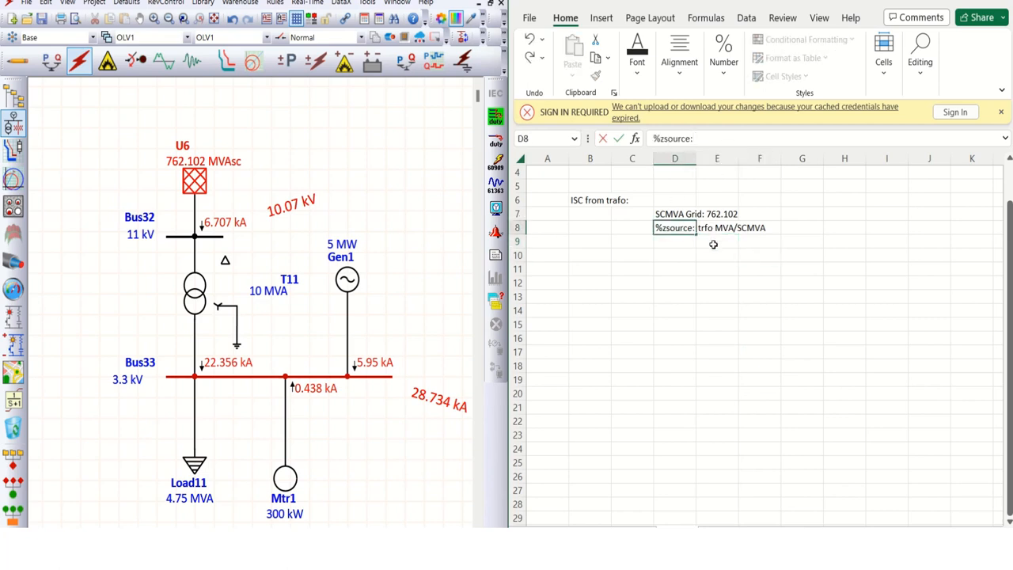
click(717, 241)
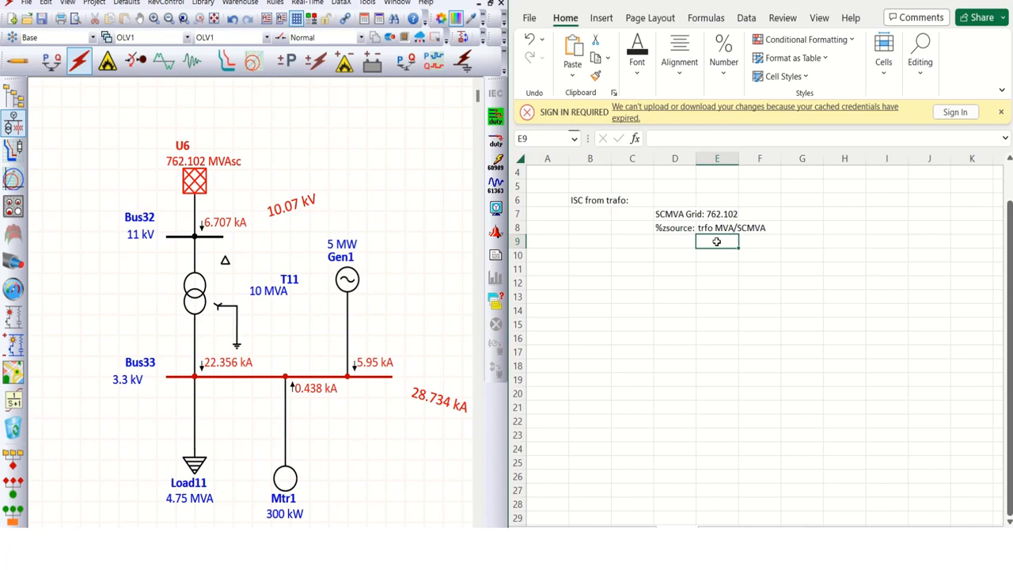
text(10/)
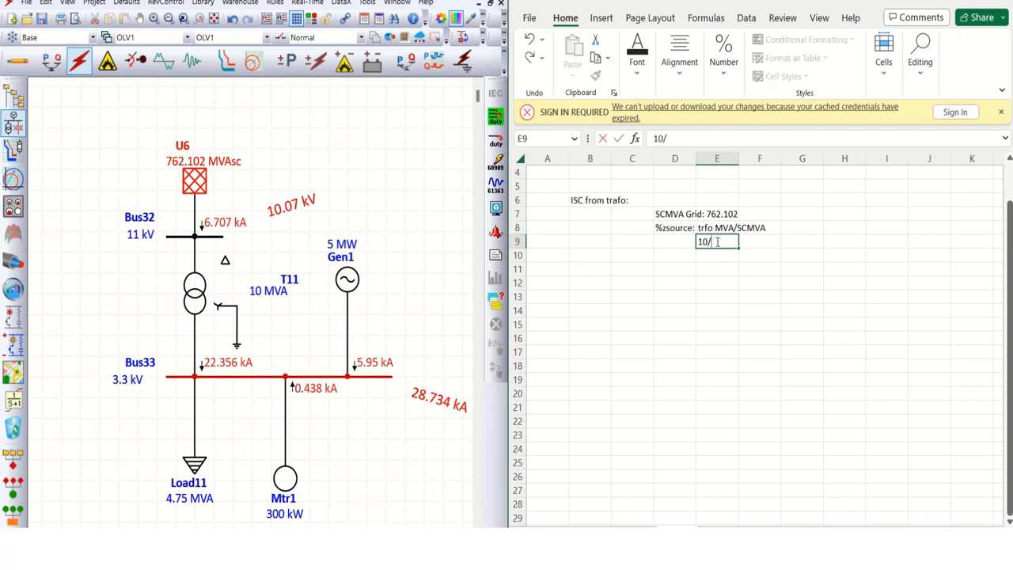
text(76)
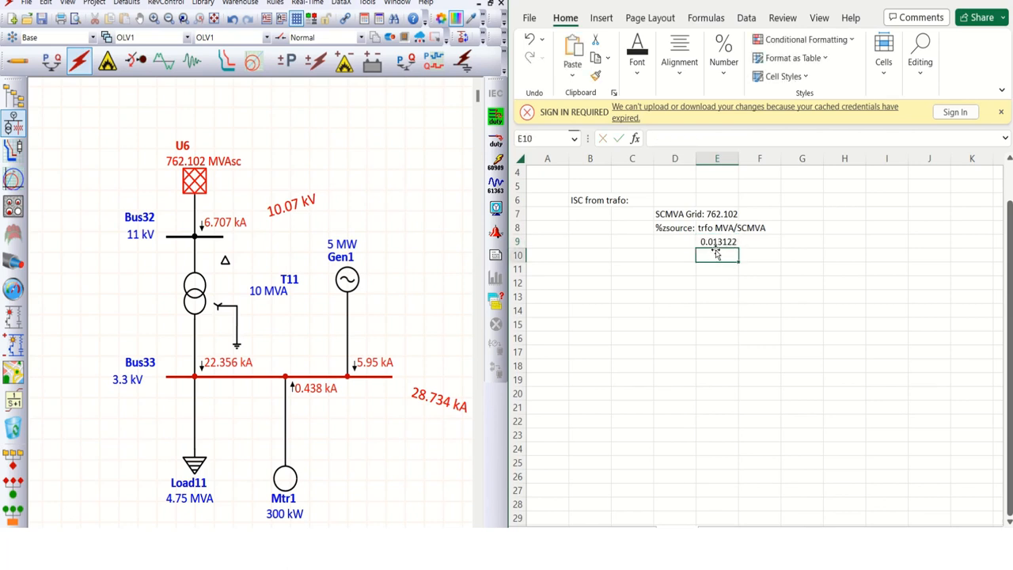
click(1000, 112)
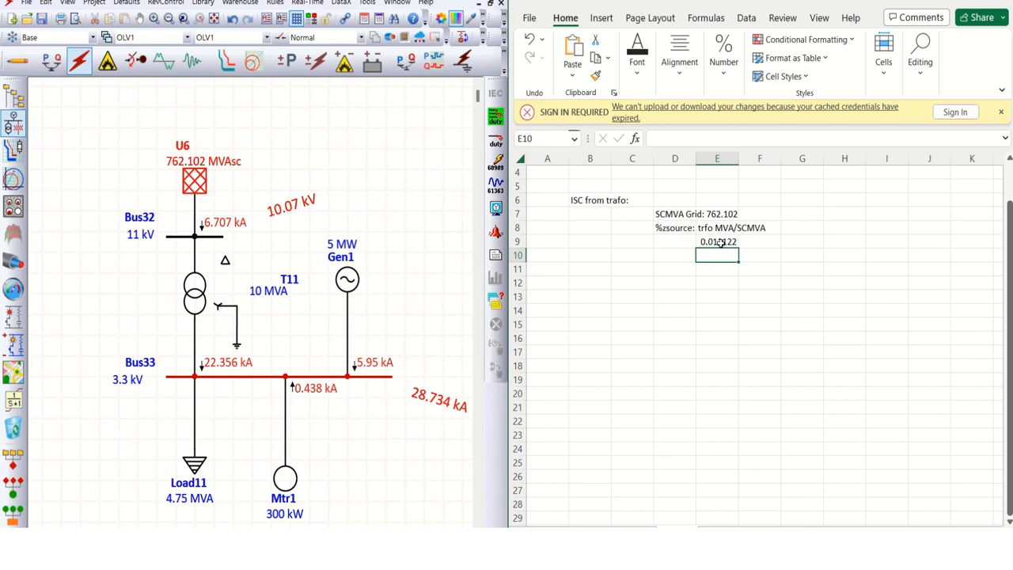
text(=10/762.102)
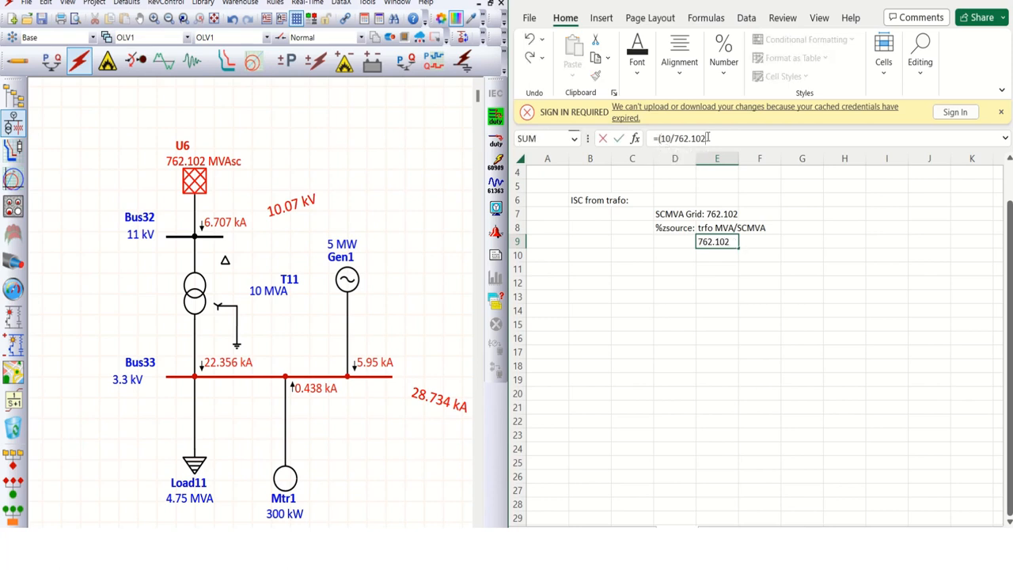
text(*1)
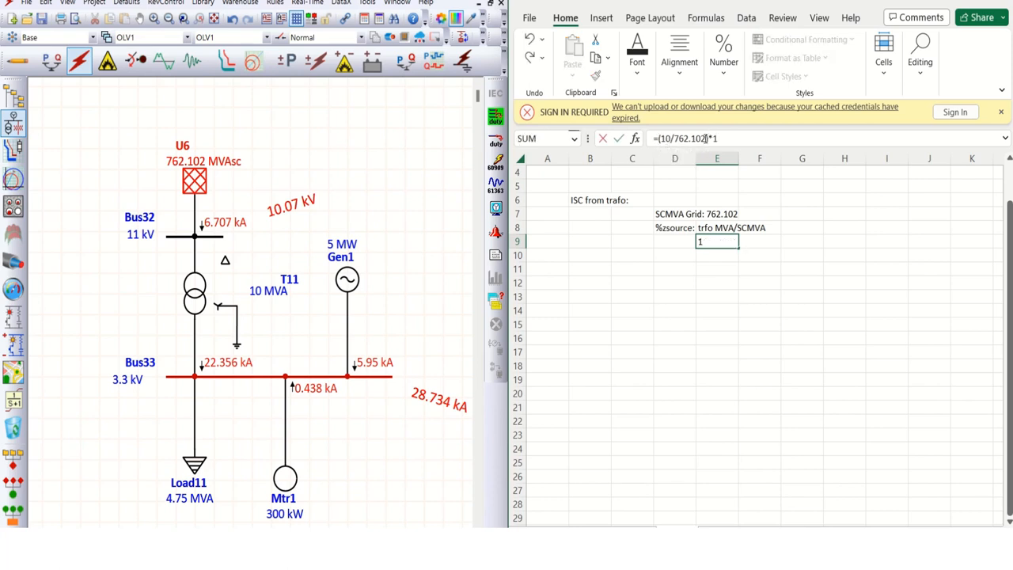
key(enter)
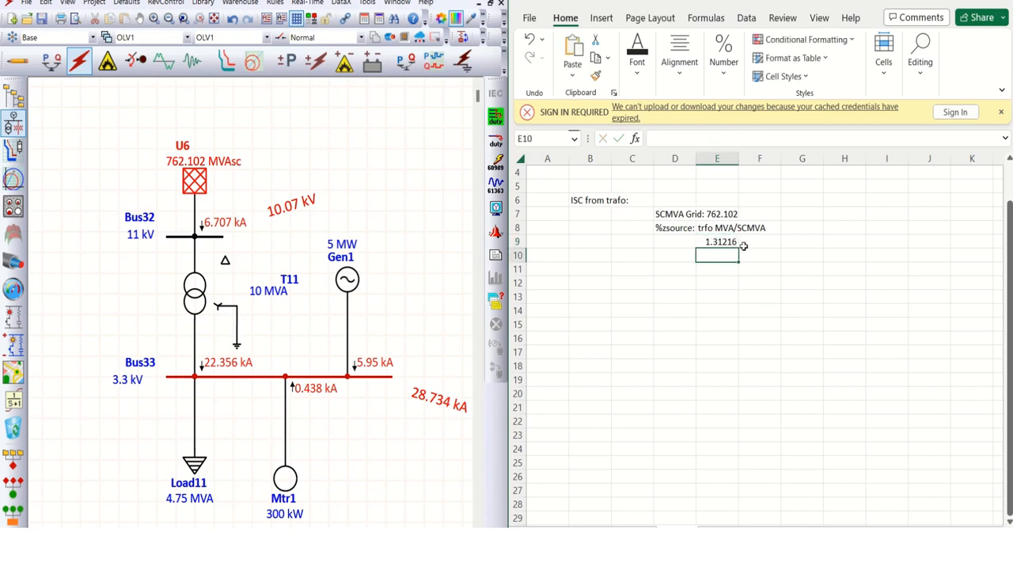
mouse_move(742, 251)
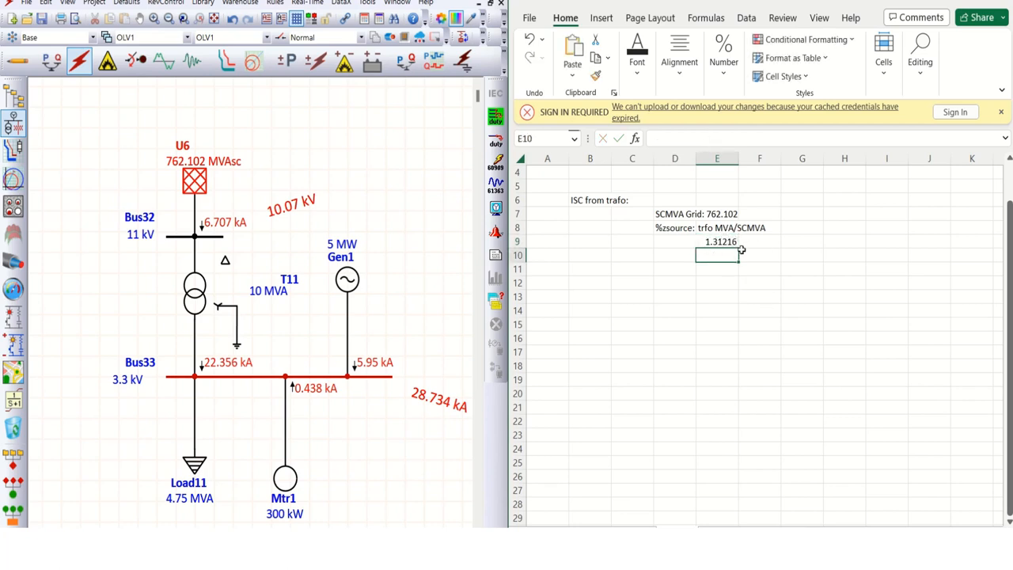
click(758, 242)
text(%)
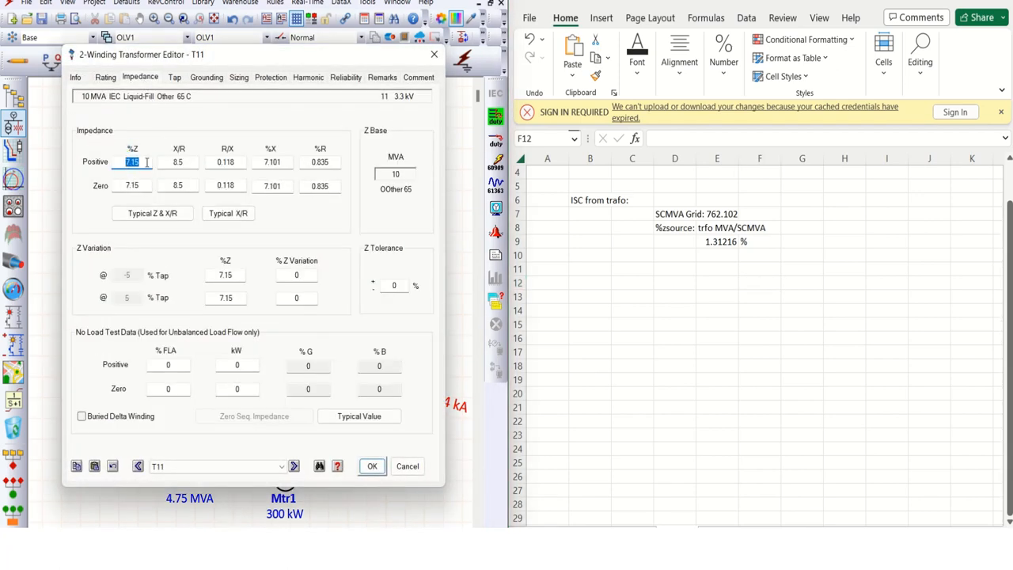
mouse_move(152, 213)
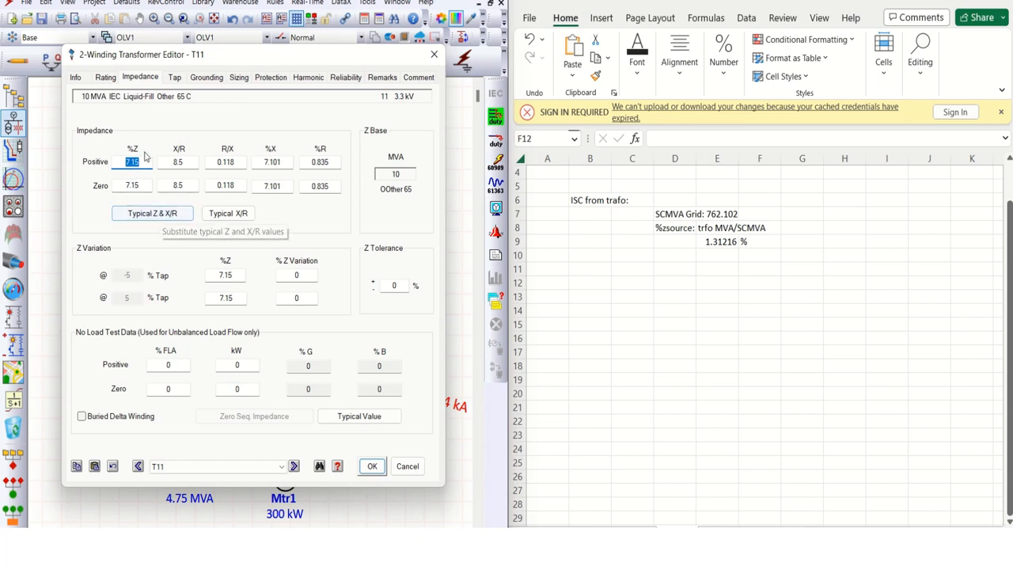
- Apply typical Z and X/R 13 to T11, with positive and zero sequence 7.15 %Z, and save
click(152, 213)
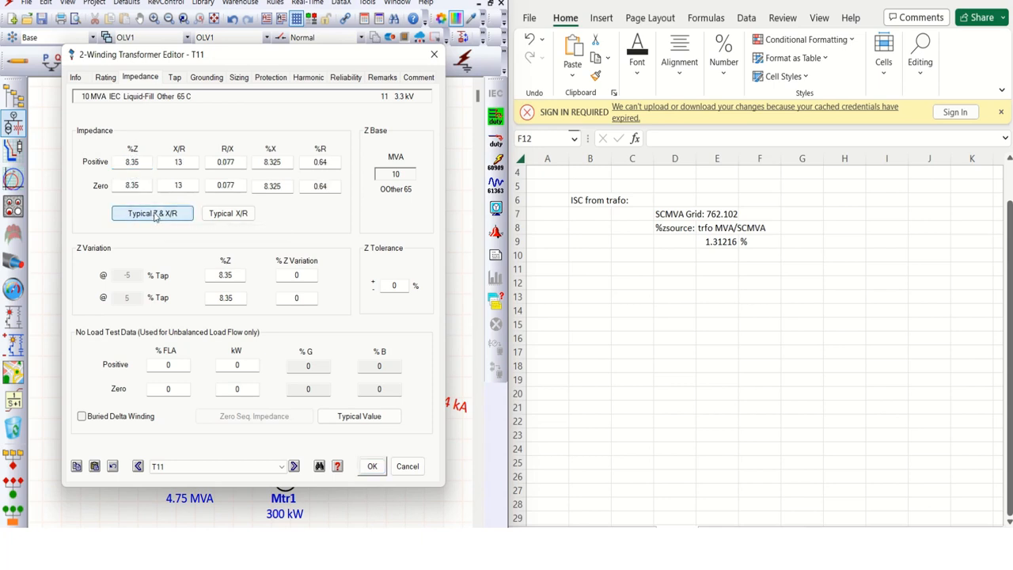
click(152, 213)
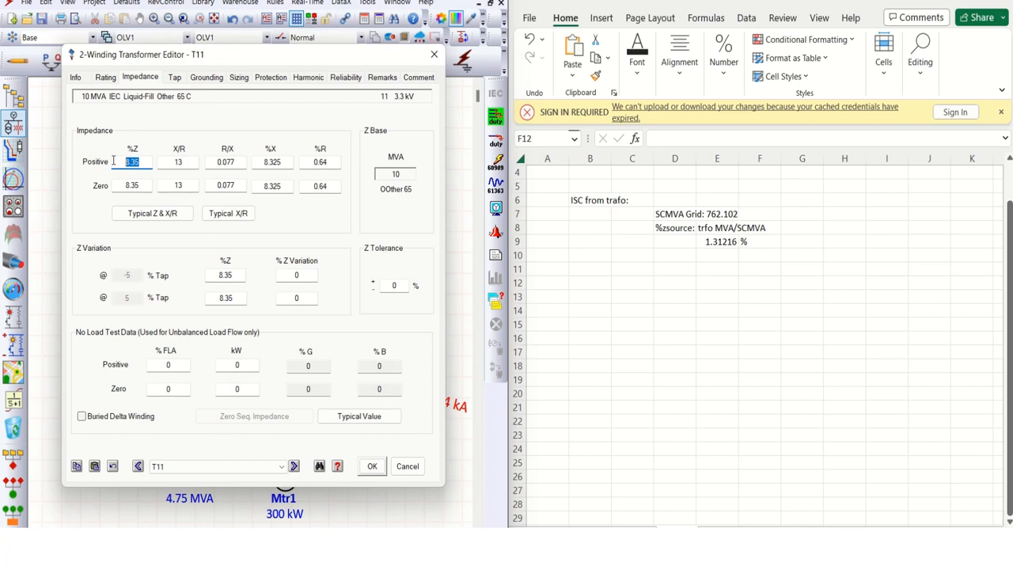
click(152, 213)
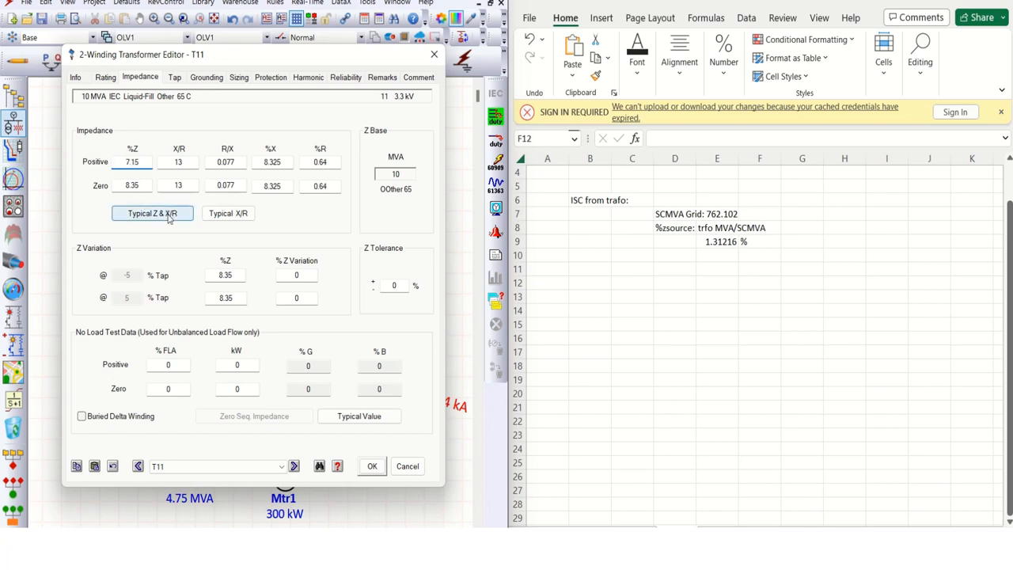
click(152, 213)
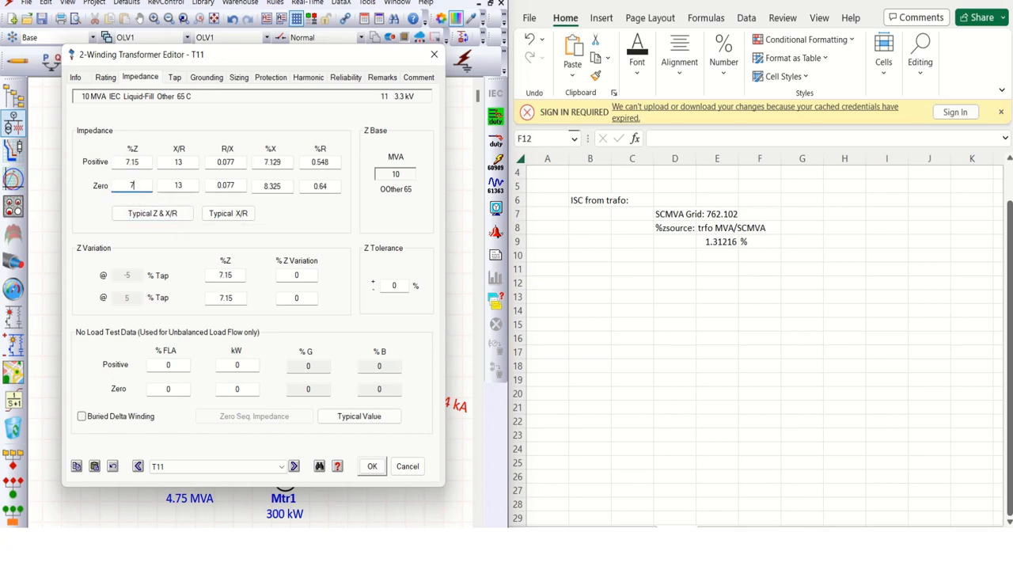
text(.15)
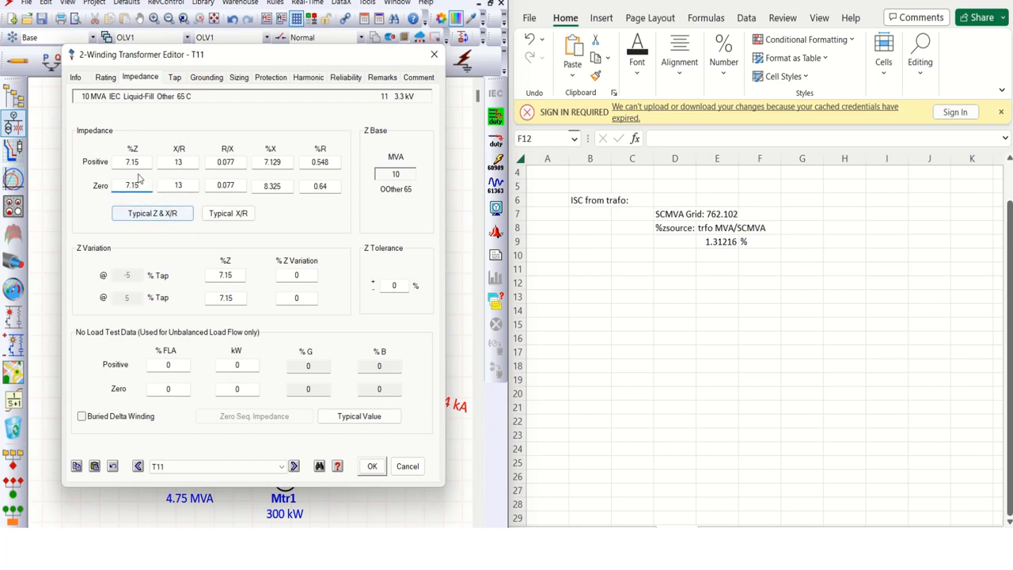
mouse_move(371, 466)
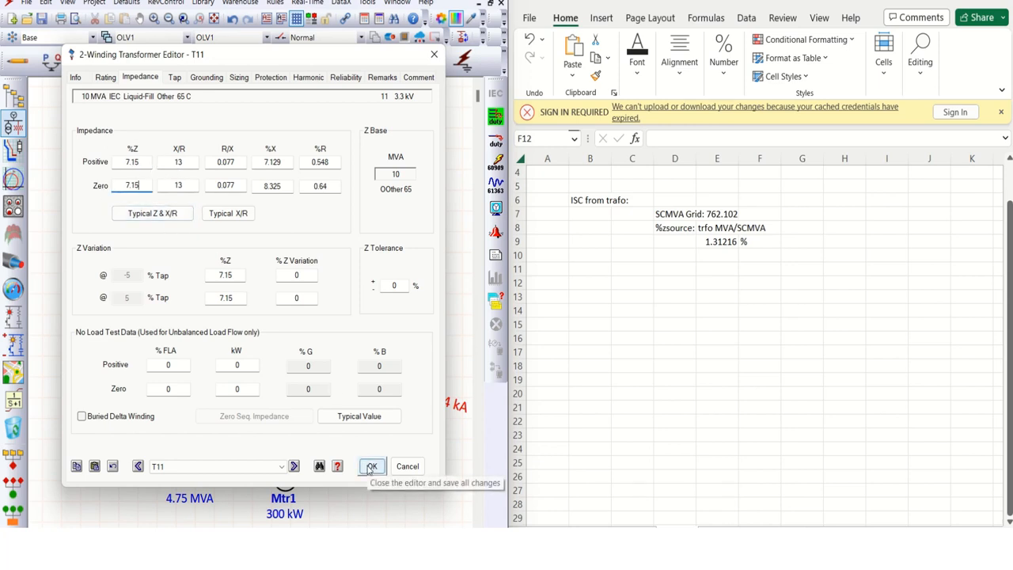
mouse_move(368, 404)
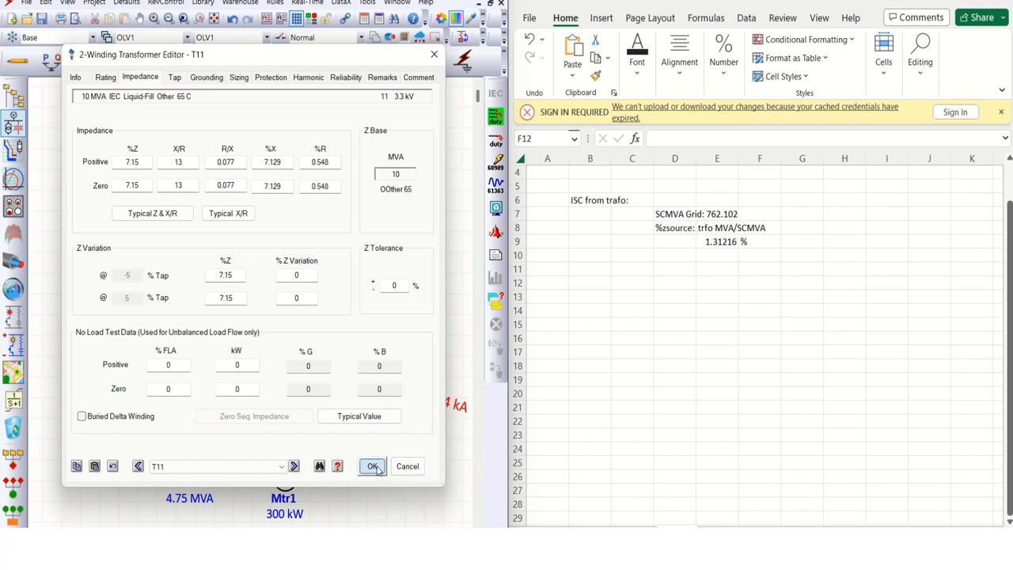
click(372, 466)
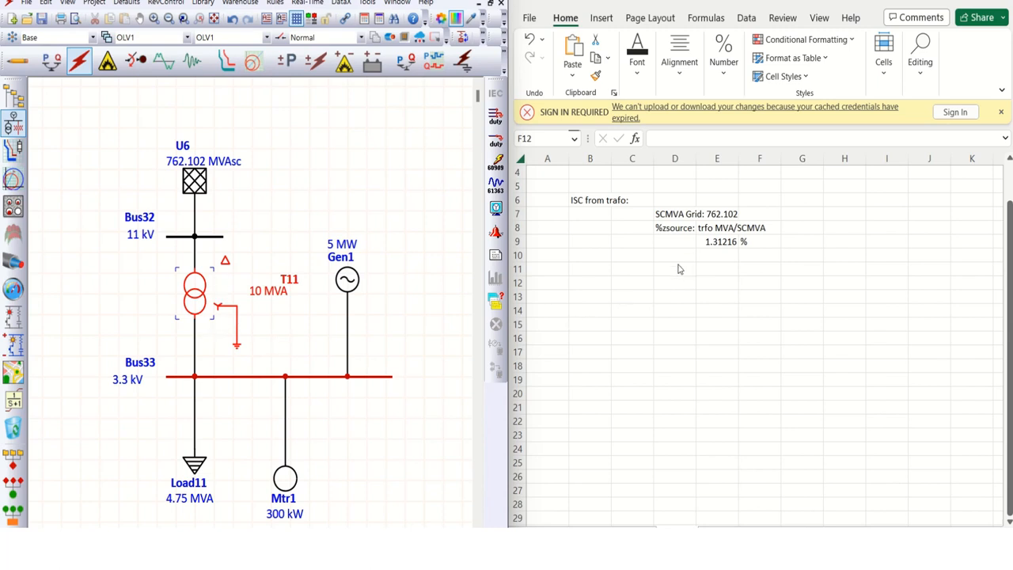
- Add a %Ztrfo row reading 7.15 %, then begin a Trafo label in D14
click(674, 268)
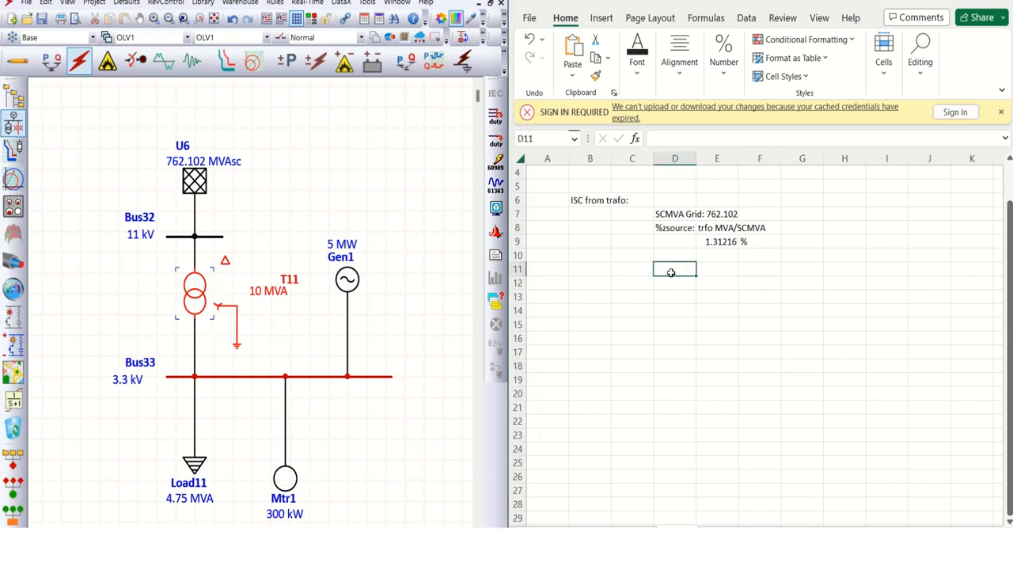
text(%)
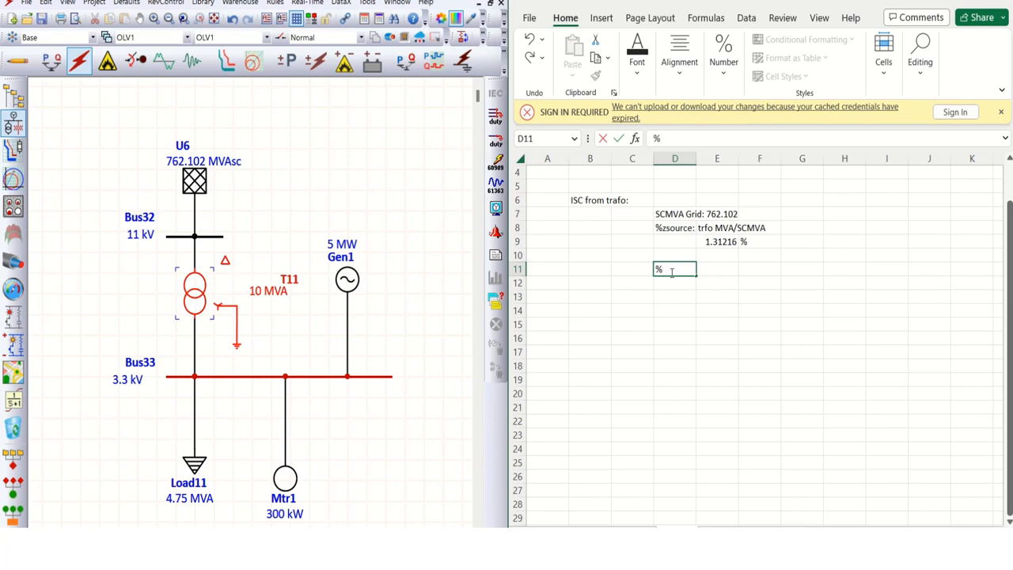
text(Ztrfo)
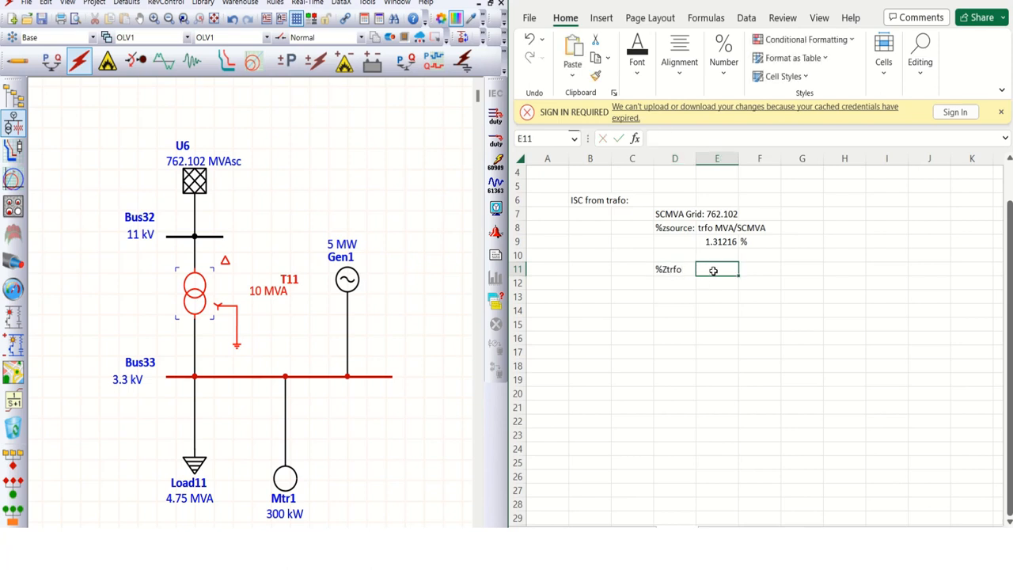
text(7.15)
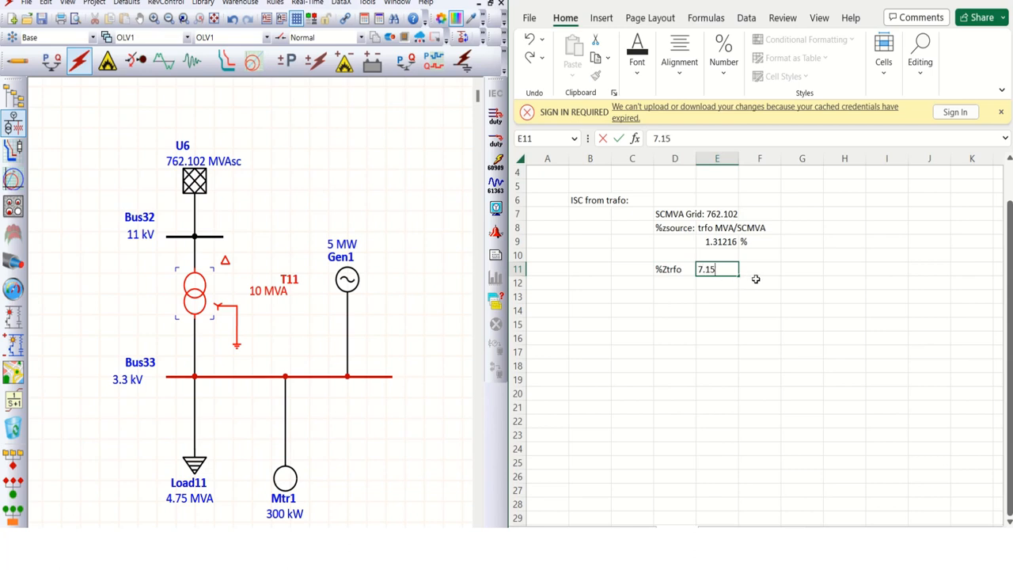
text(%)
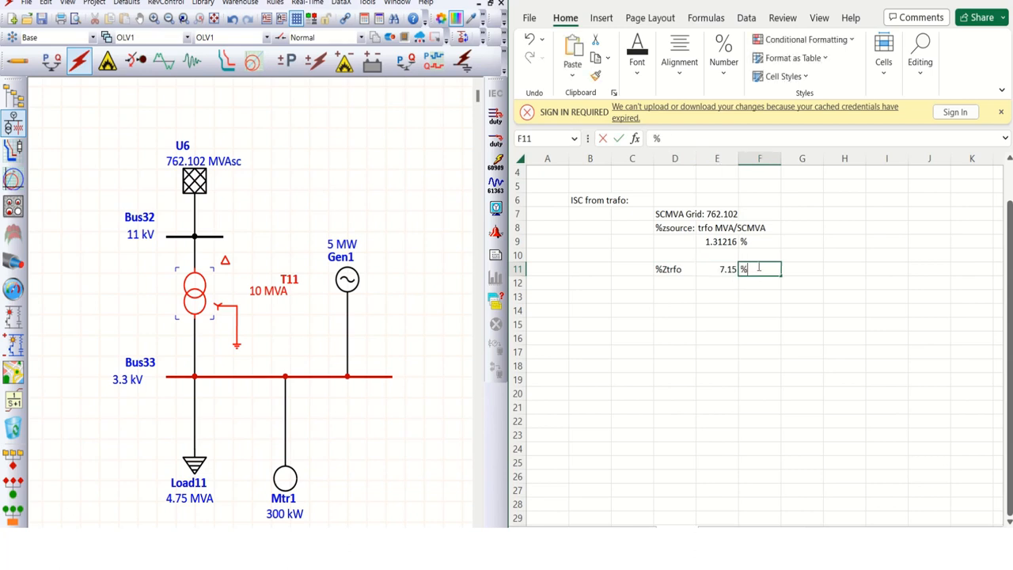
click(716, 309)
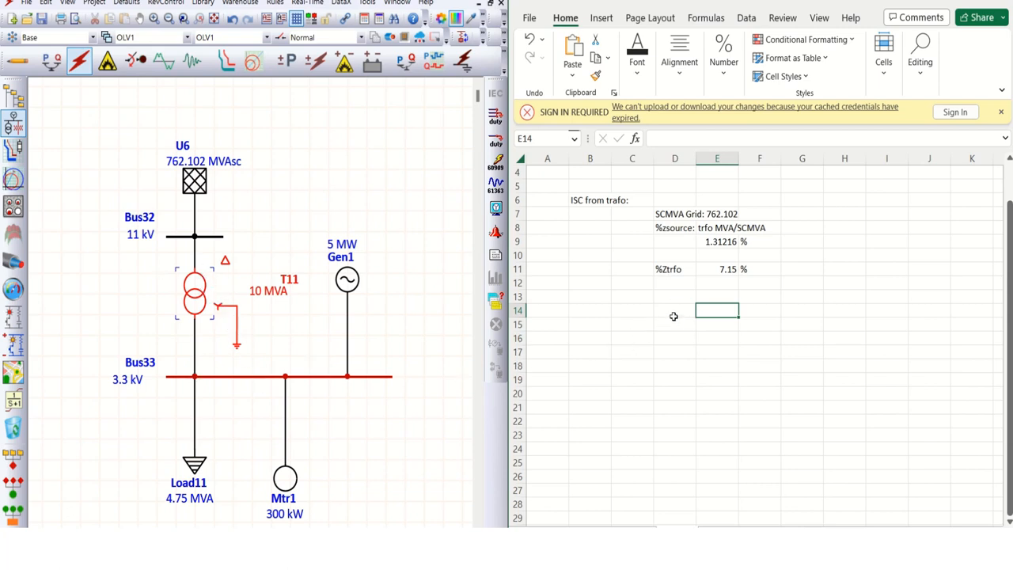
mouse_move(627, 192)
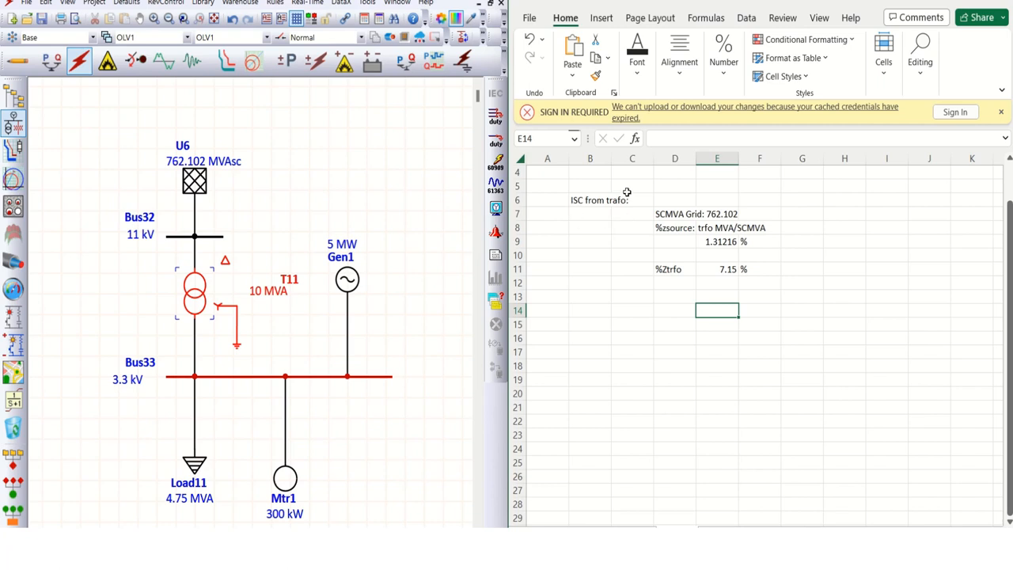
mouse_move(675, 311)
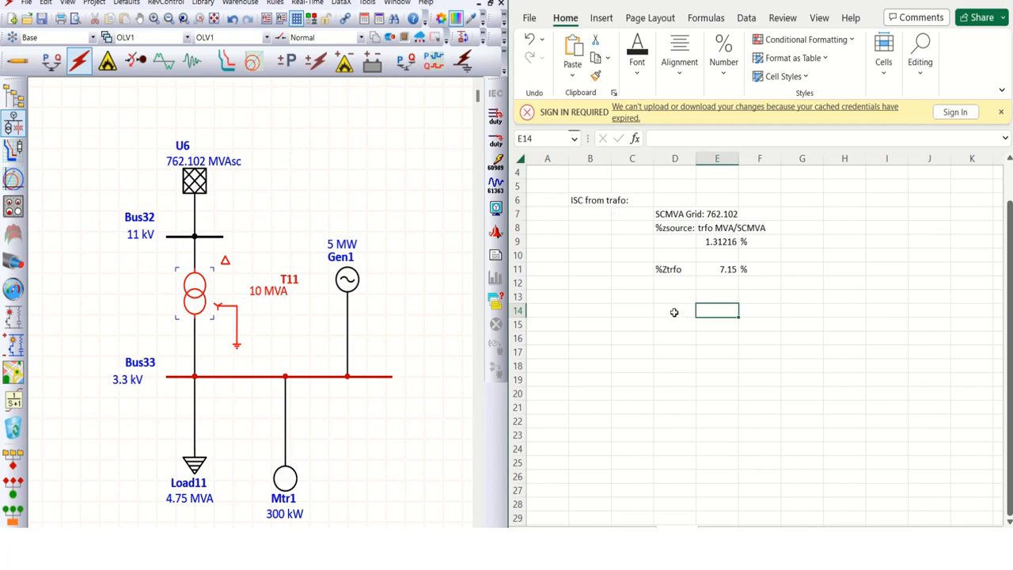
click(674, 310)
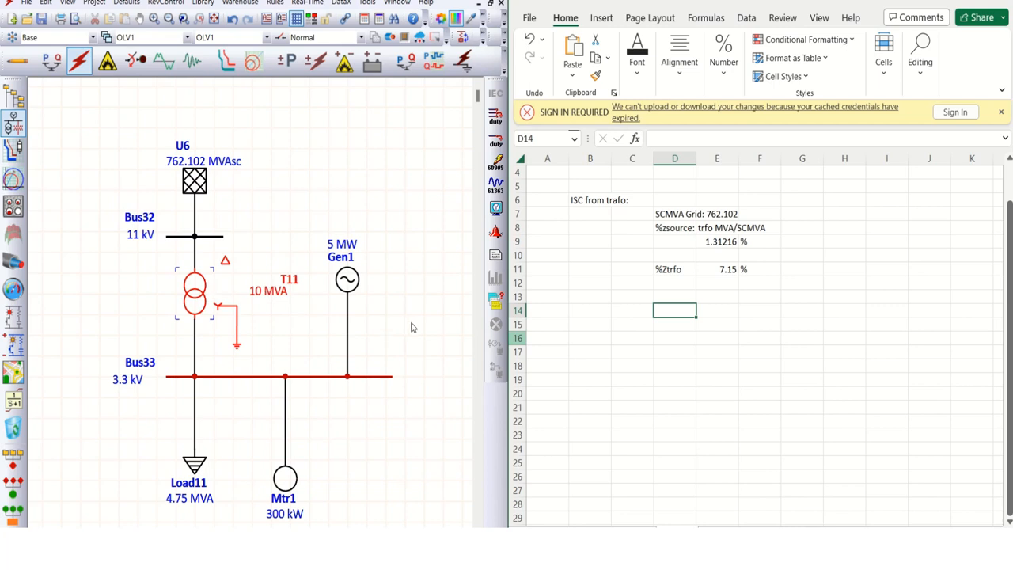
text(Trafo)
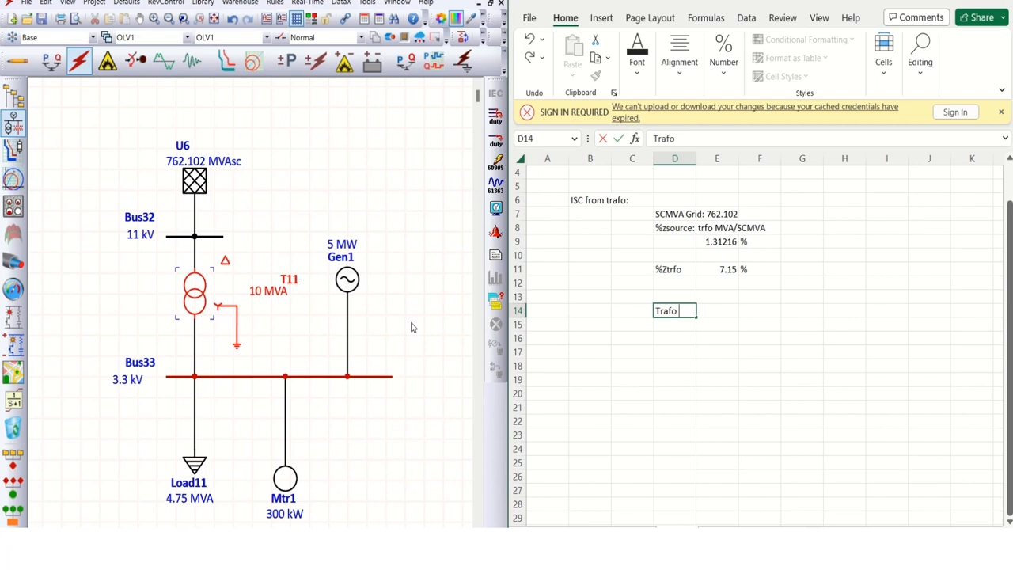
- Finish the 'Trafo Isec:' label, check T11's rating, and append 1750
text(ISc)
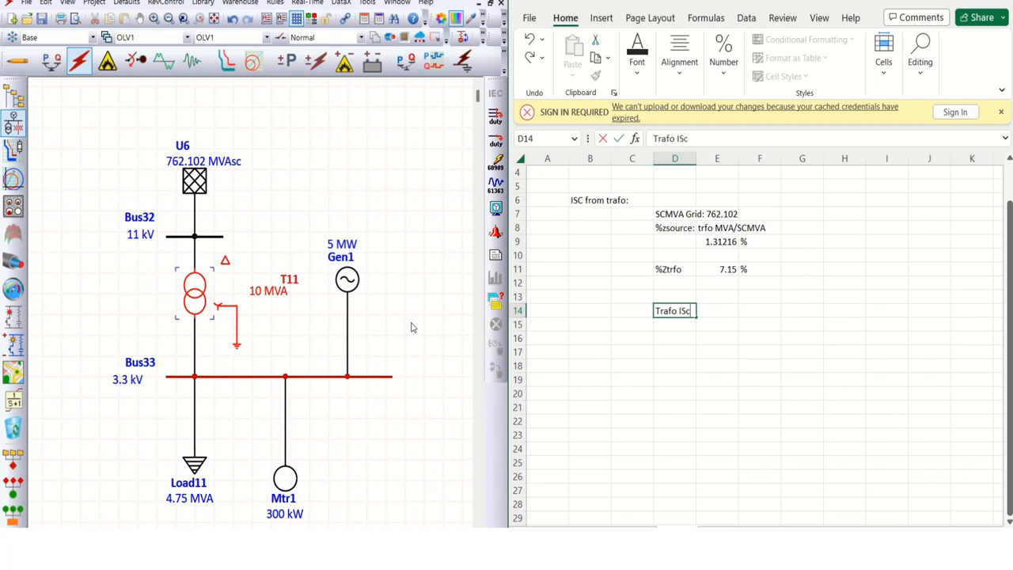
text(Iec)
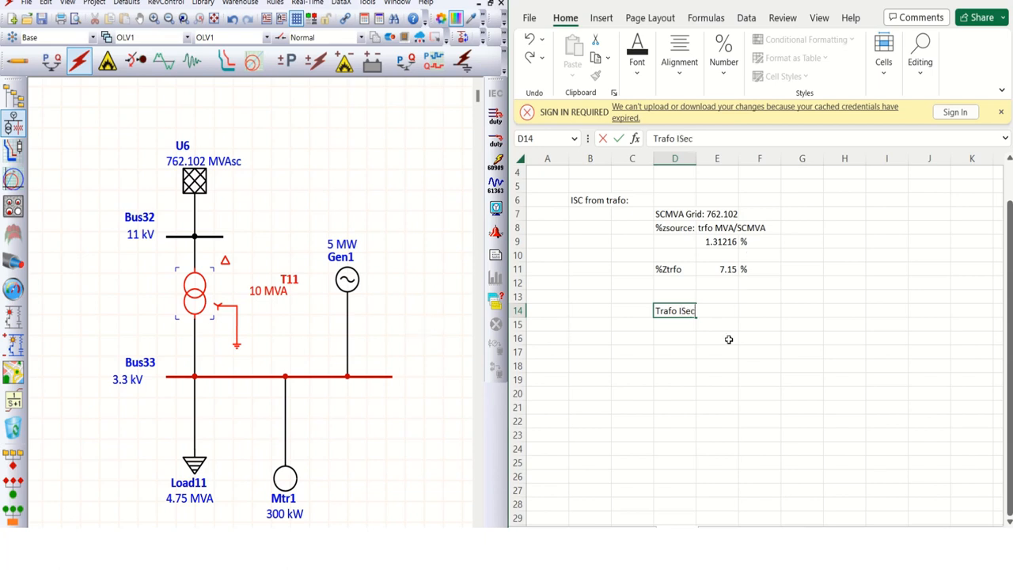
text(:)
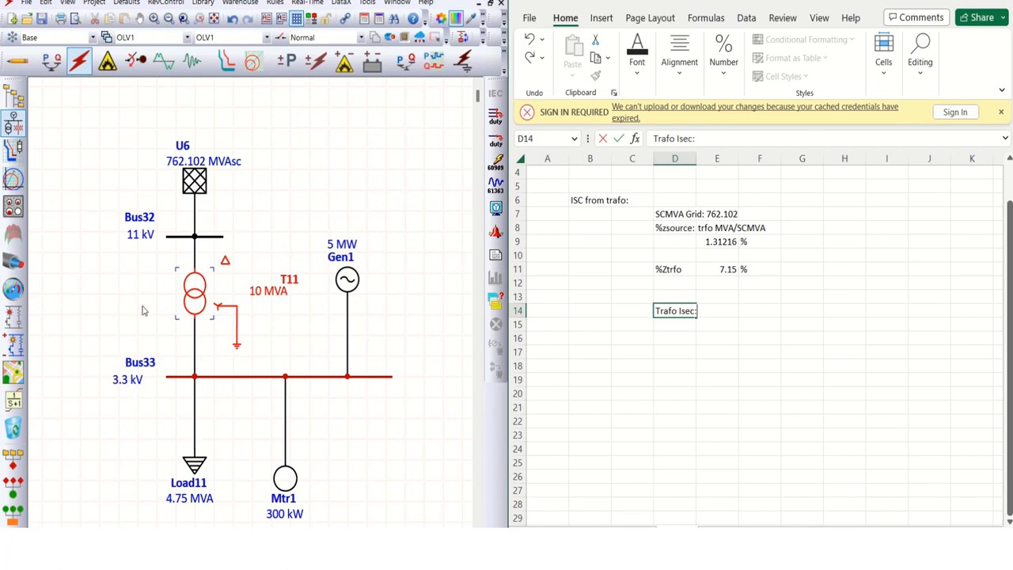
double_click(195, 297)
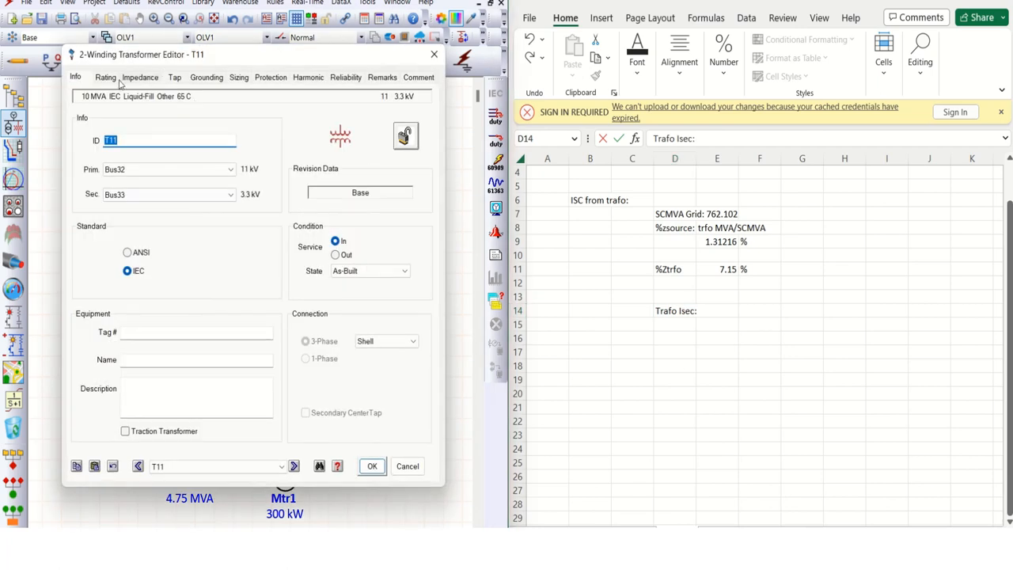
click(106, 77)
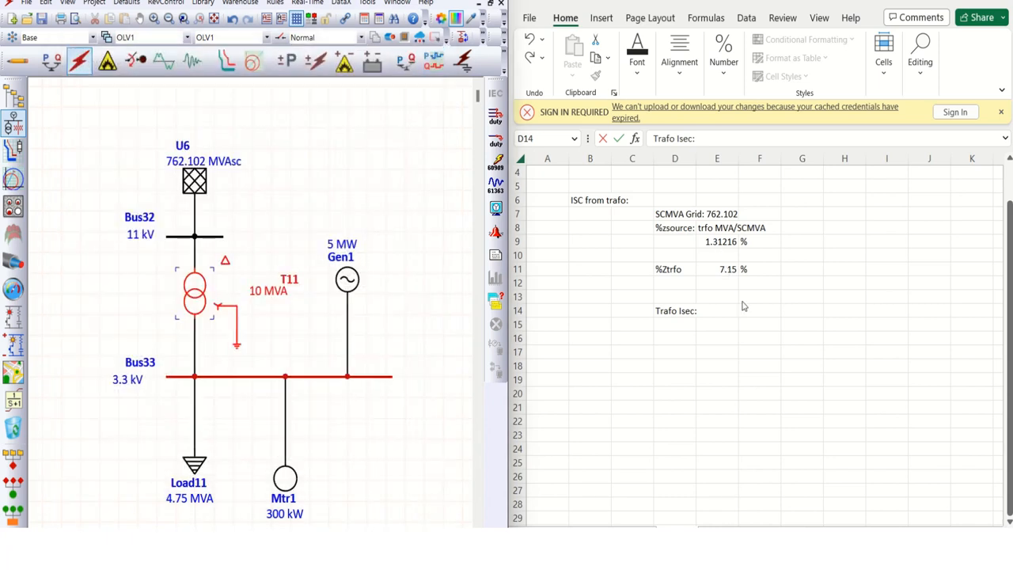
click(675, 310)
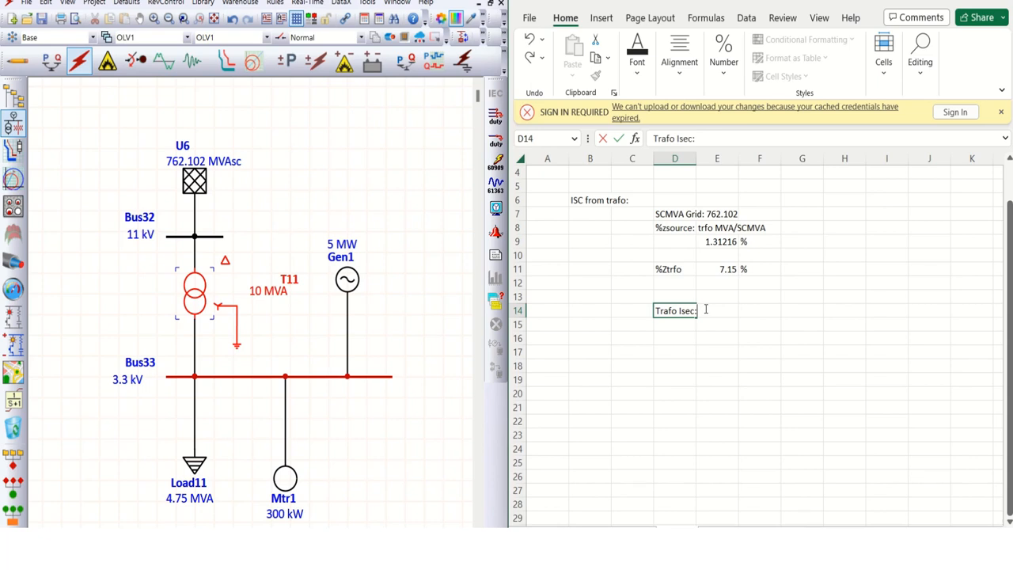
text(1)
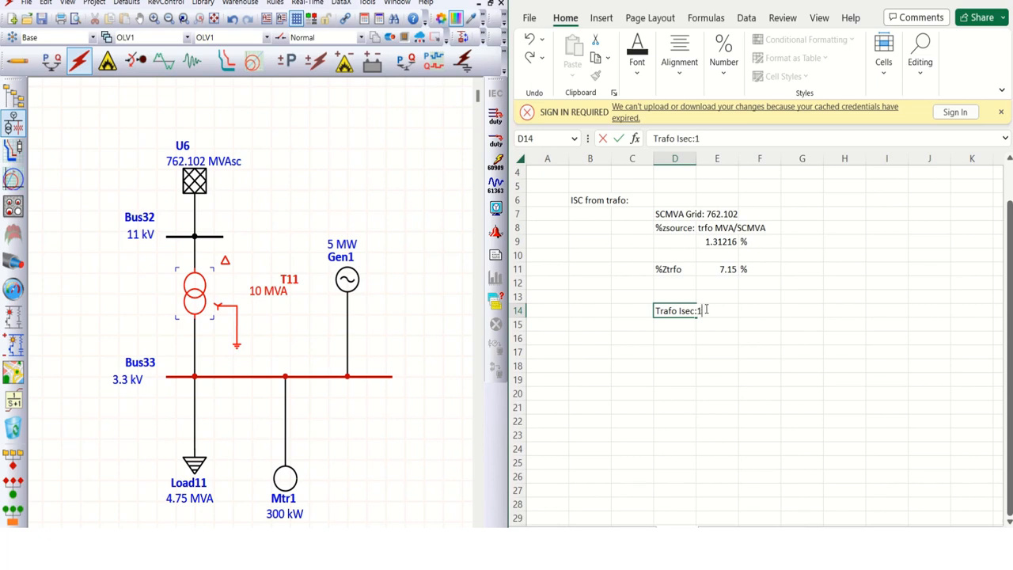
text(750)
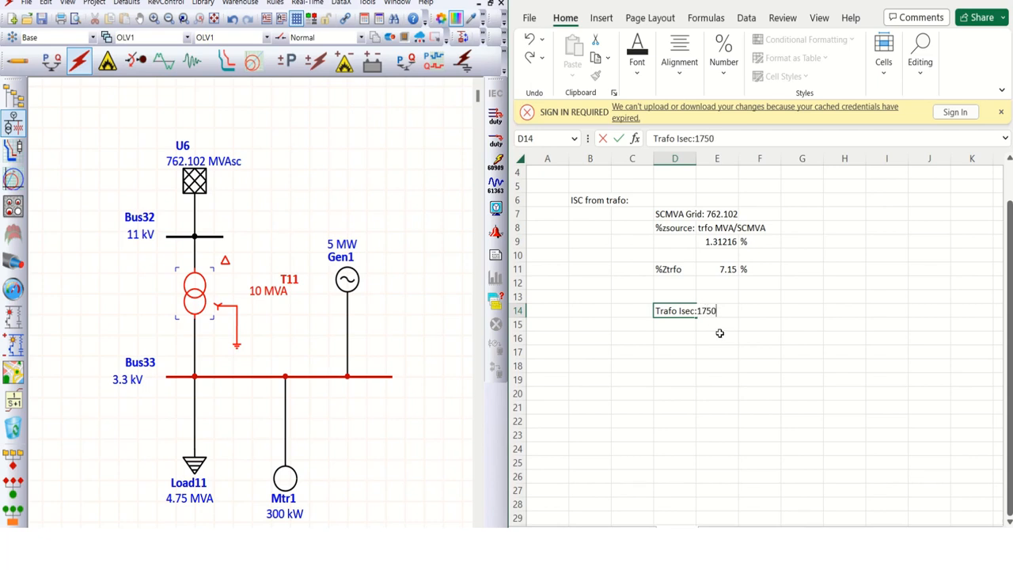
- Enter =1750/(E9+E11)*100 in E16, giving a transformer contribution of 20680.3
click(717, 338)
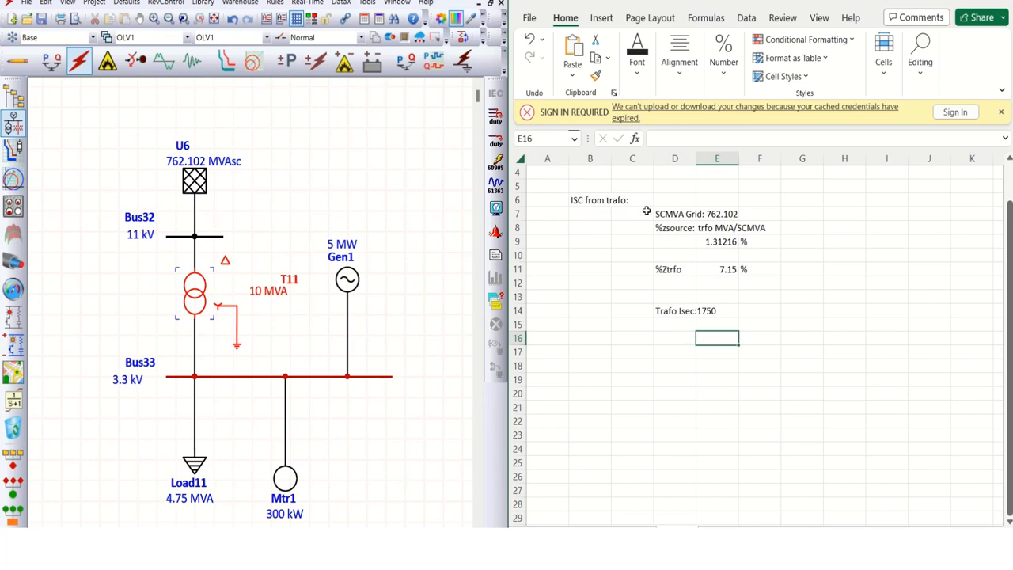
mouse_move(521, 306)
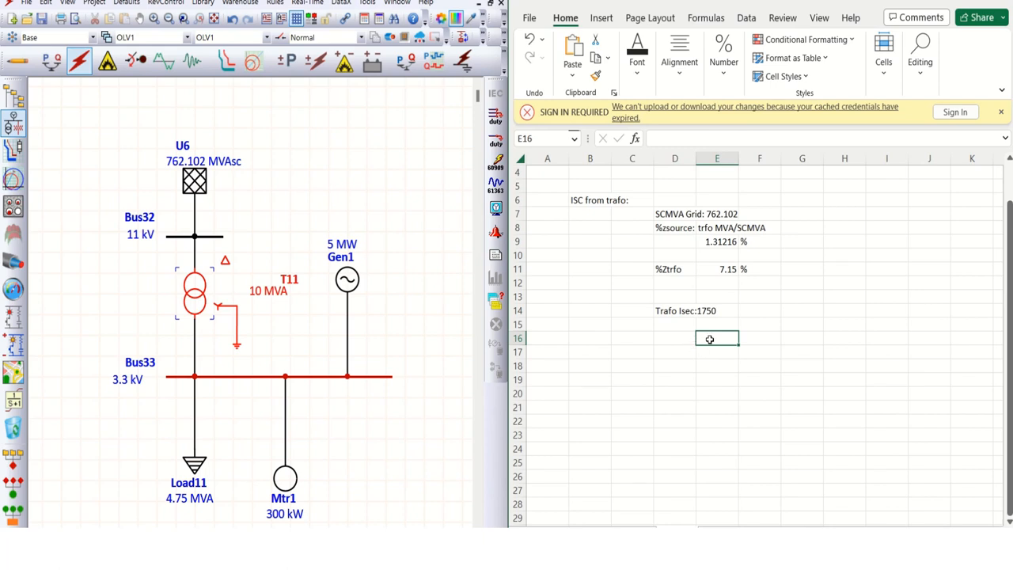
text(=1750)
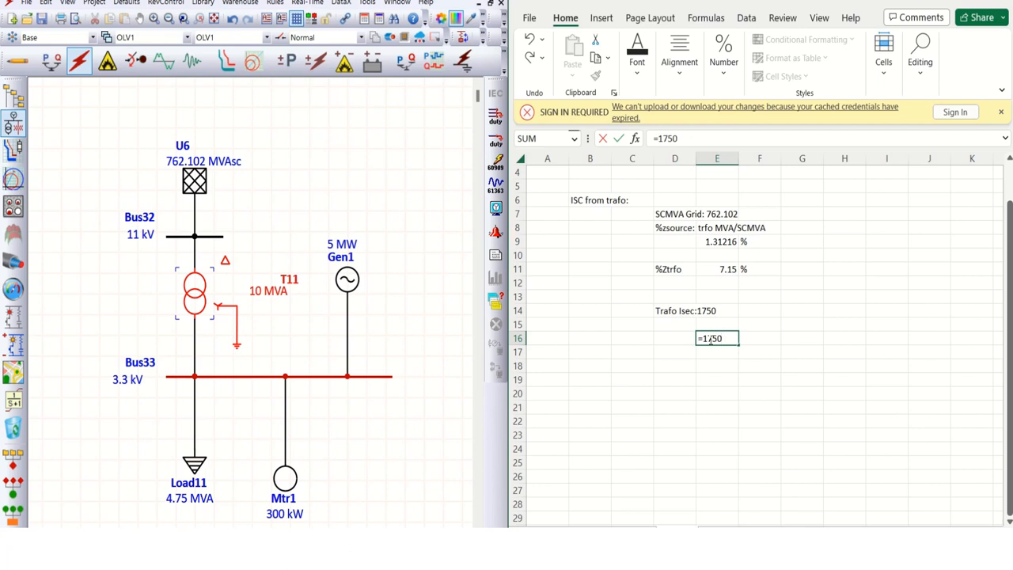
text(/)
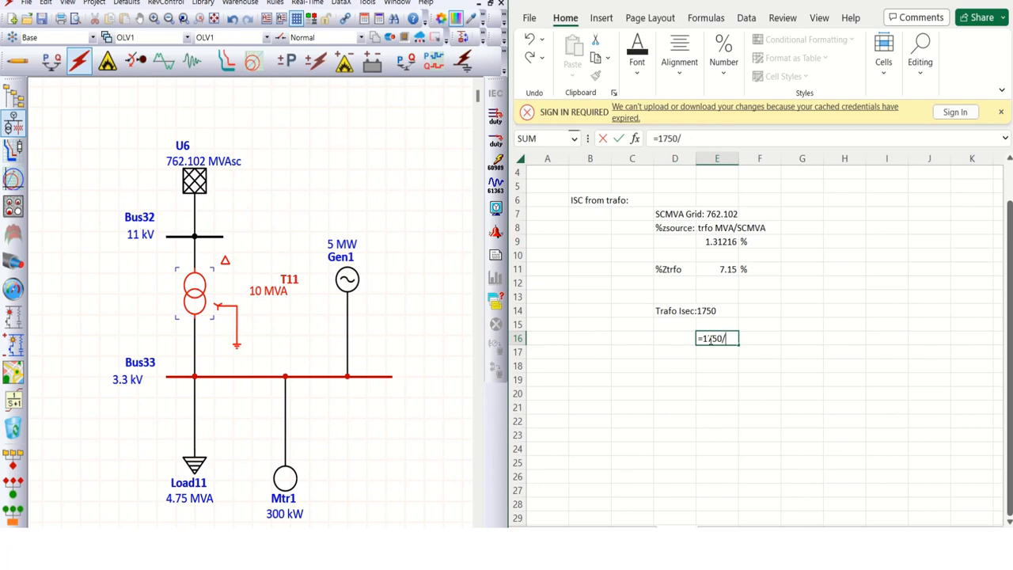
text(()
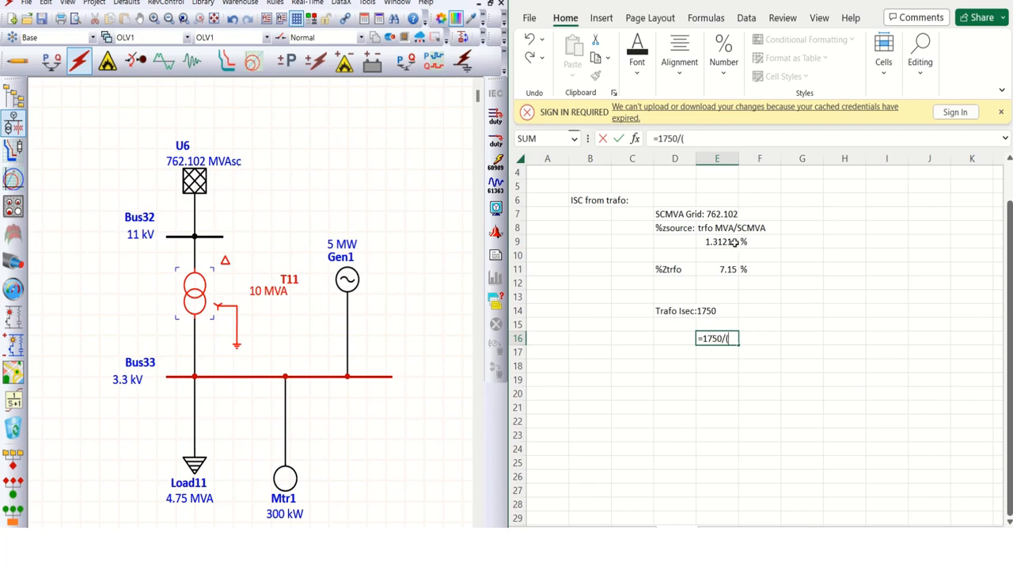
text(1)
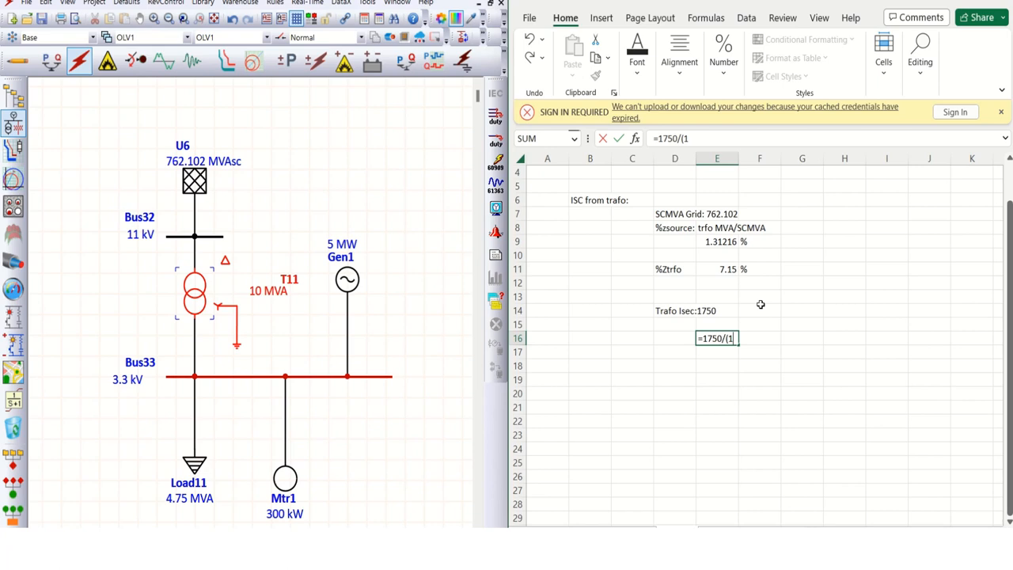
text(.)
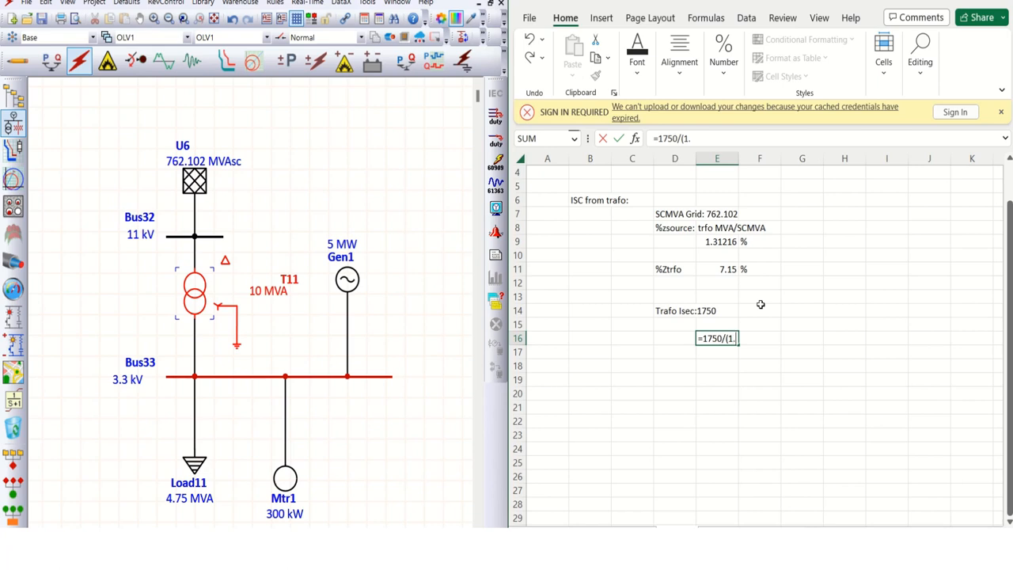
key(Backspace)
text(E9+E11))
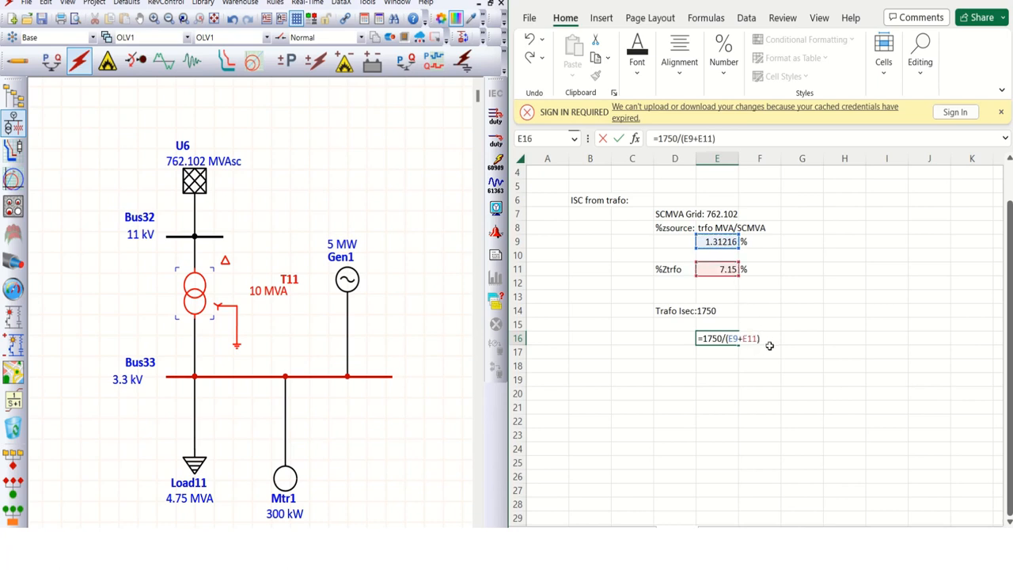
mouse_move(733, 355)
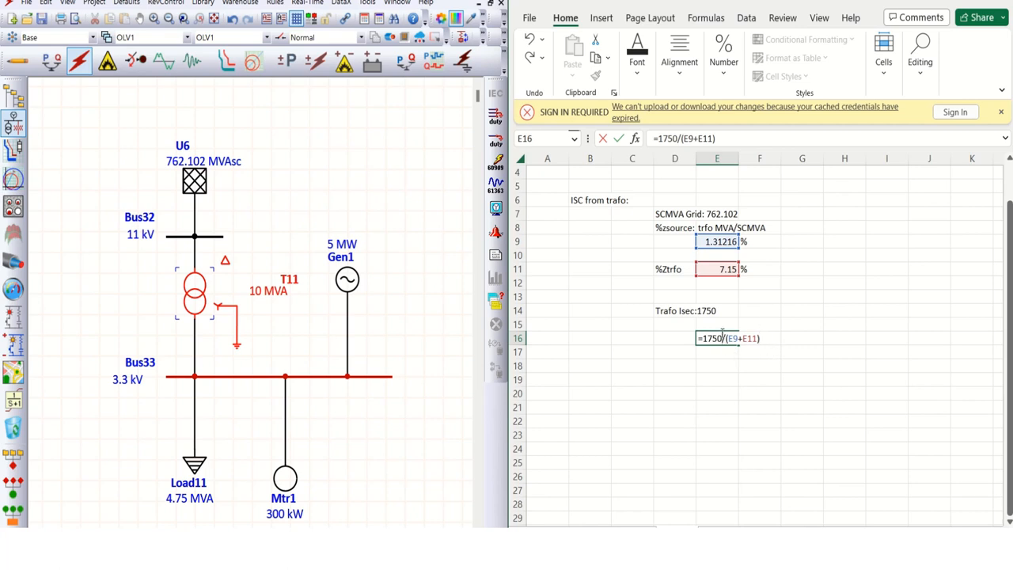
text(*10)
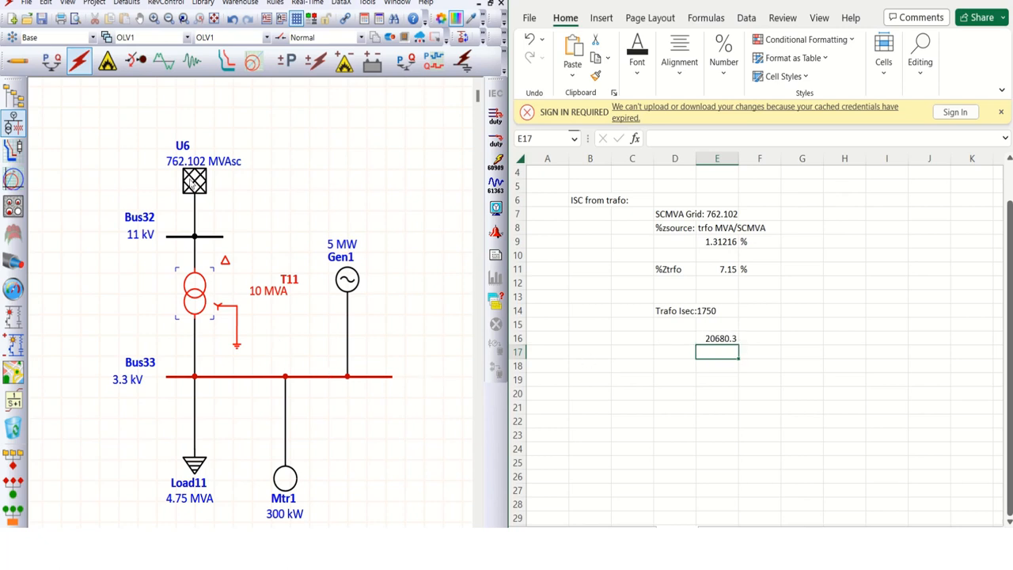
mouse_move(208, 337)
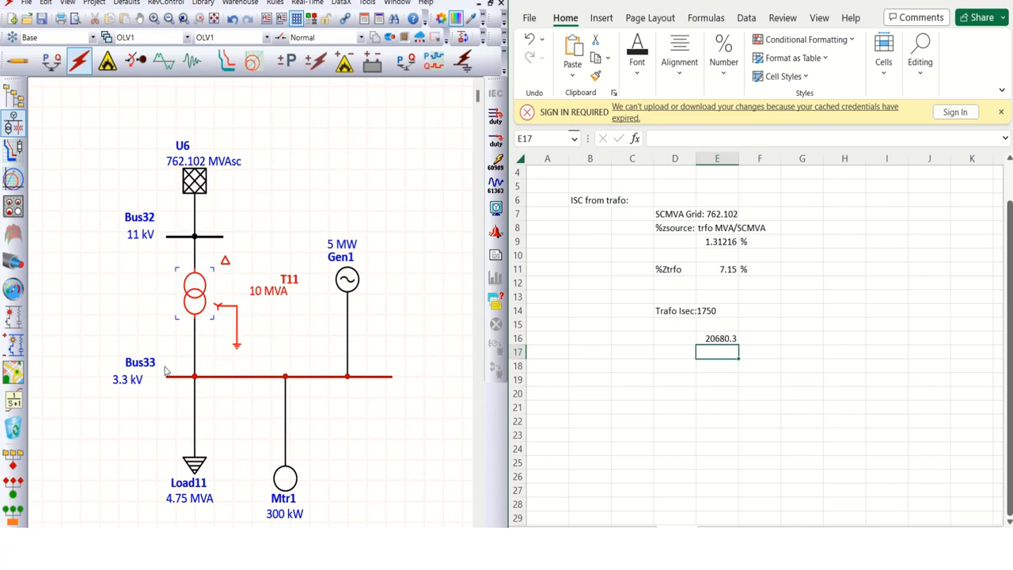
mouse_move(170, 384)
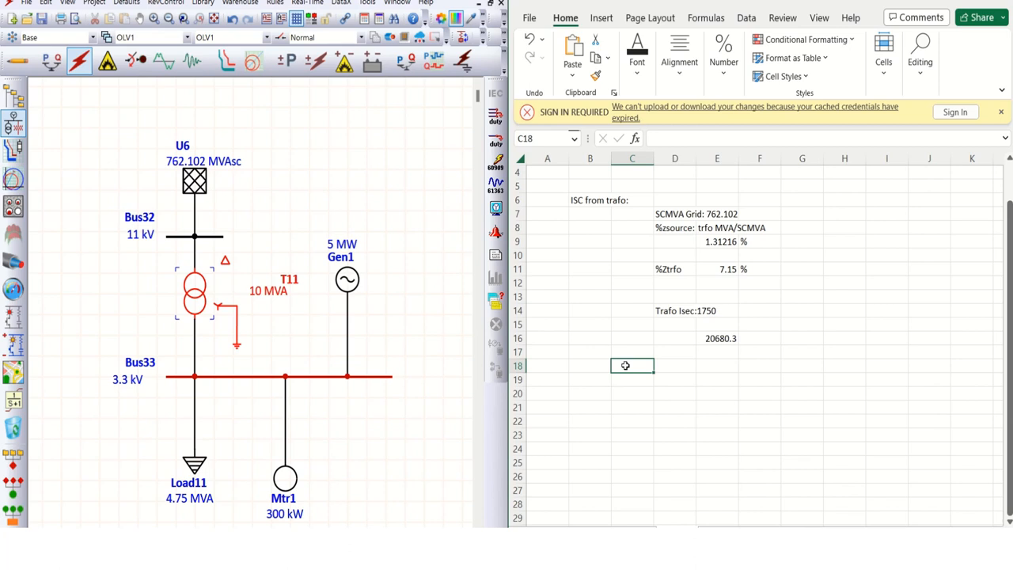
- Label row 18 'EtaP value' and compute =1.1*E16 in E18, giving 22748.33
text(Etap)
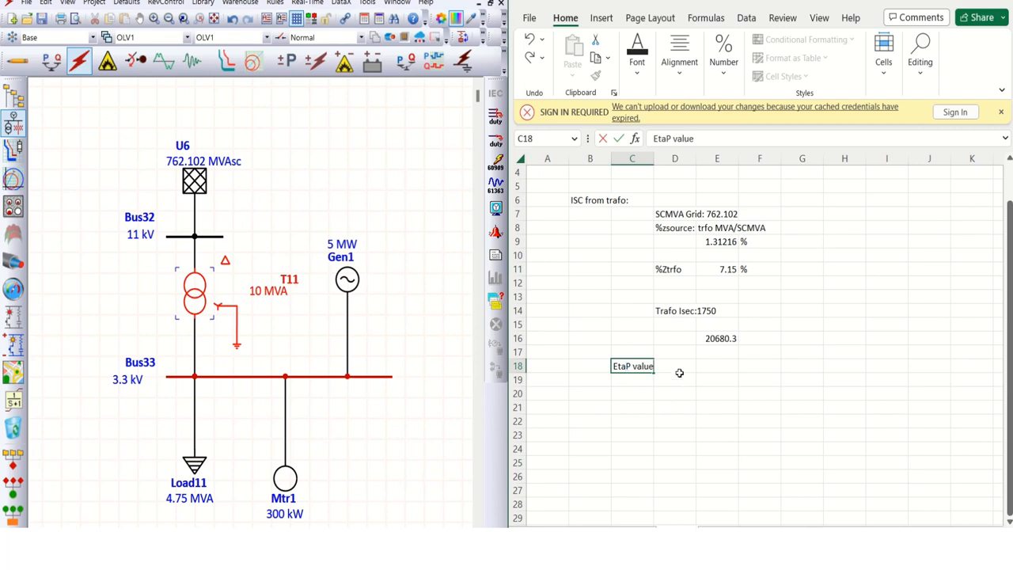
click(716, 365)
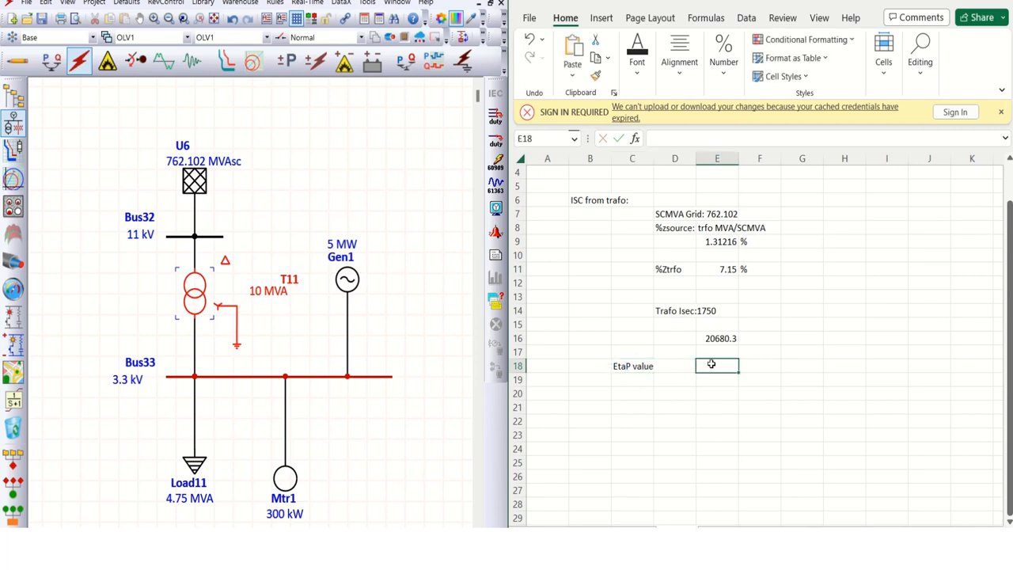
text(=1.1)
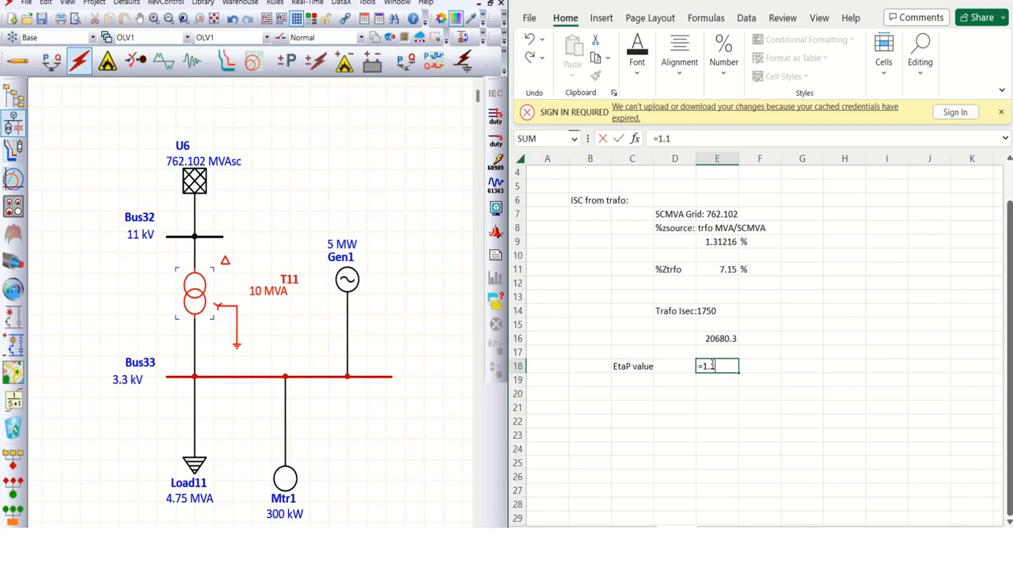
text(*)
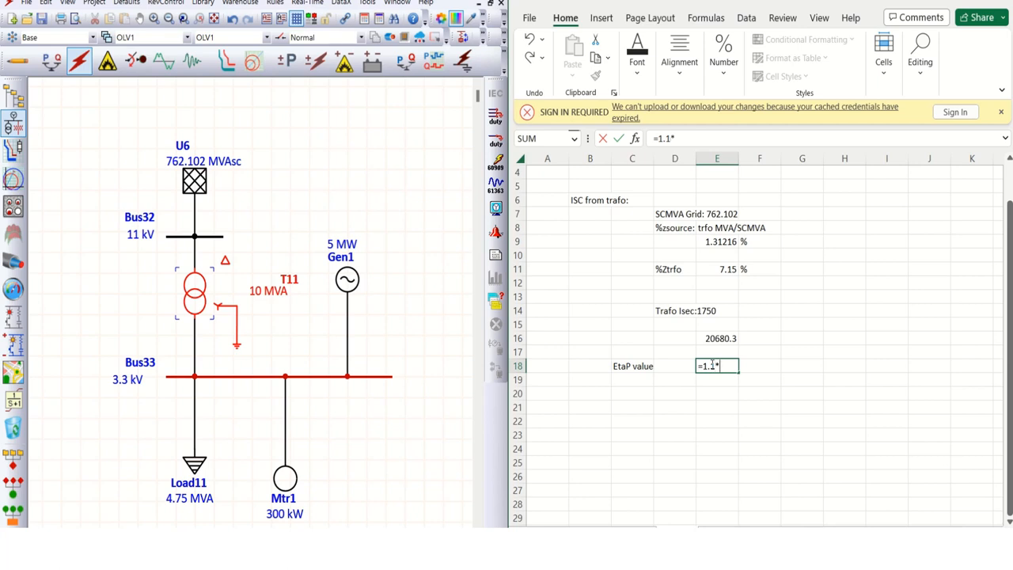
click(717, 338)
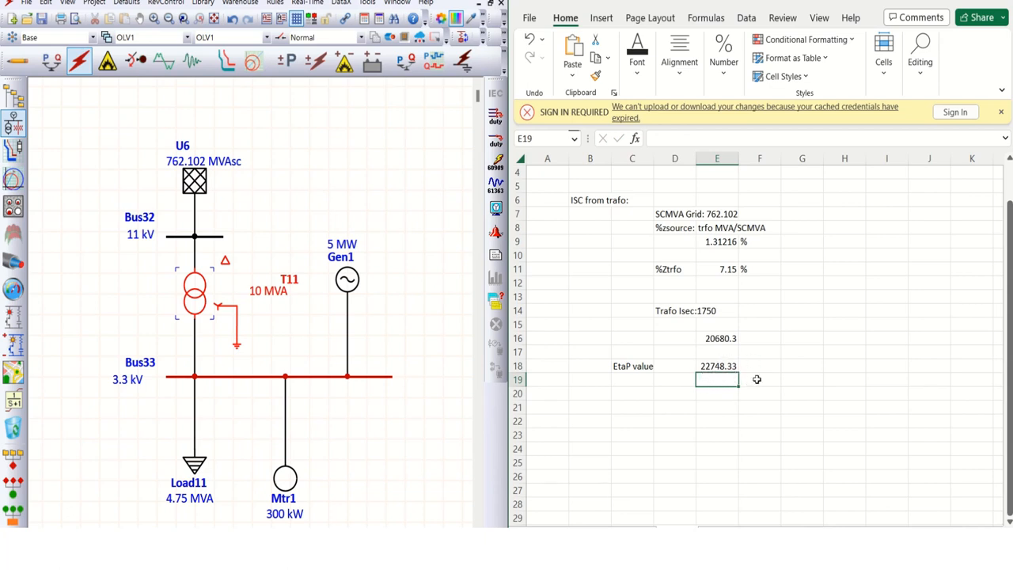
mouse_move(634, 238)
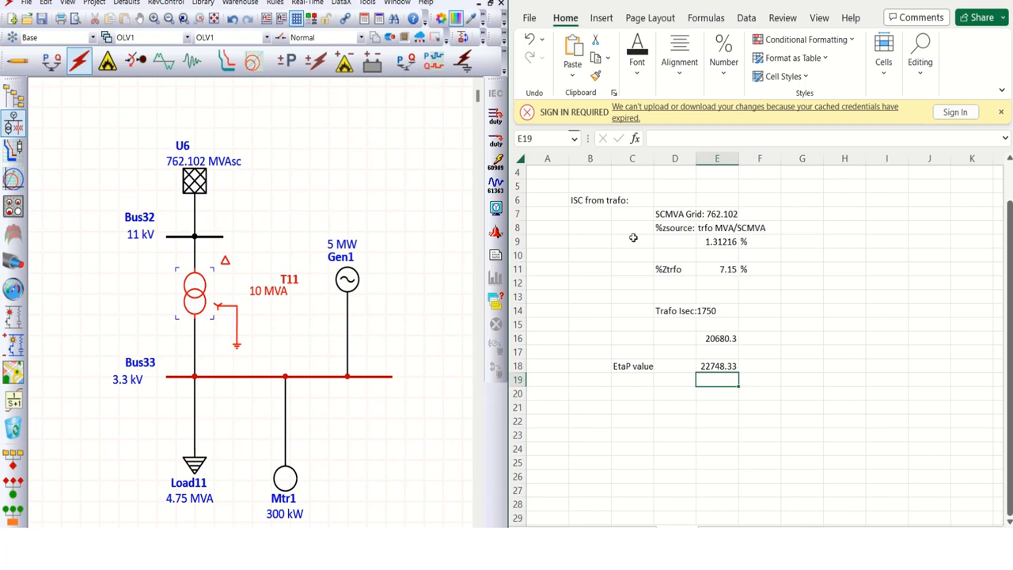
mouse_move(668, 202)
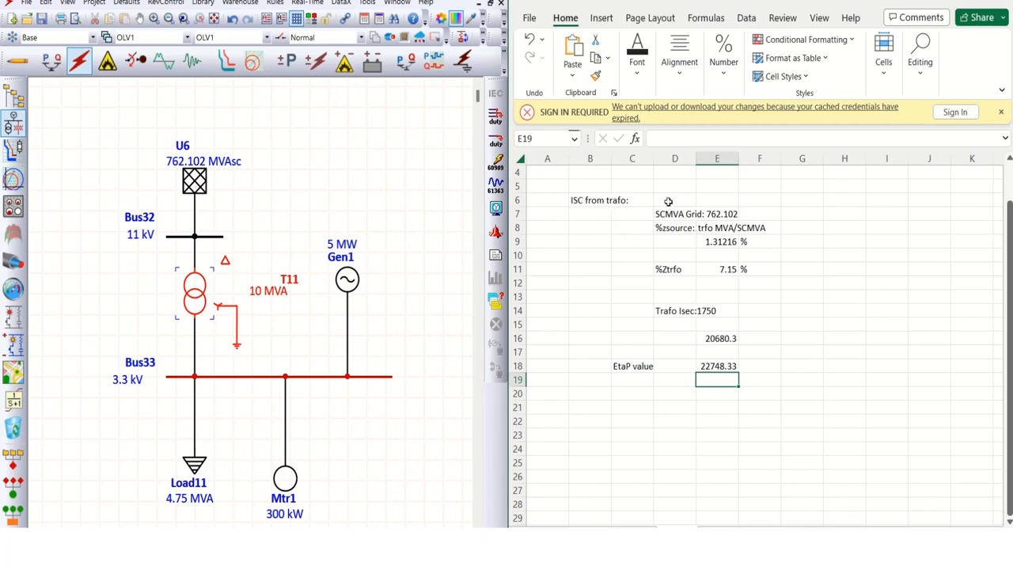
click(674, 199)
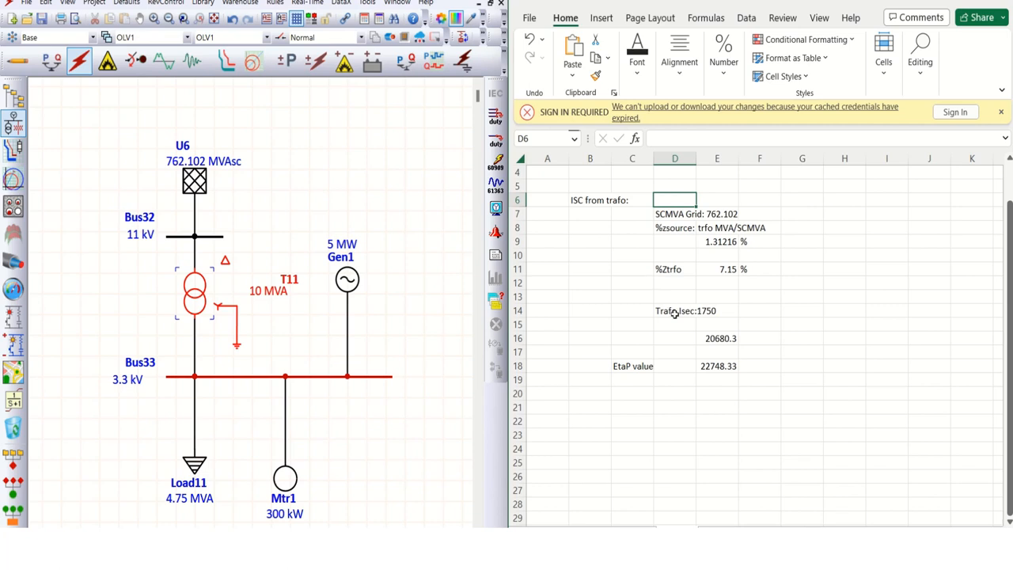
- Write 'Trafo Iratedsec/(Zgrid+Ztrafo)' in D6 beside the ISC from trafo label
click(674, 310)
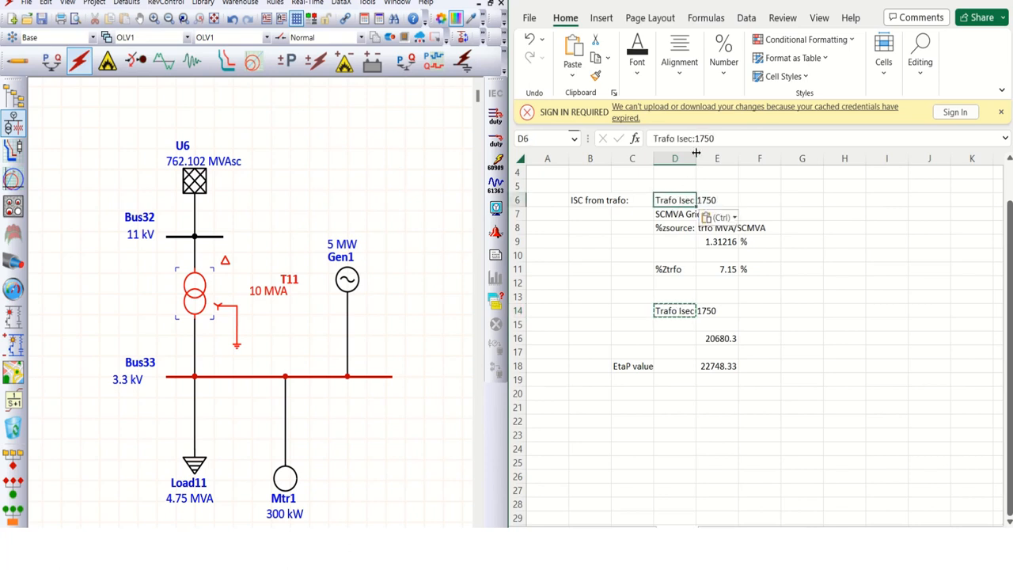
mouse_move(720, 191)
text(rated)
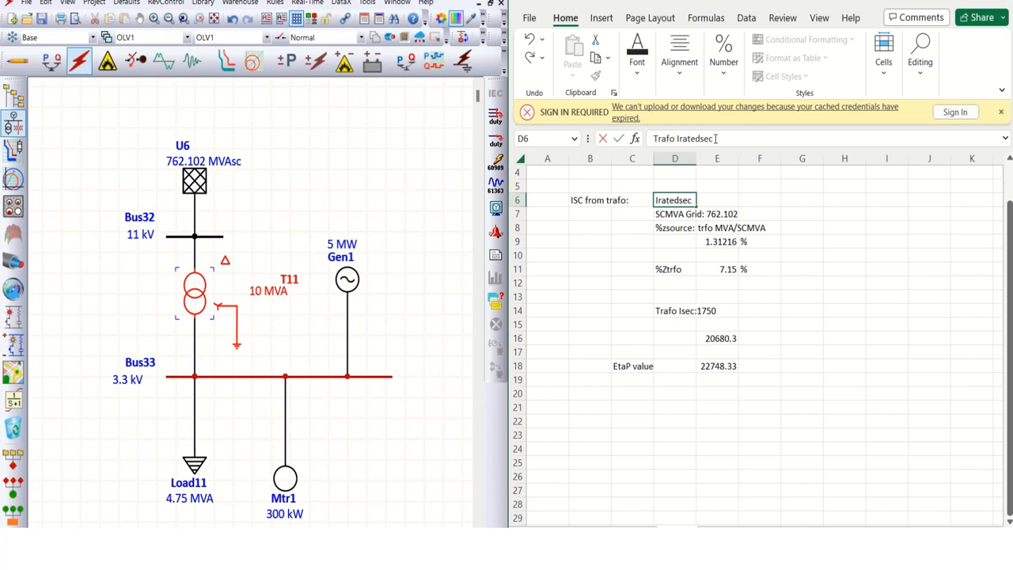
text(/()
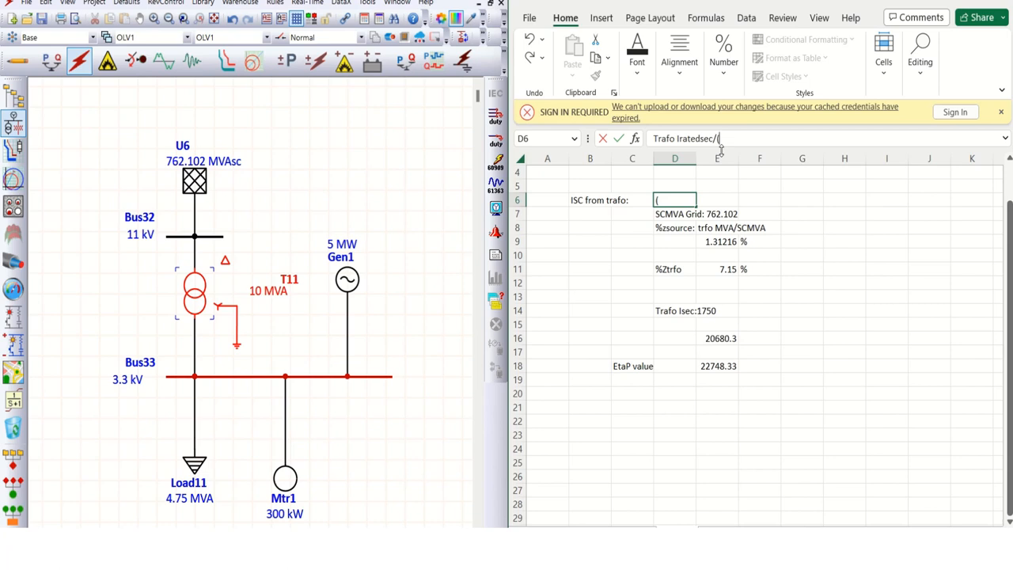
text(%)
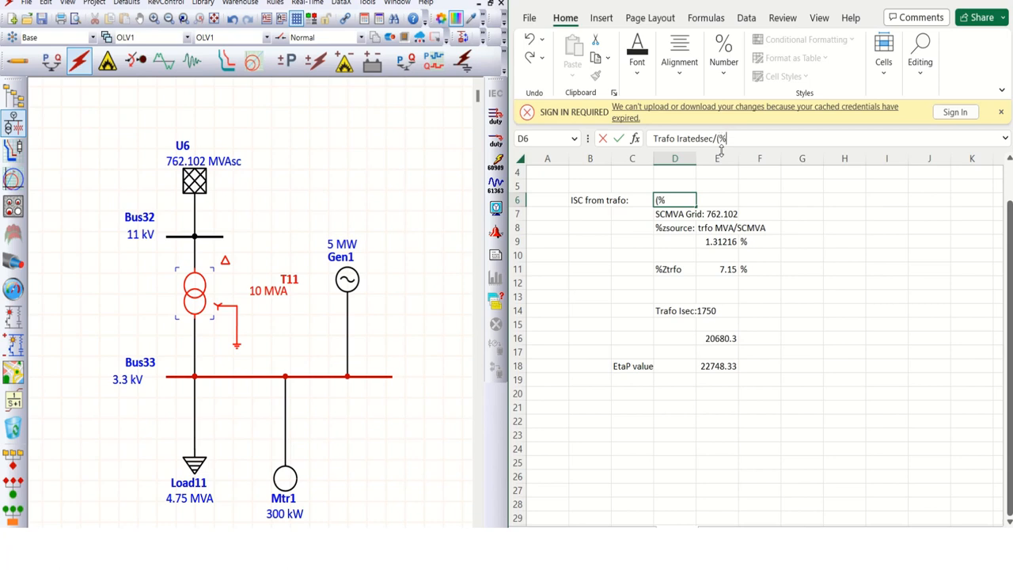
text(Zgr)
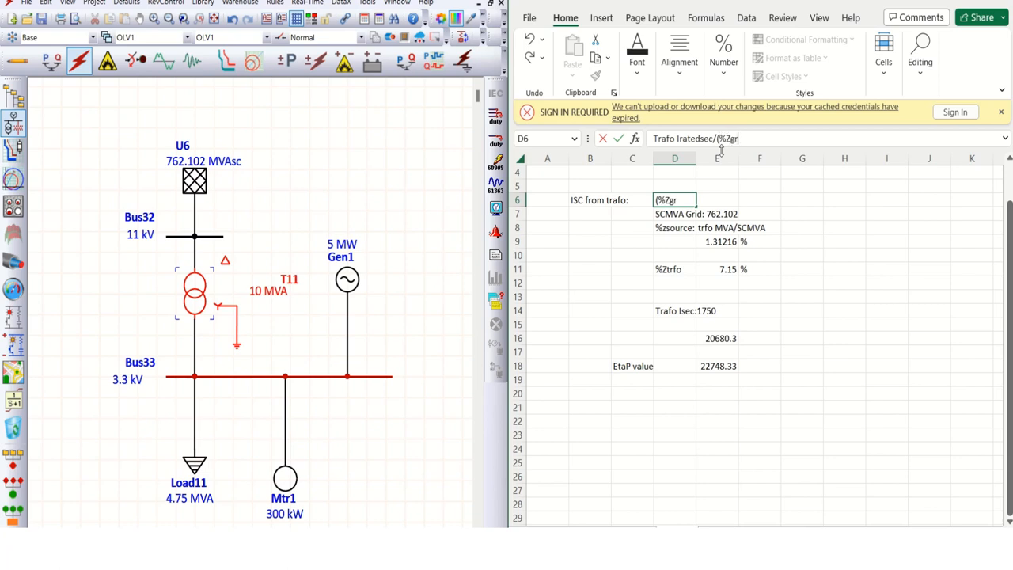
text(id)
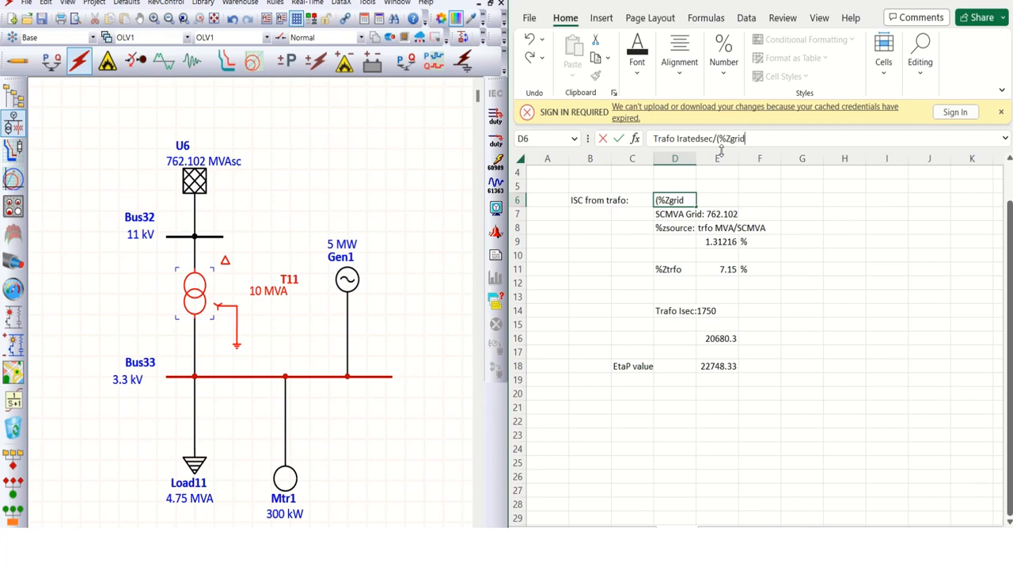
text(+)
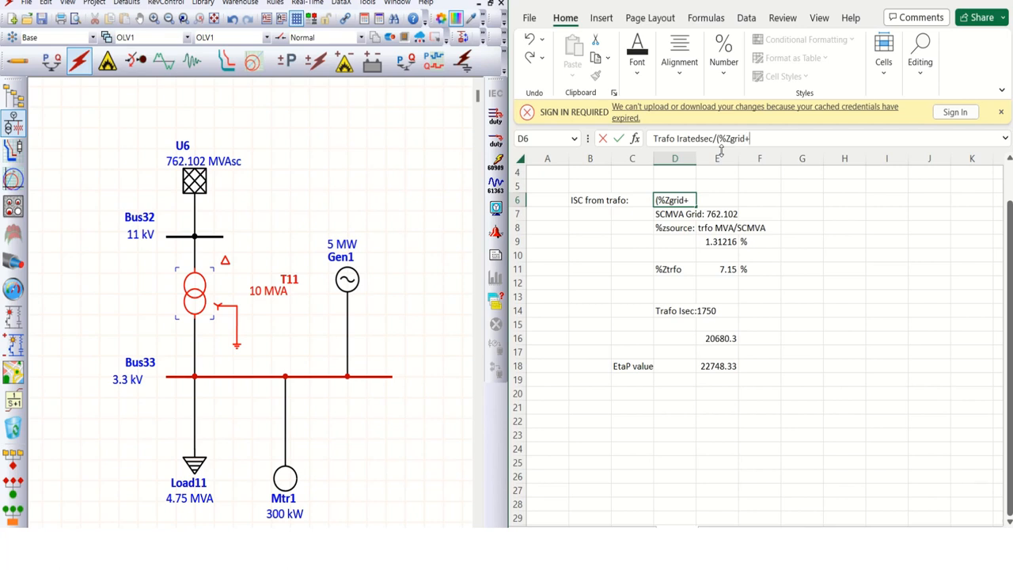
text(Z)
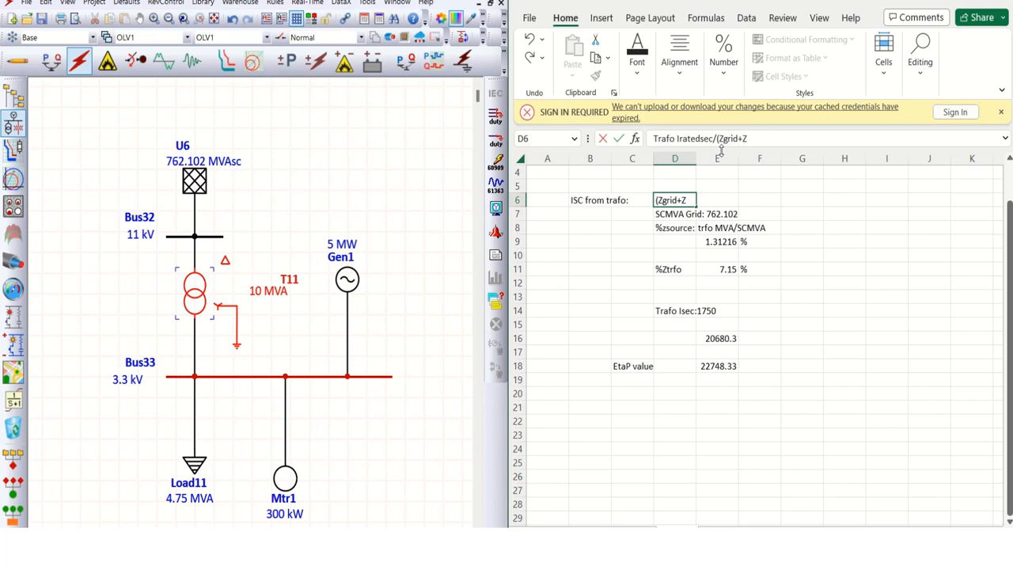
text(trafo))
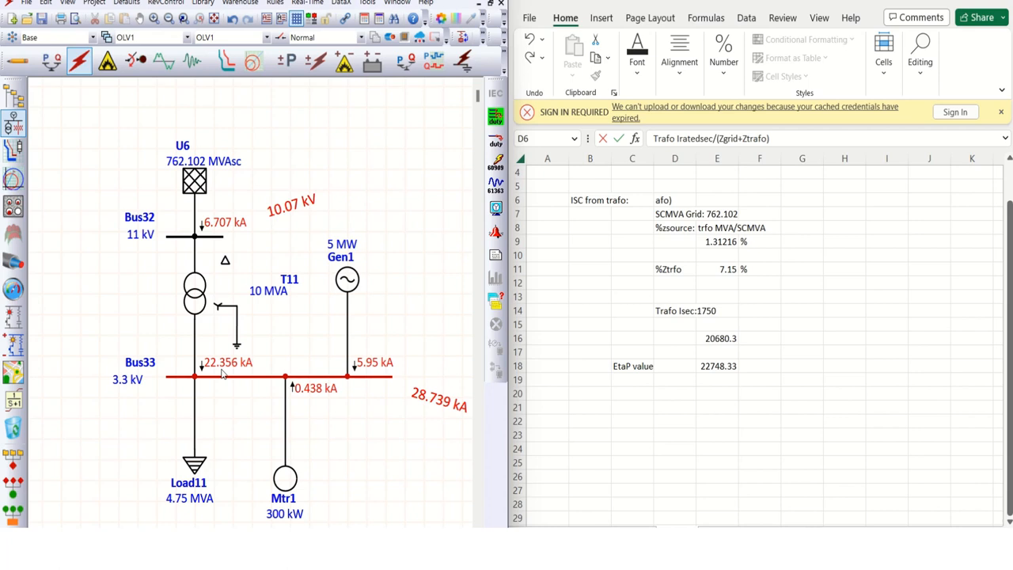
mouse_move(224, 376)
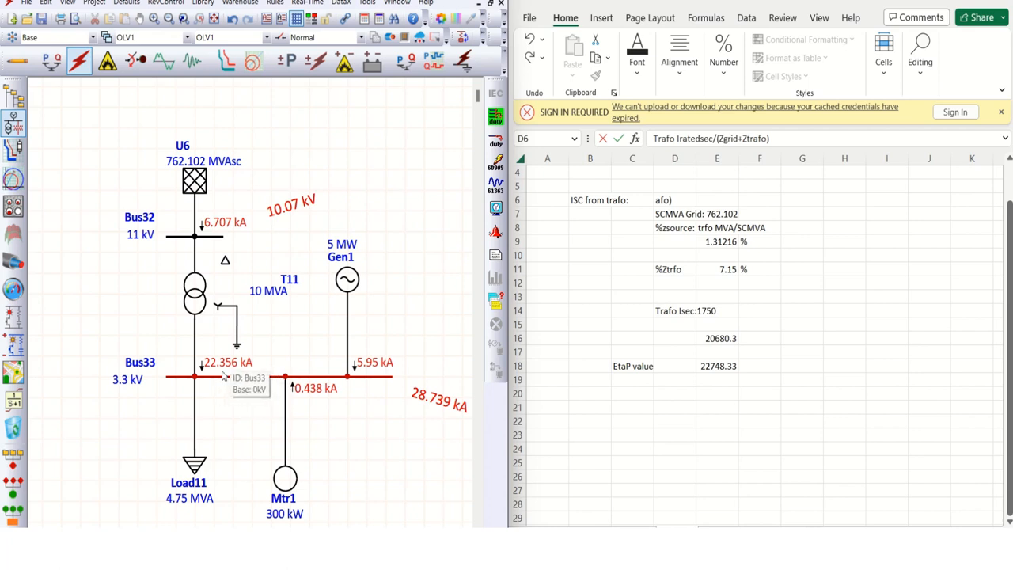
mouse_move(267, 384)
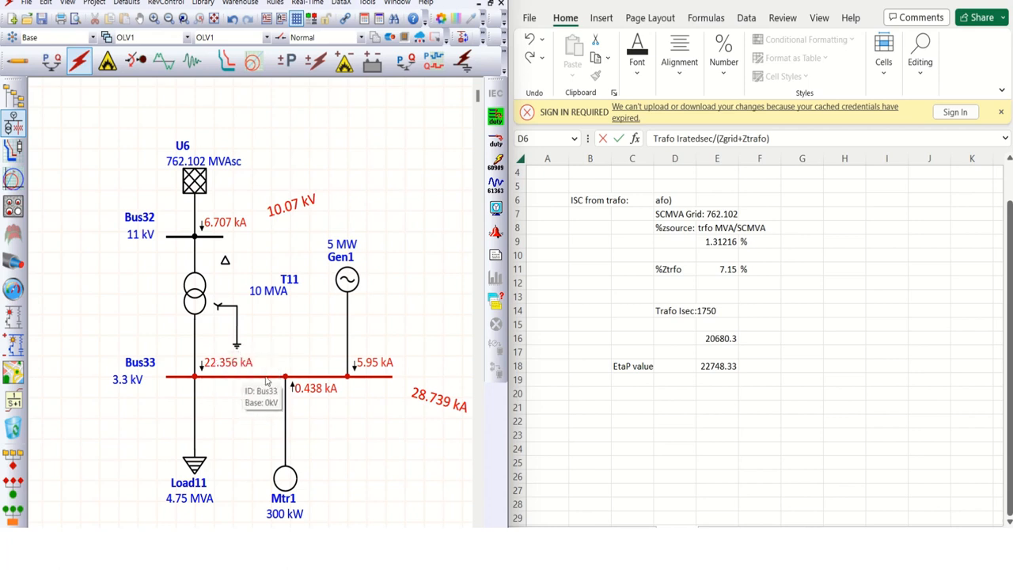
mouse_move(714, 352)
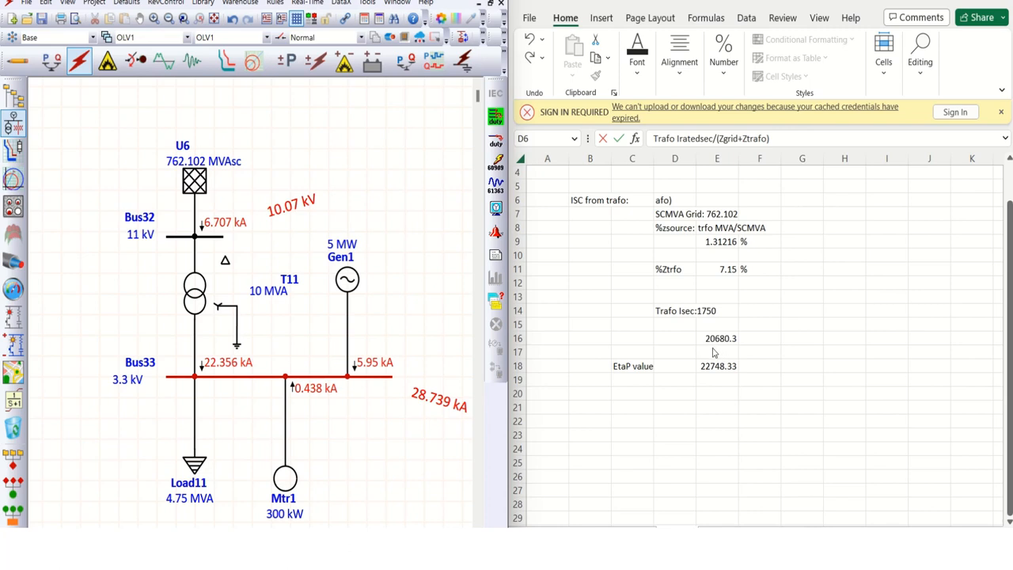
mouse_move(702, 382)
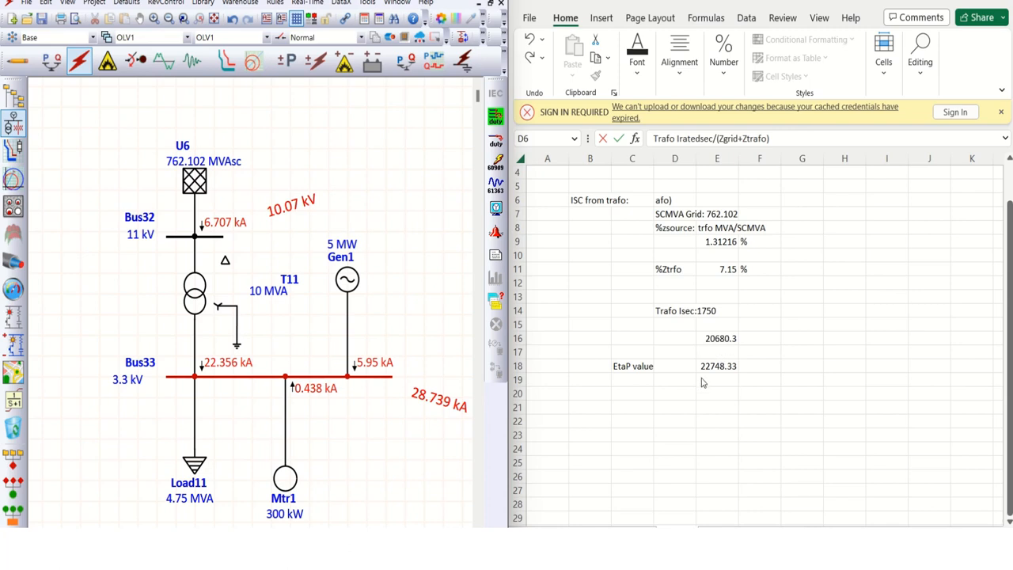
mouse_move(705, 381)
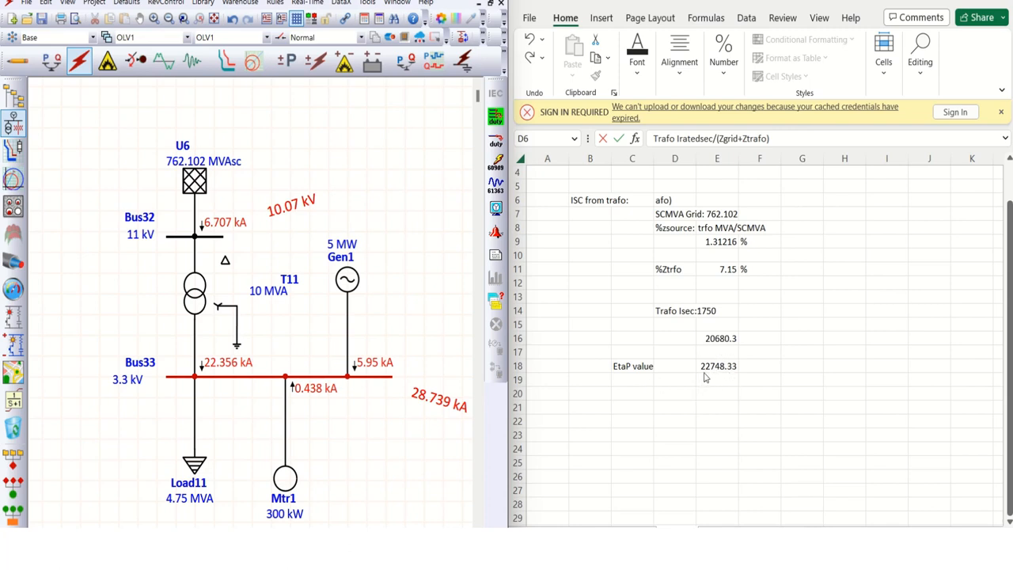
mouse_move(717, 376)
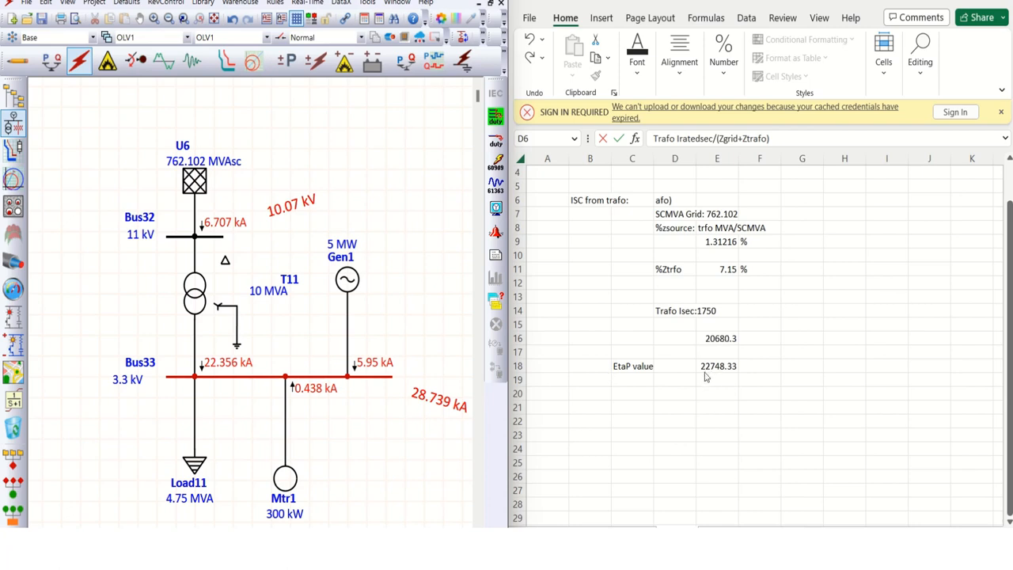
mouse_move(468, 413)
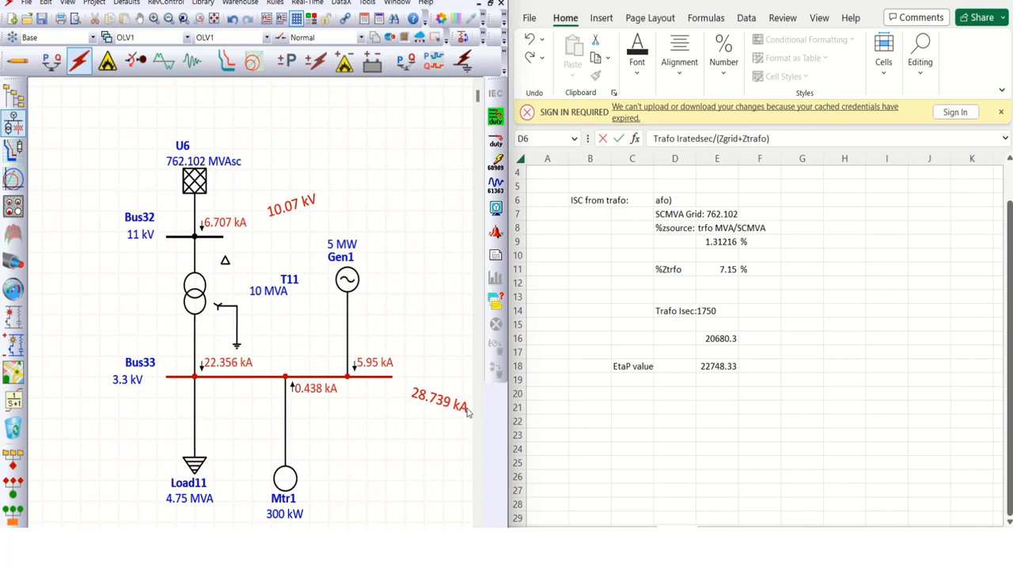
mouse_move(295, 475)
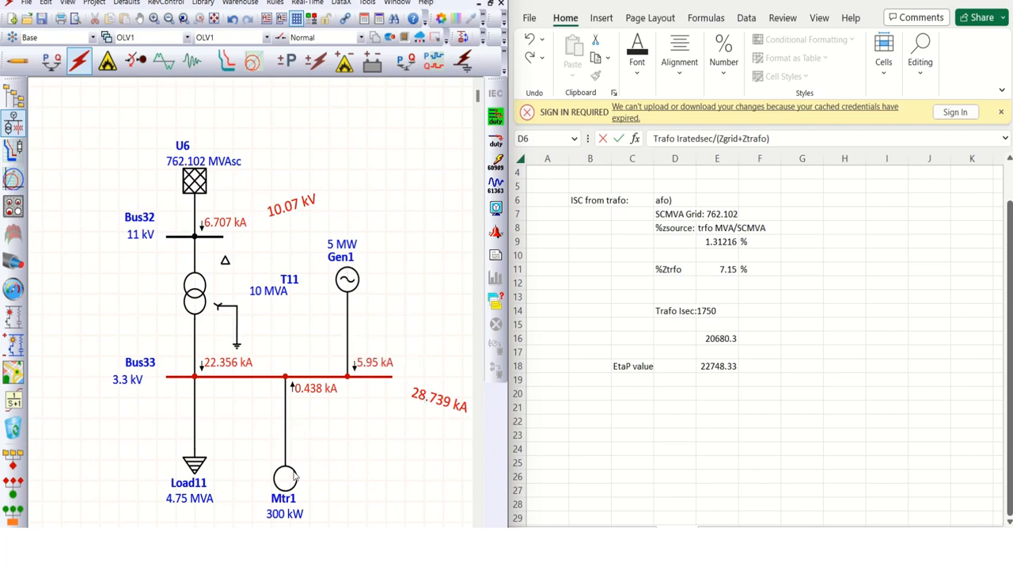
mouse_move(285, 477)
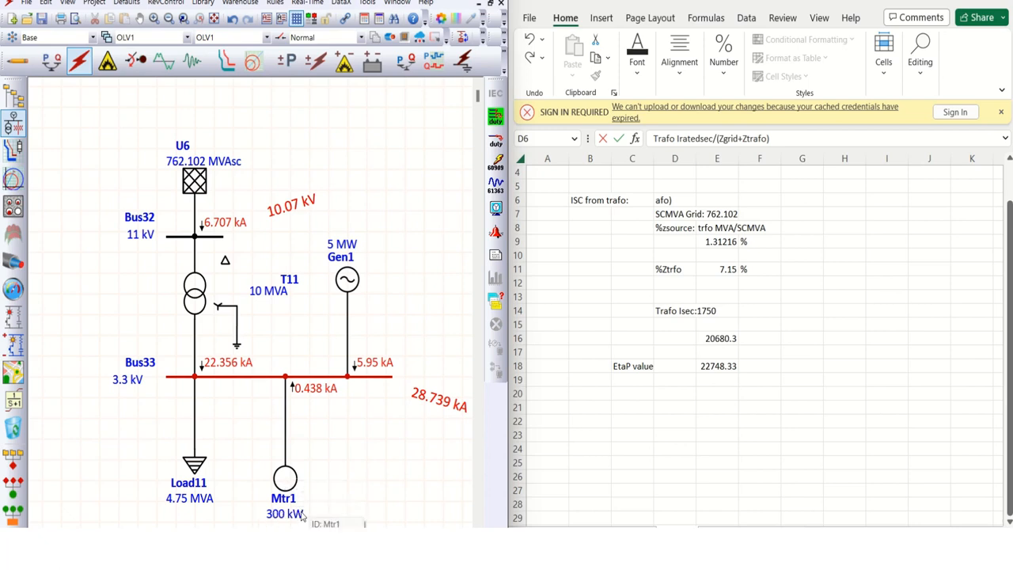
- Open Mtr1's editor and review its nameplate, protection and impedance data, showing 650% LRC
double_click(284, 477)
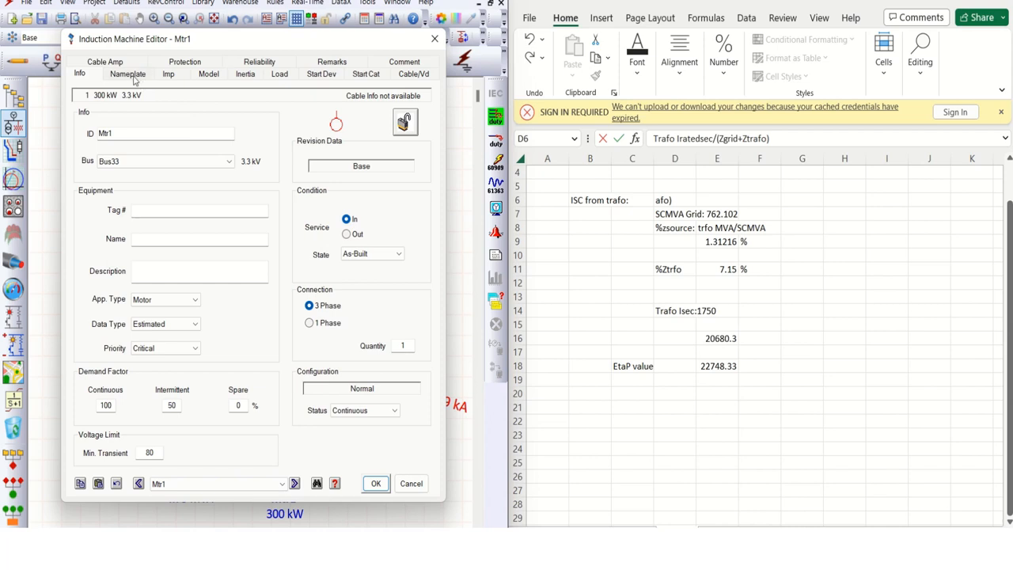
click(127, 73)
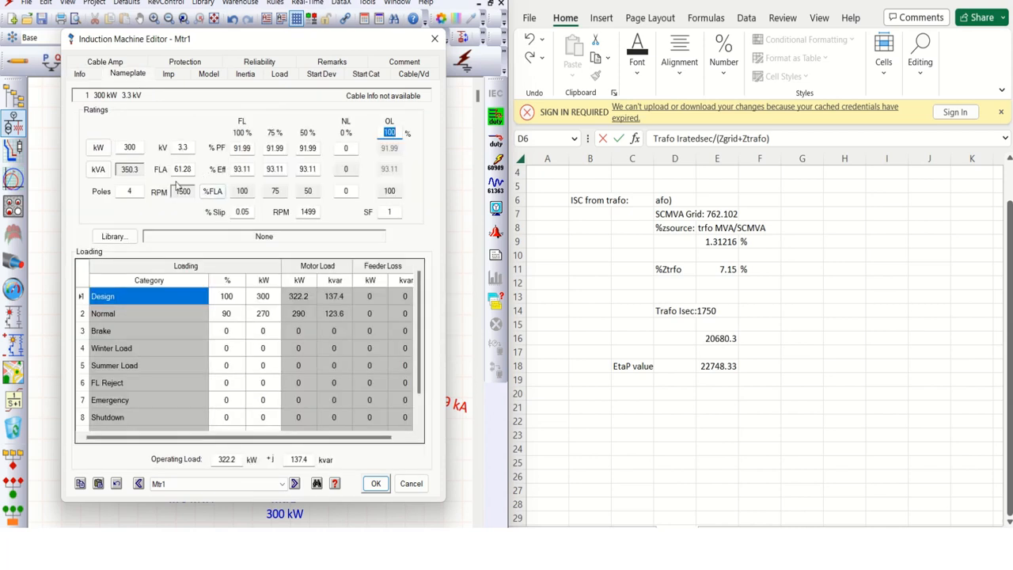
mouse_move(198, 178)
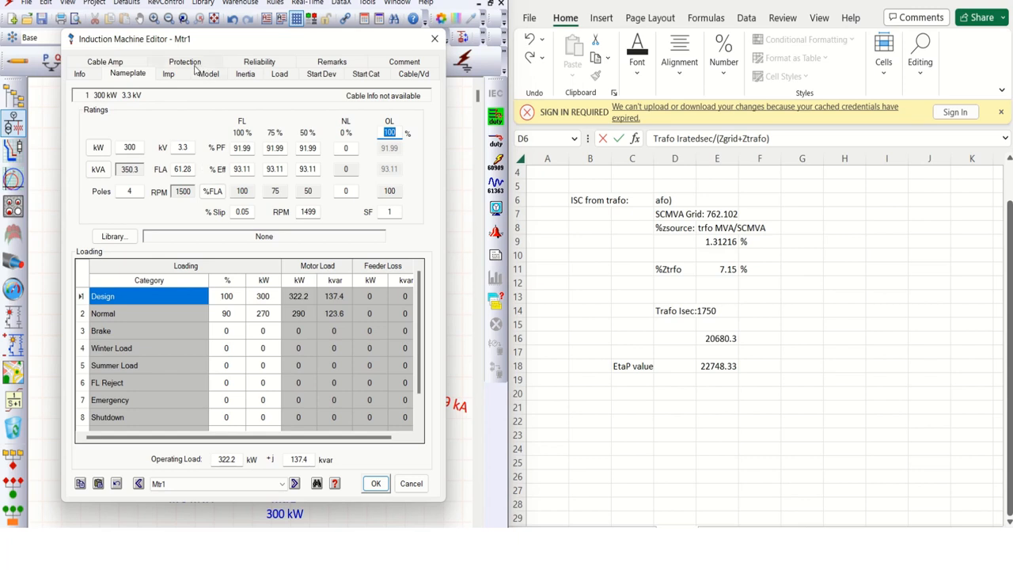
click(184, 73)
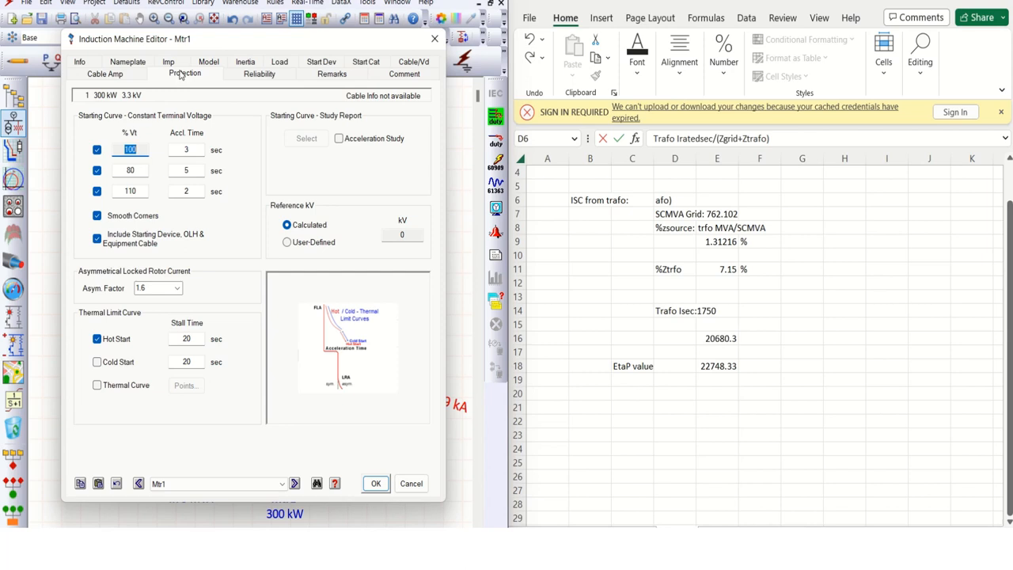
click(168, 74)
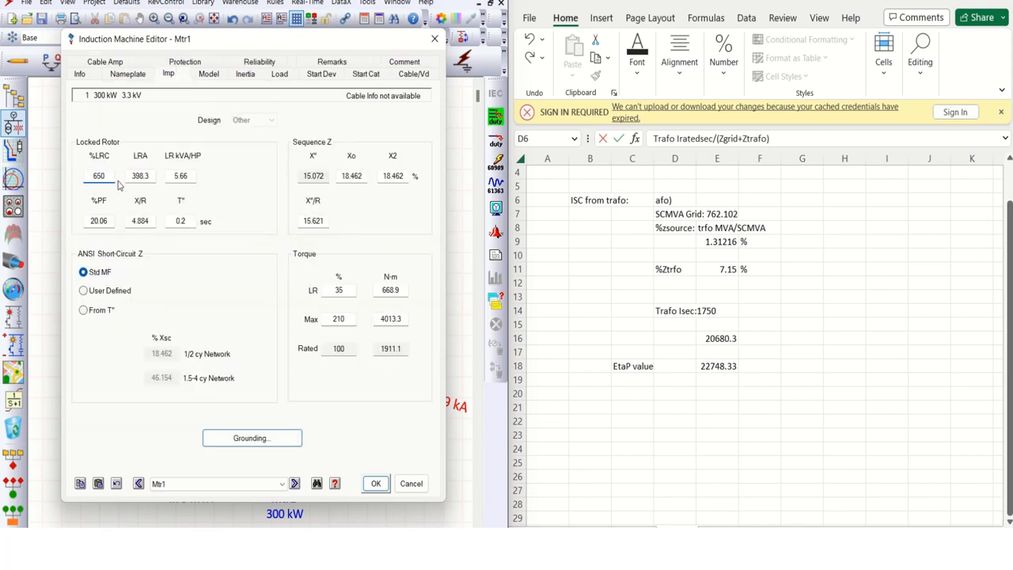
mouse_move(98, 175)
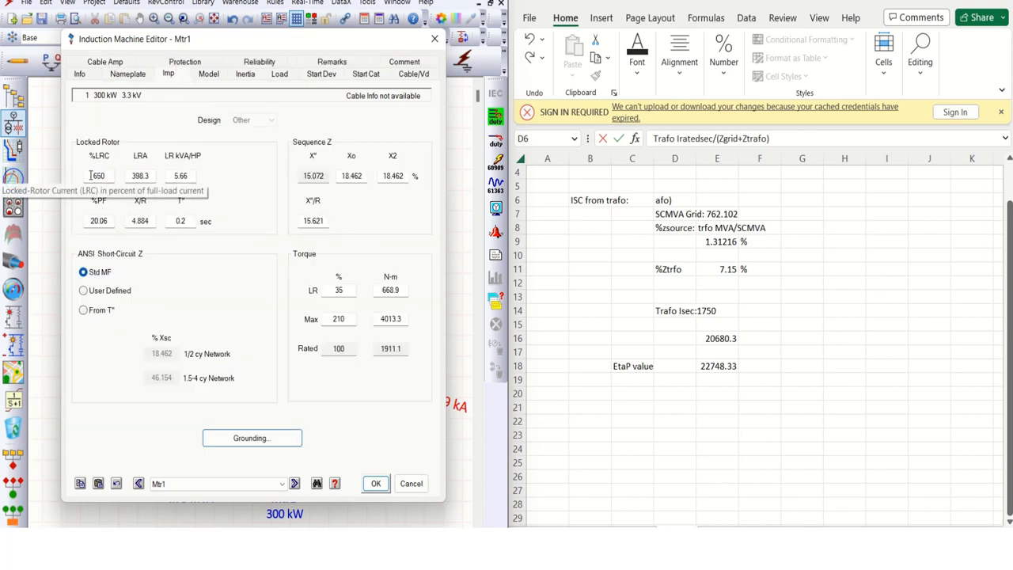
click(99, 175)
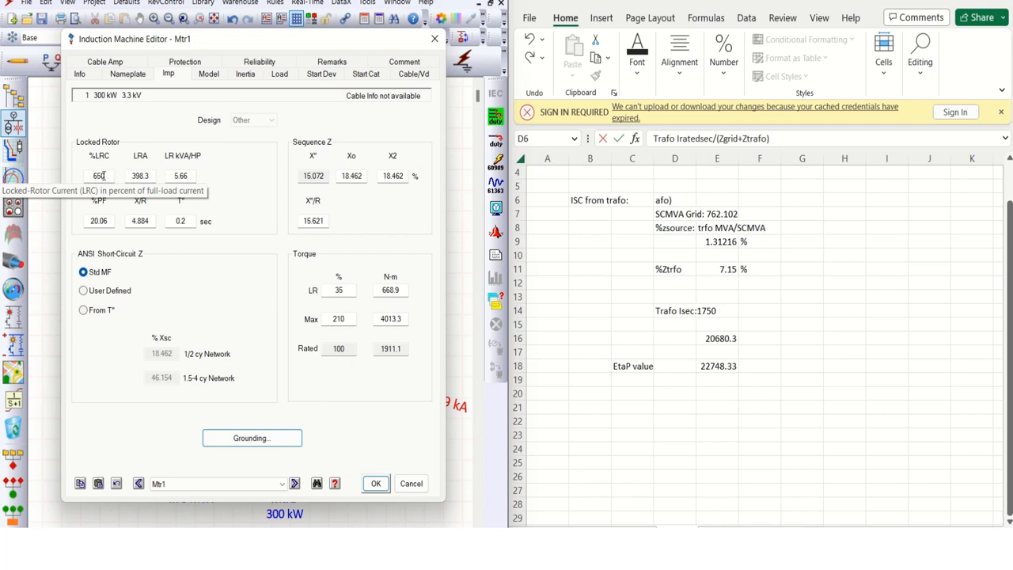
mouse_move(614, 462)
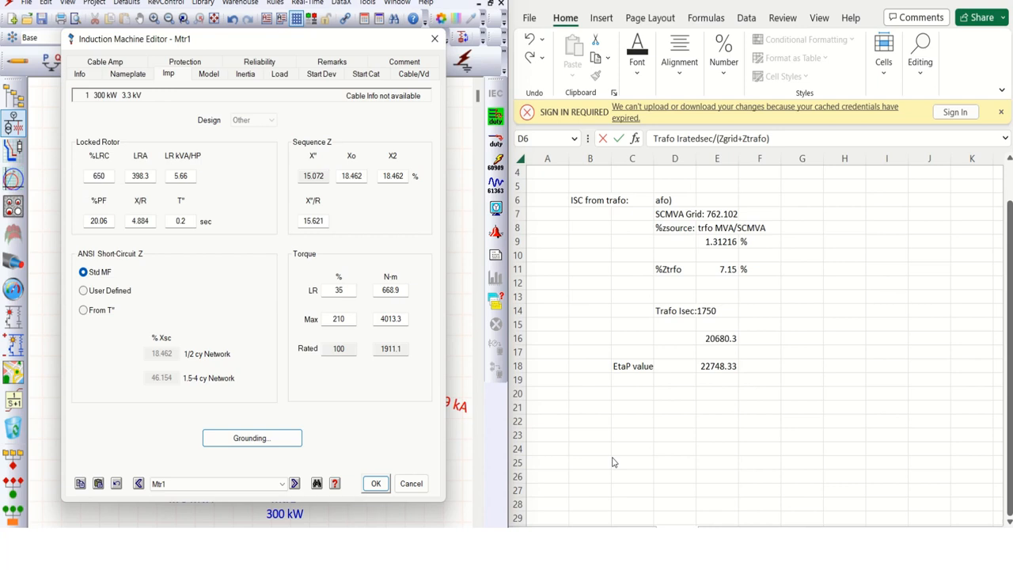
- Head the motor section 'Motor ISC' with the note '%LRC*I rated' beside it
click(843, 199)
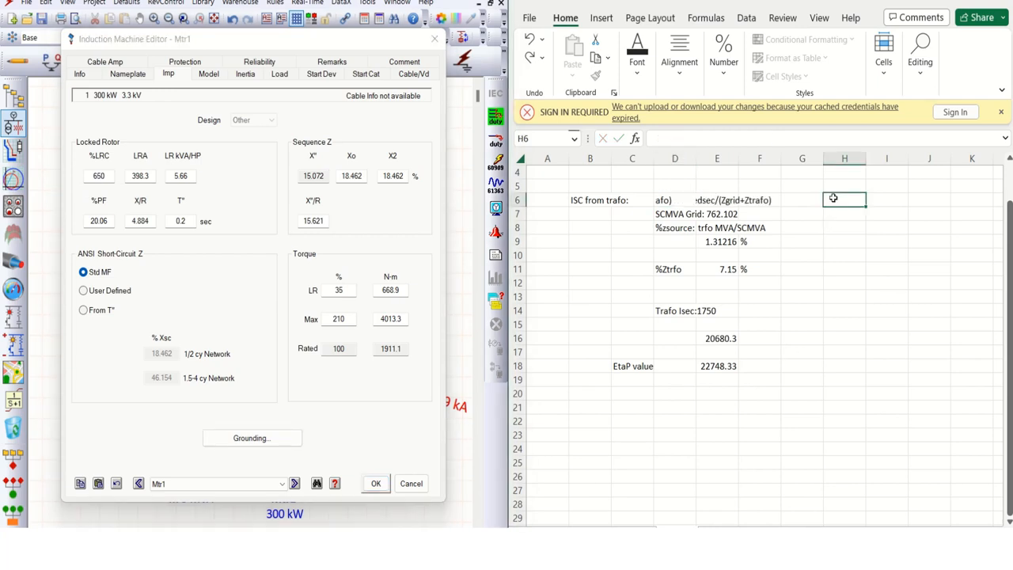
text(Mot)
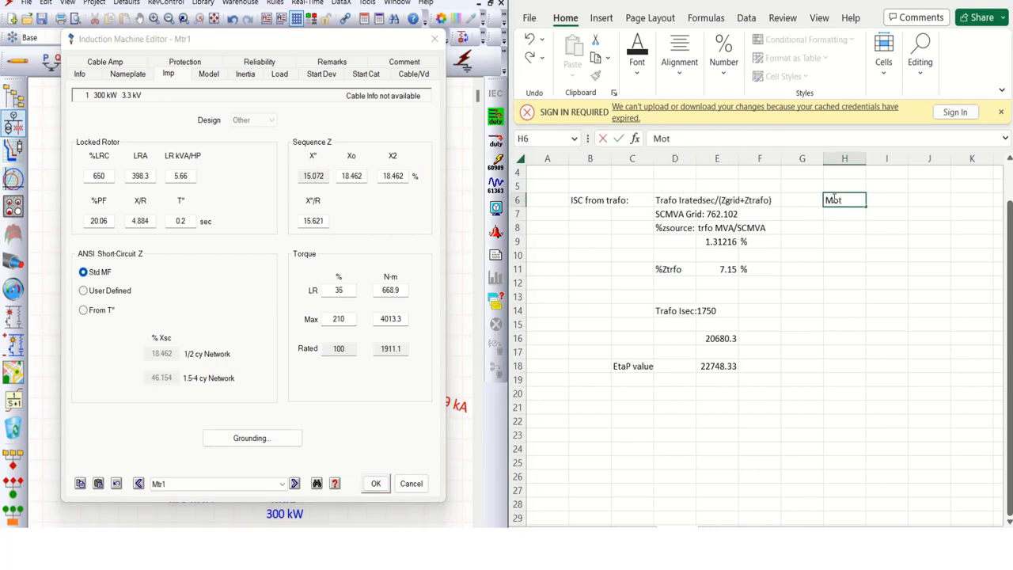
text(or)
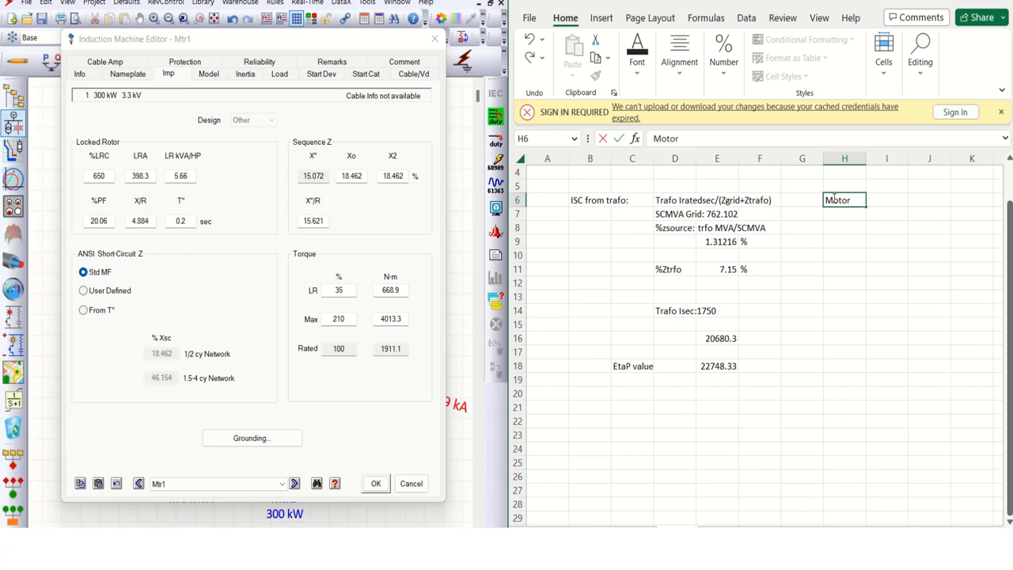
text(ISC)
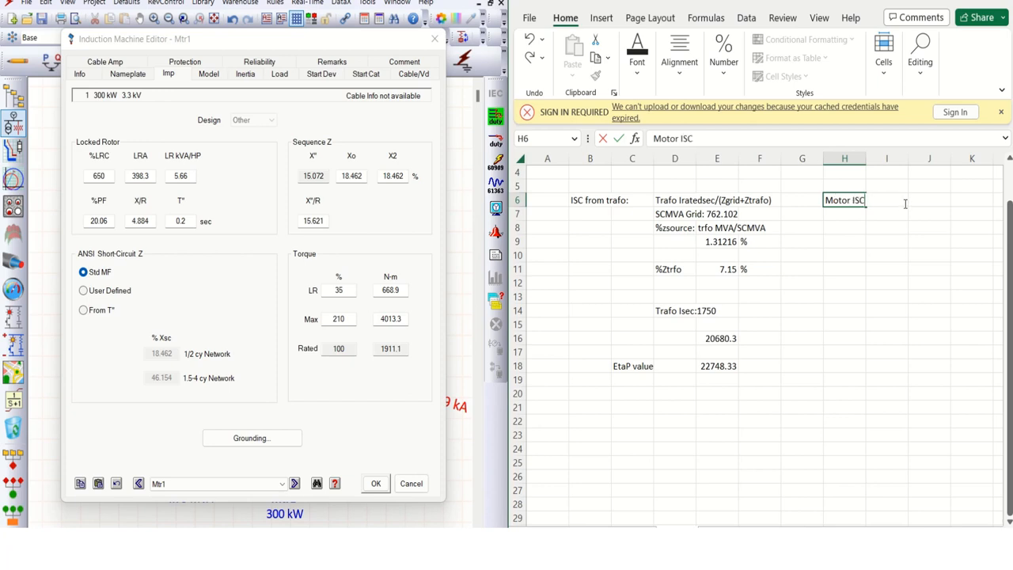
mouse_move(804, 310)
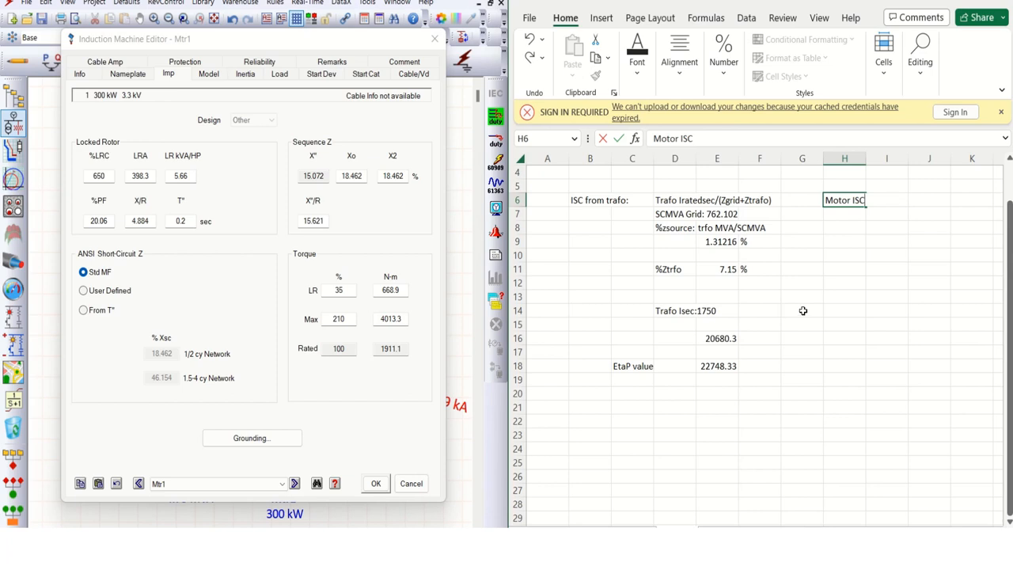
click(887, 199)
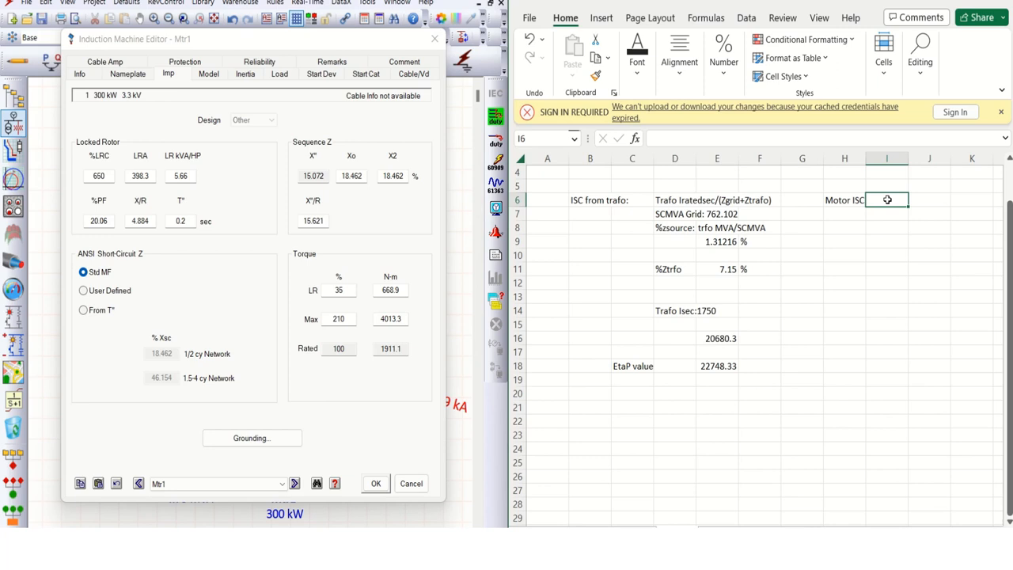
text(%)
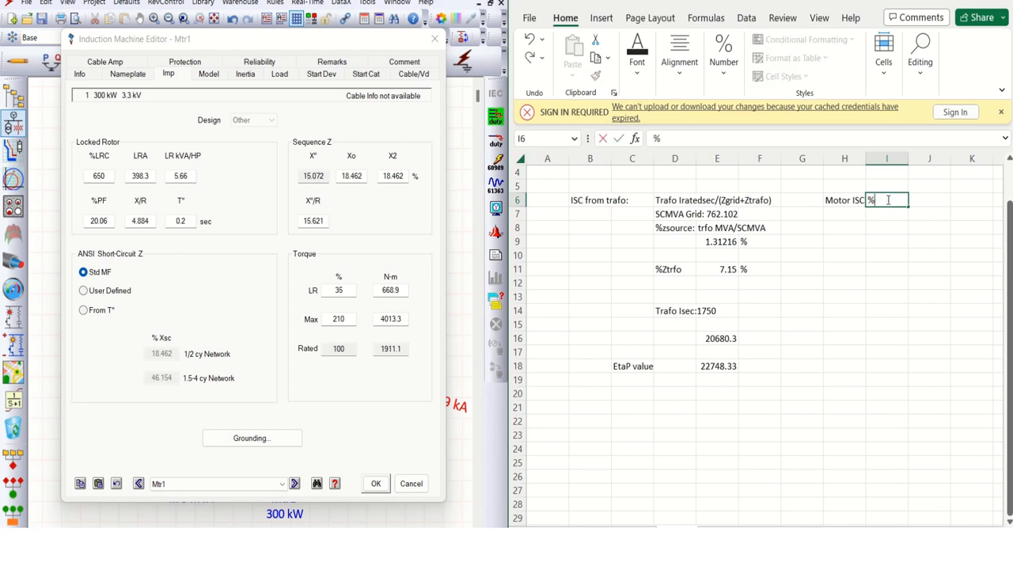
text(LRC)
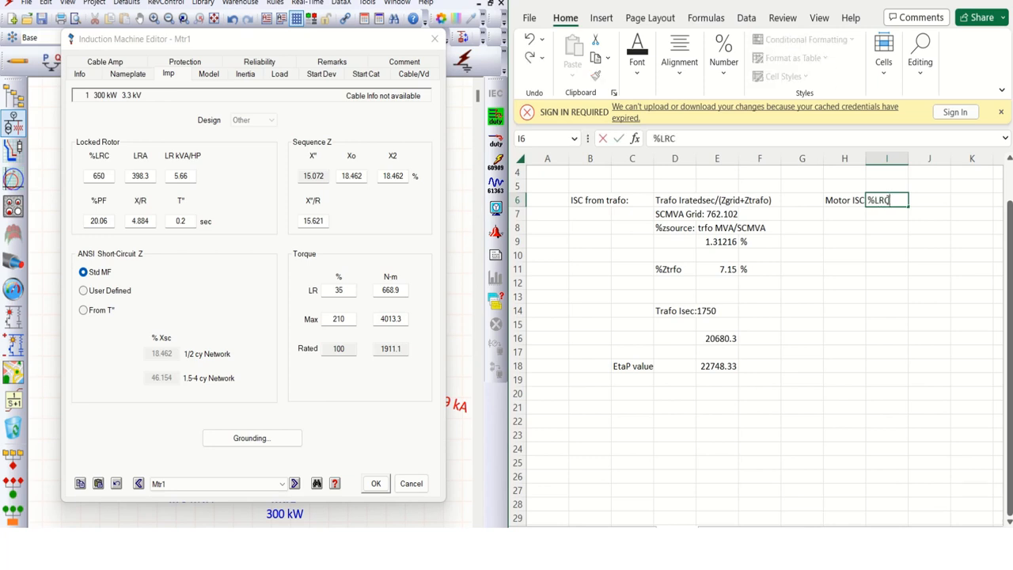
text(*I)
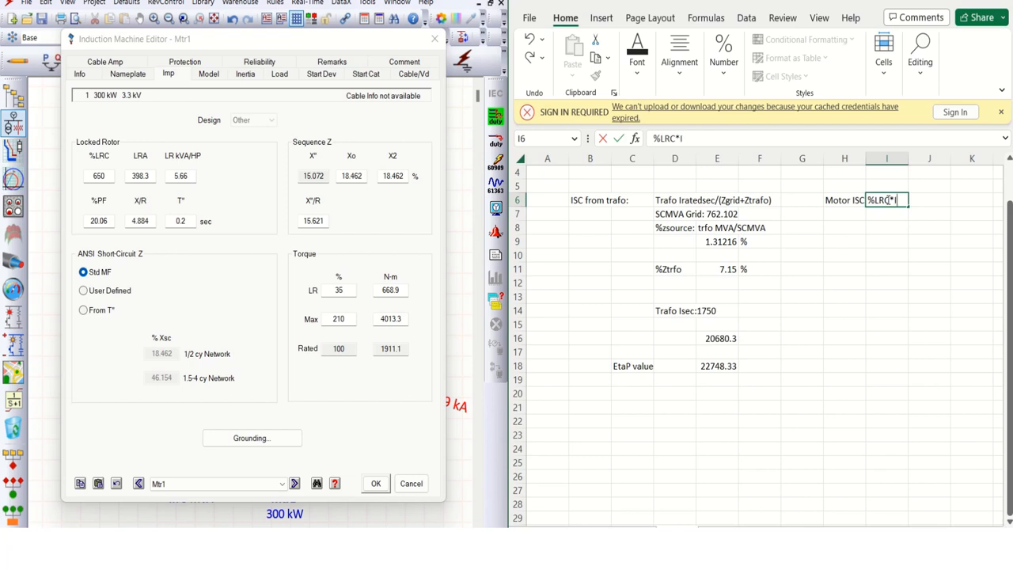
text(rated)
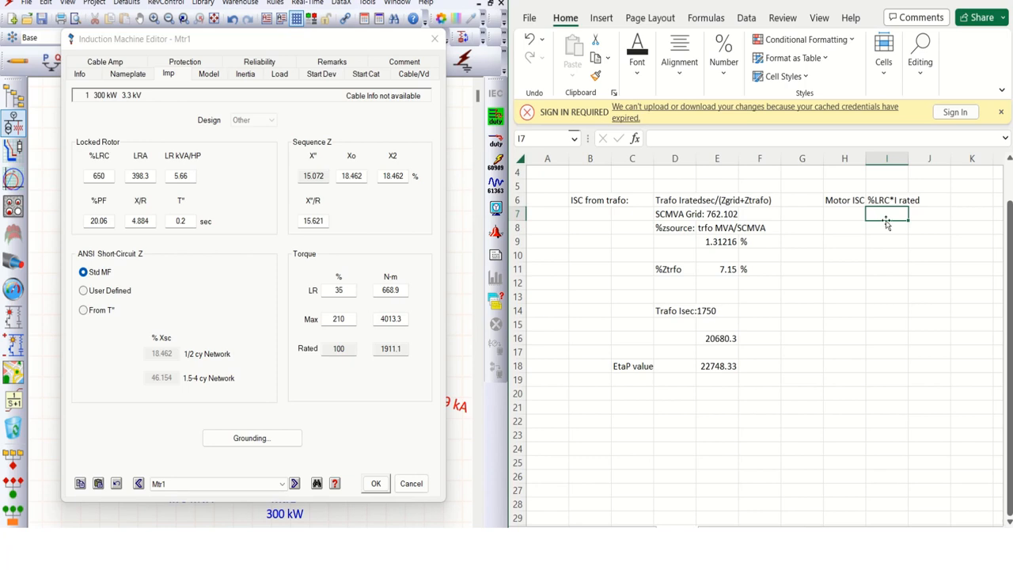
- Begin the motor formula with 6.5* and look up Mtr1's rated current
text(6.)
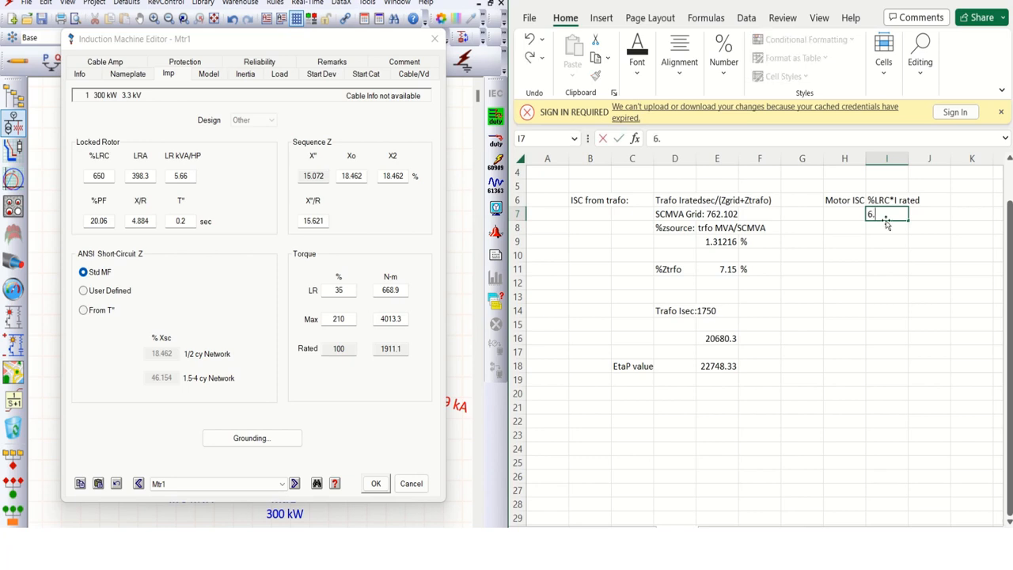
text(5)
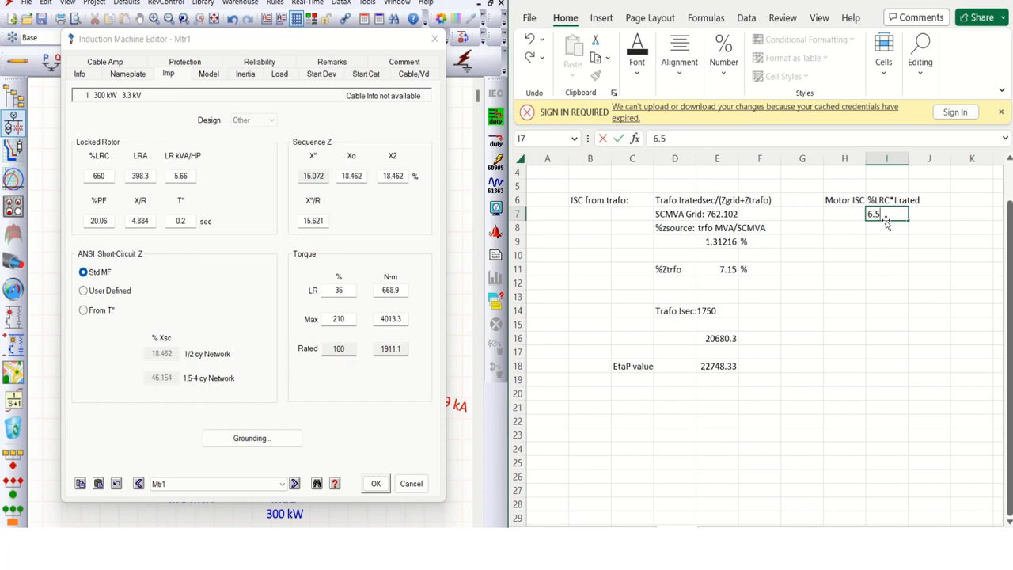
text(*)
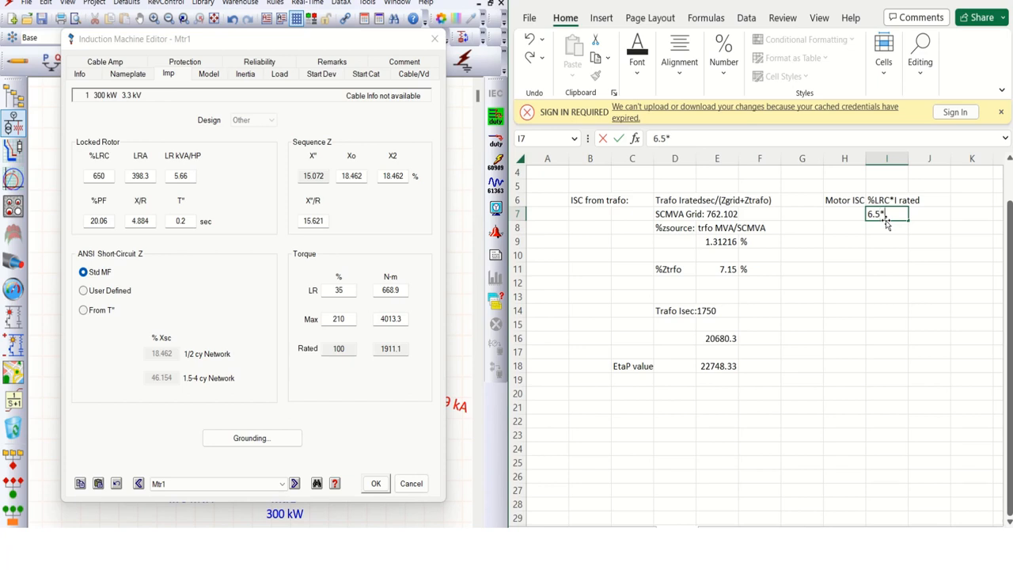
click(128, 73)
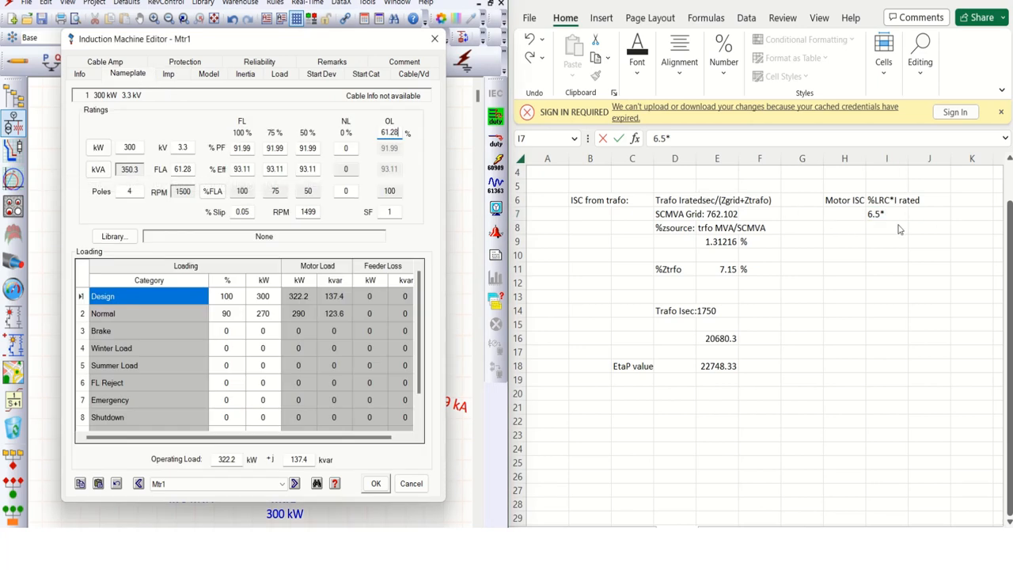
- Finish the motor formula as 6.5*61.28, giving 398.32
text(6)
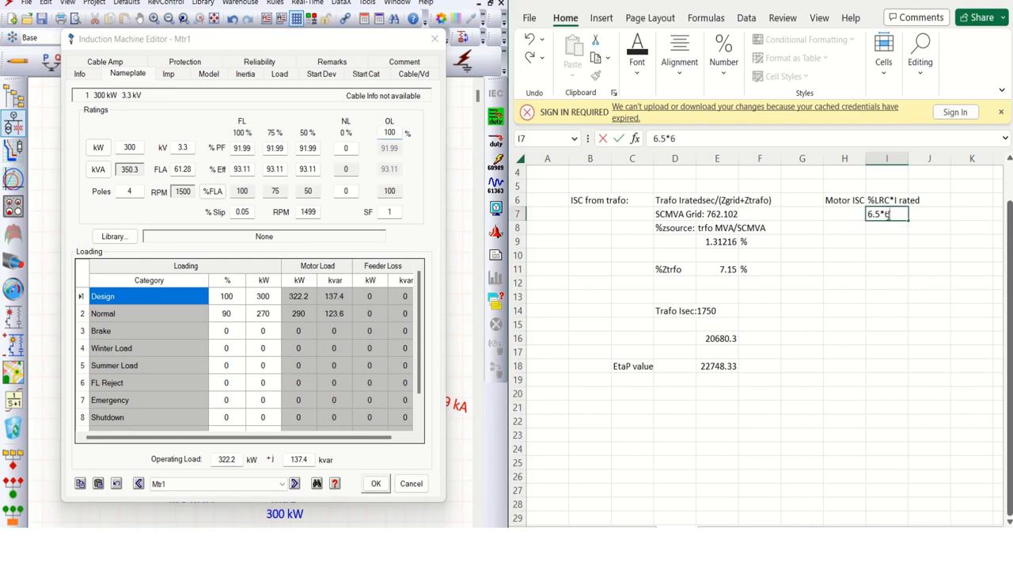
text(1.28)
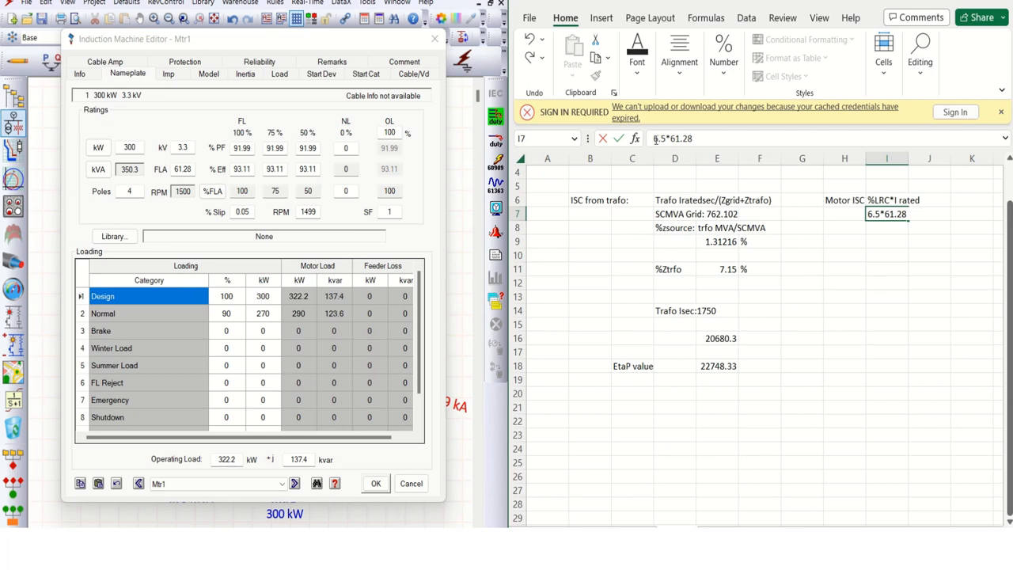
key(enter)
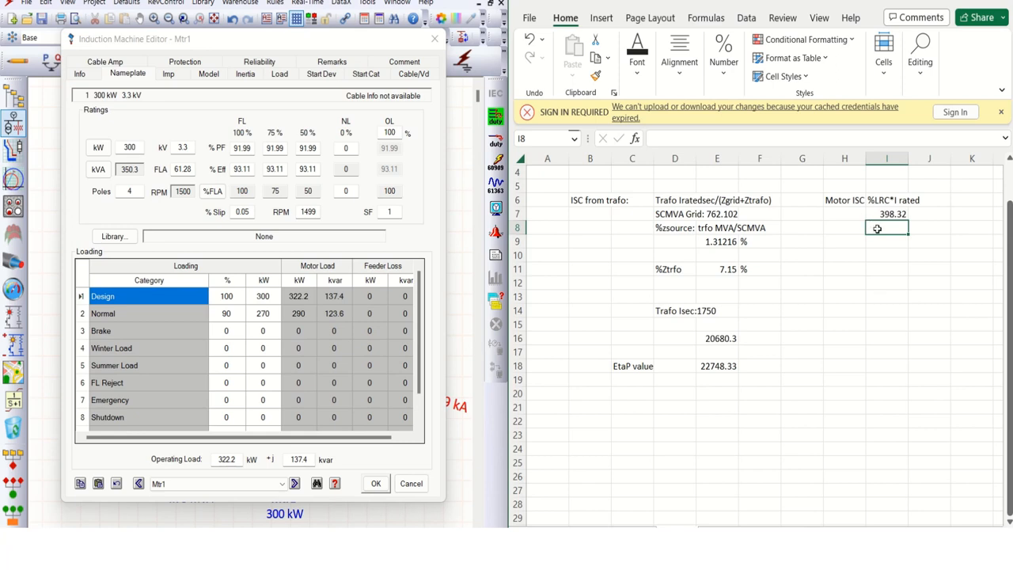
- Apply the 1.1 factor to 398.32 for 438.152 and close Mtr1's editor
text(1.1)
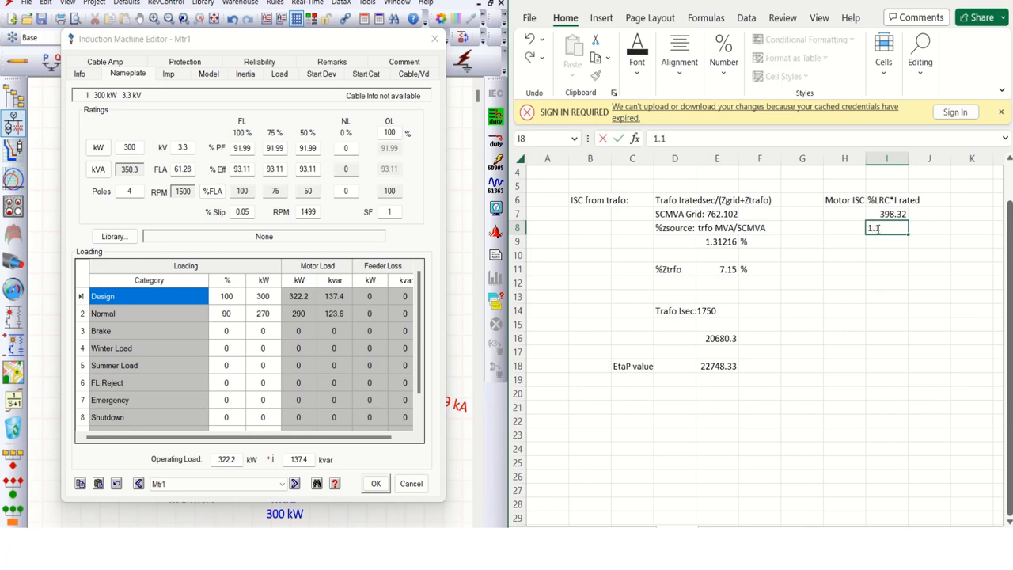
text(*)
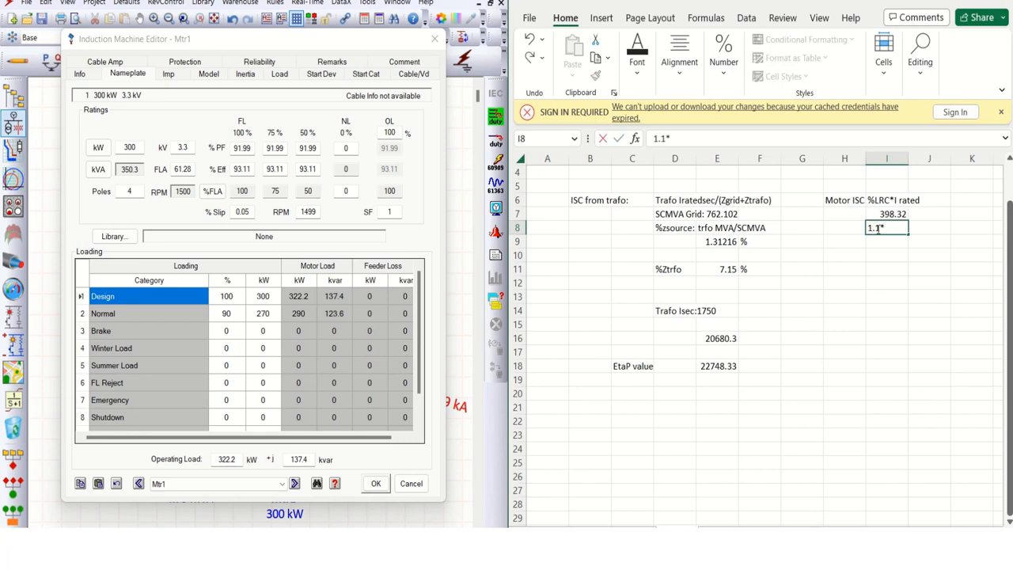
click(886, 214)
text(=)
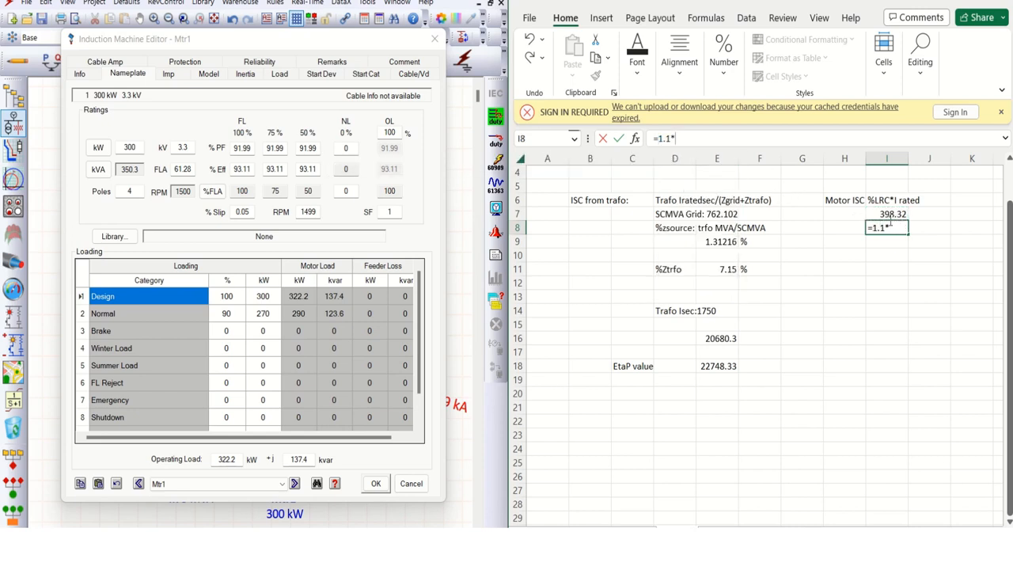
click(886, 214)
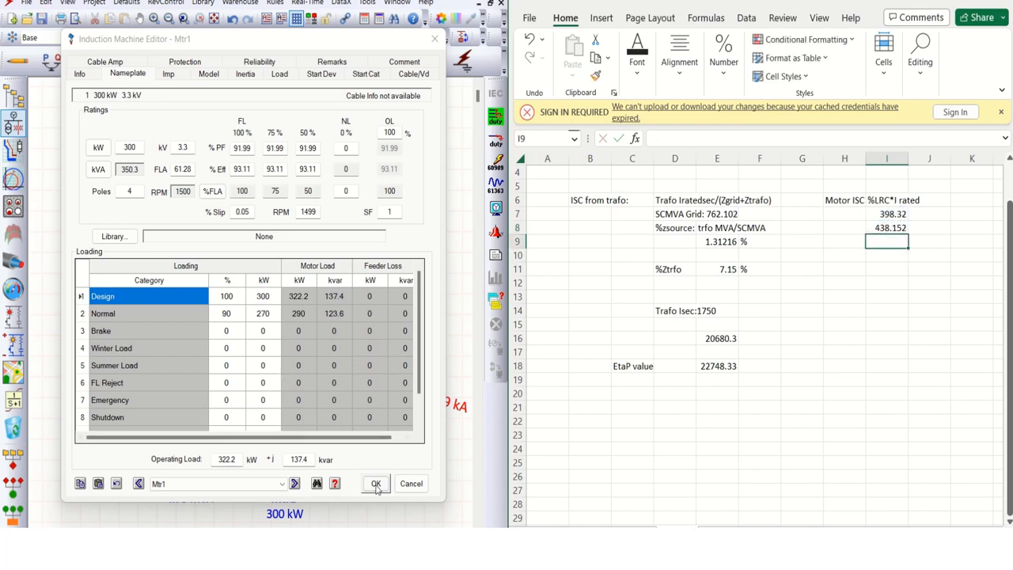
click(375, 484)
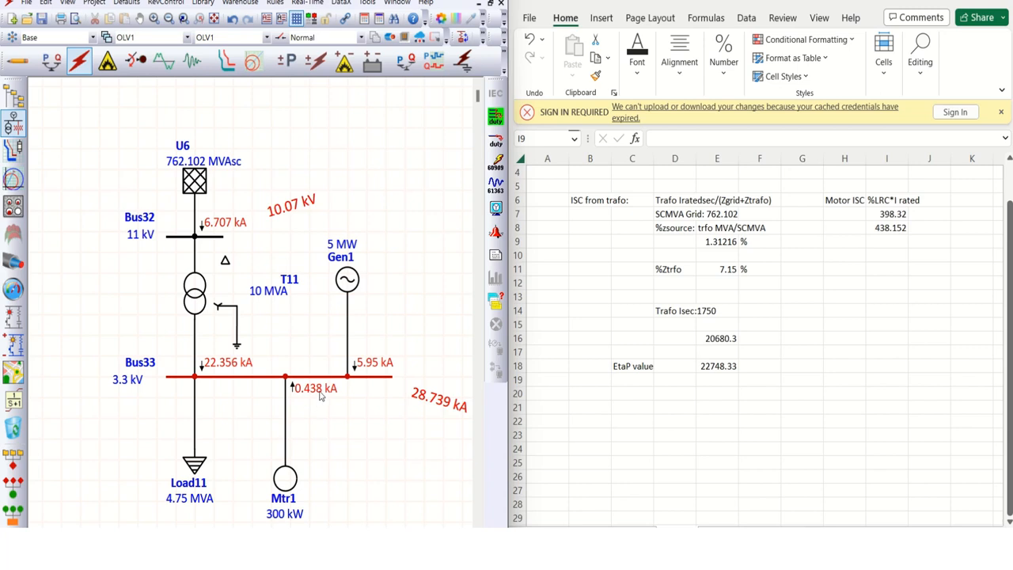
mouse_move(838, 263)
text(c)
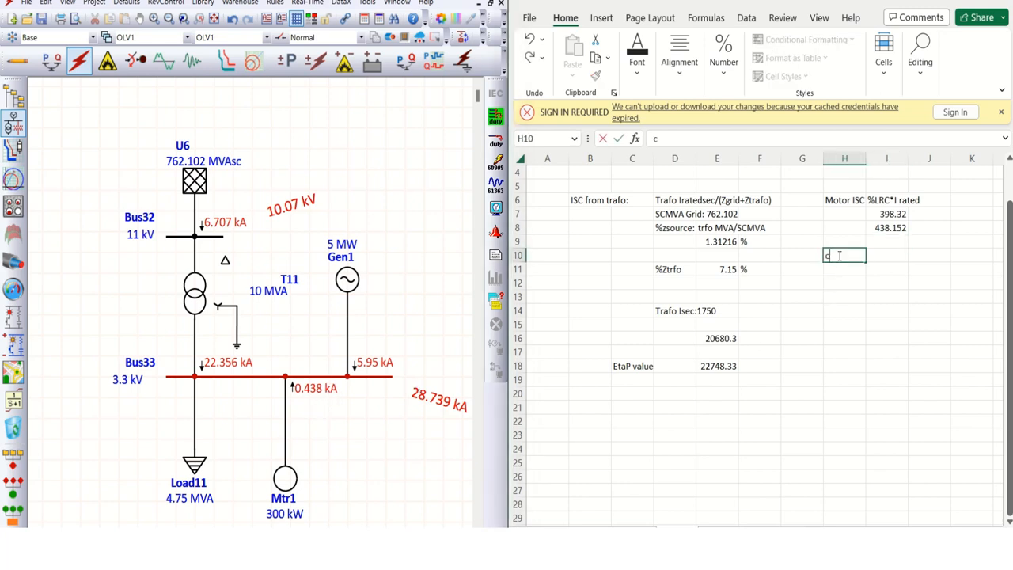
- Type the label 'contribution Gen ISC' in H10
text(ontribut)
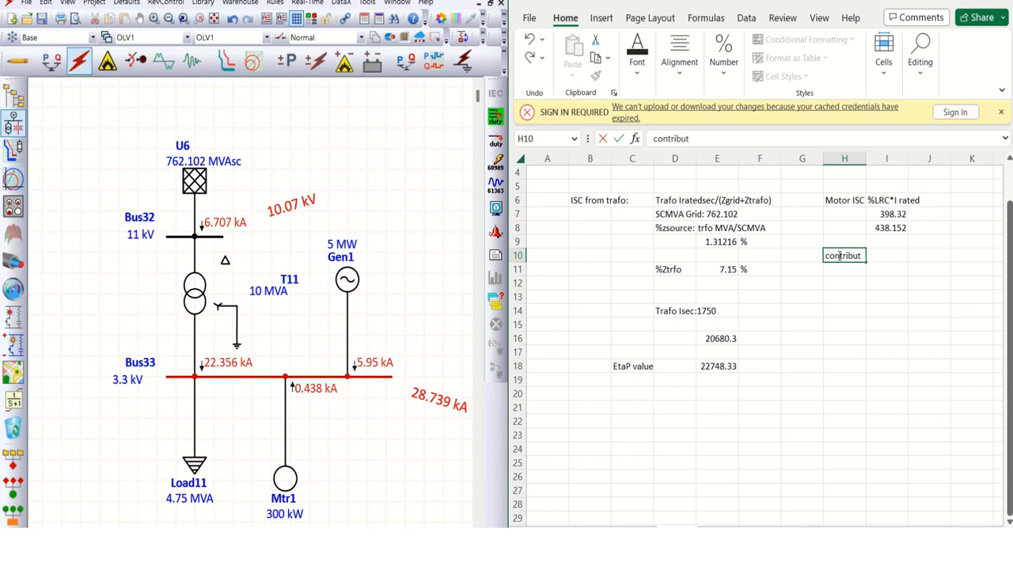
text(ion)
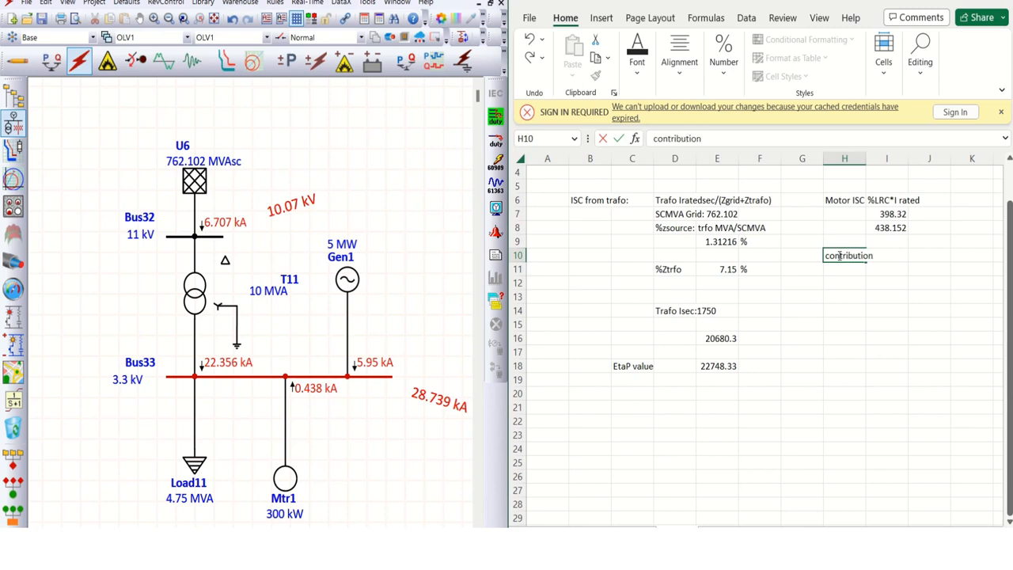
text(G)
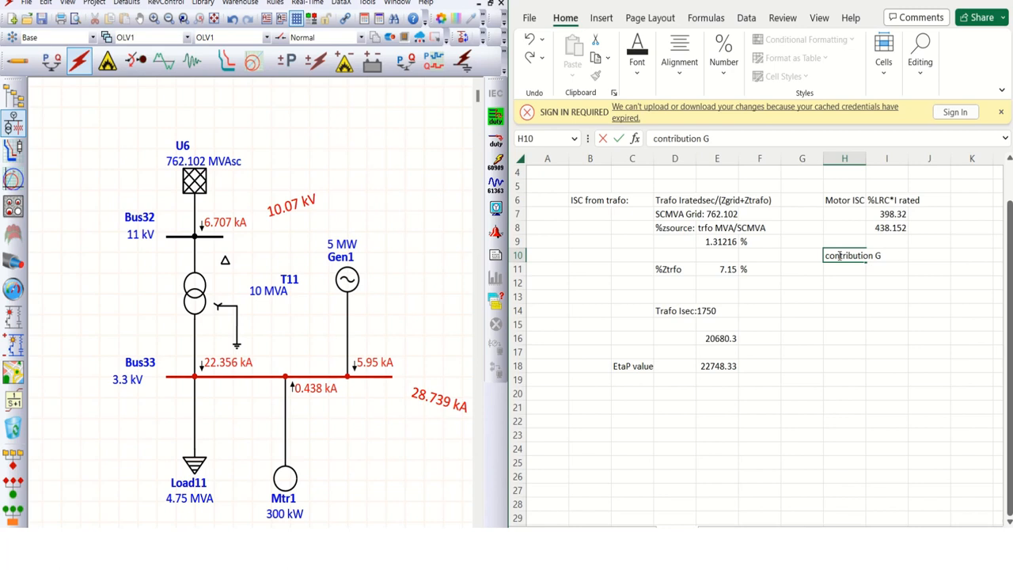
text(en)
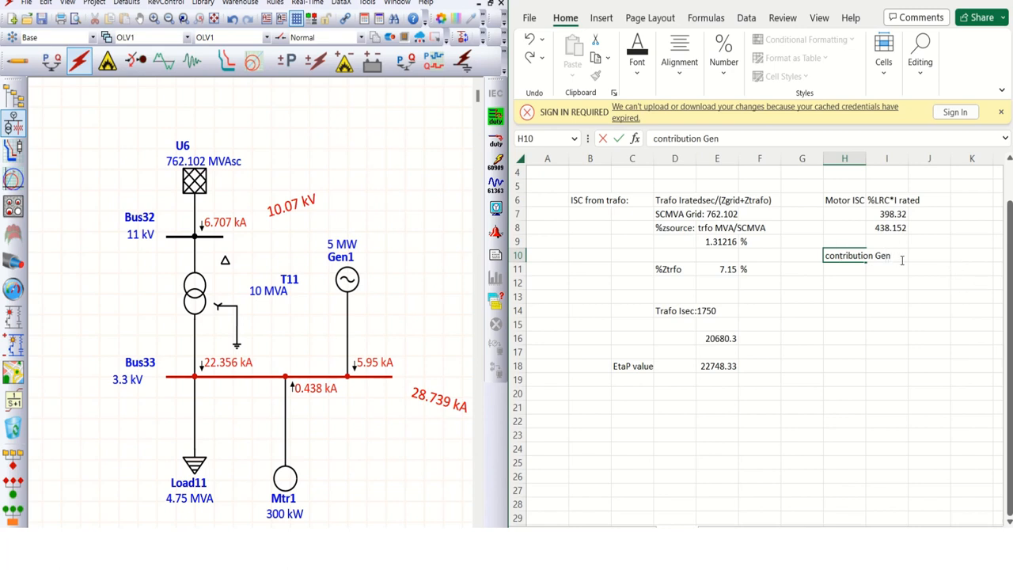
text(ISC)
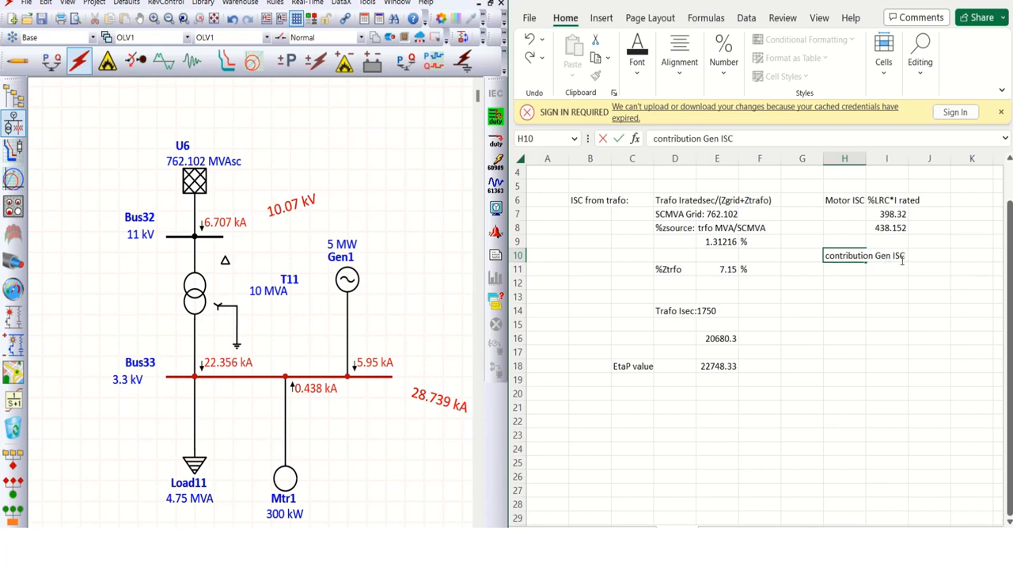
click(886, 296)
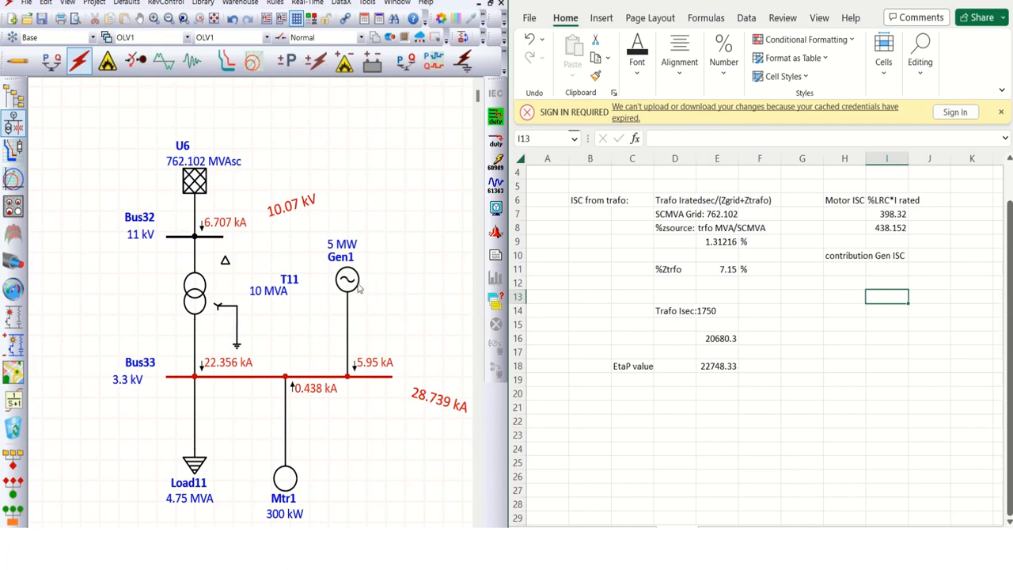
double_click(347, 280)
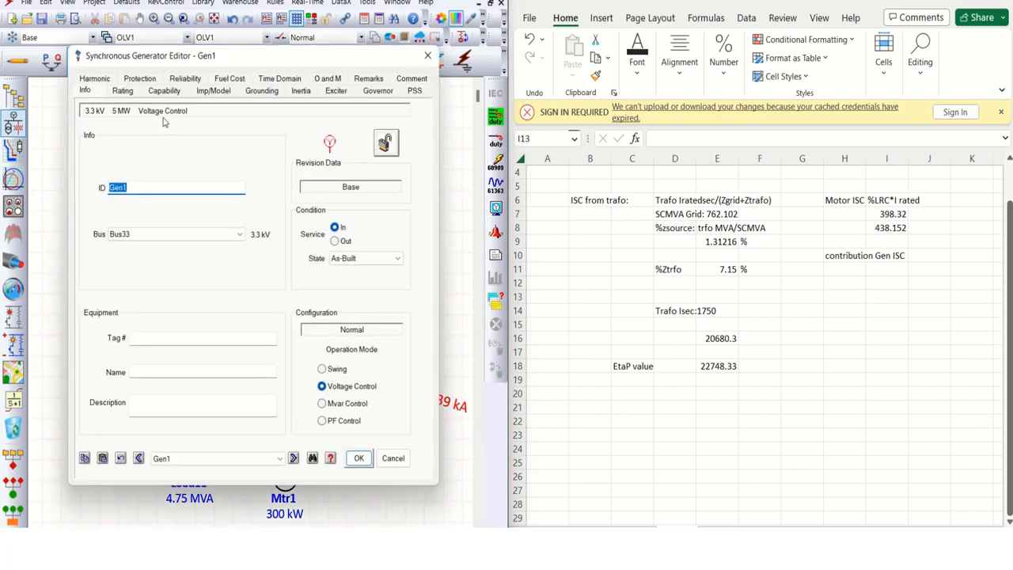
click(122, 89)
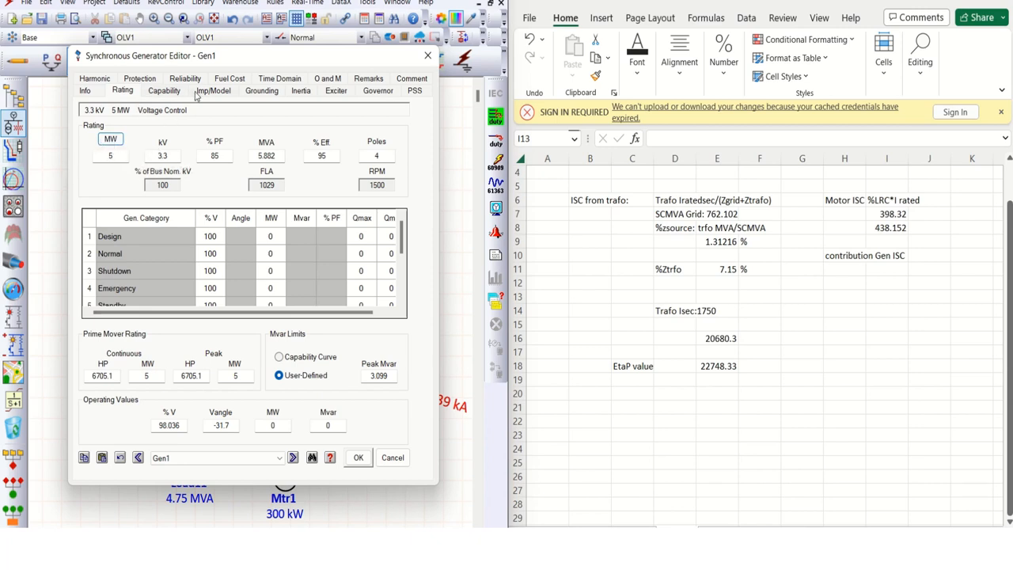
click(213, 90)
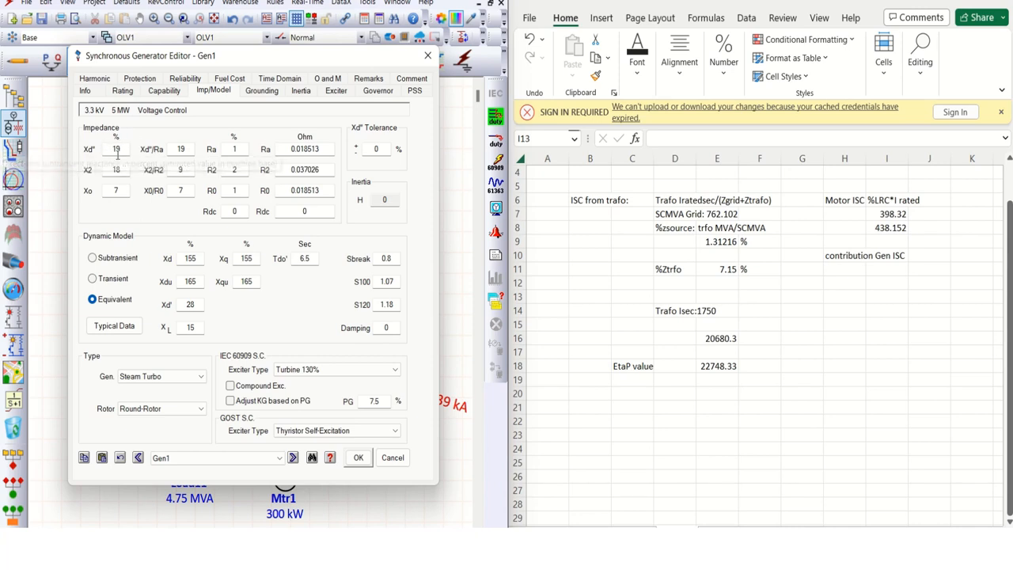
mouse_move(117, 150)
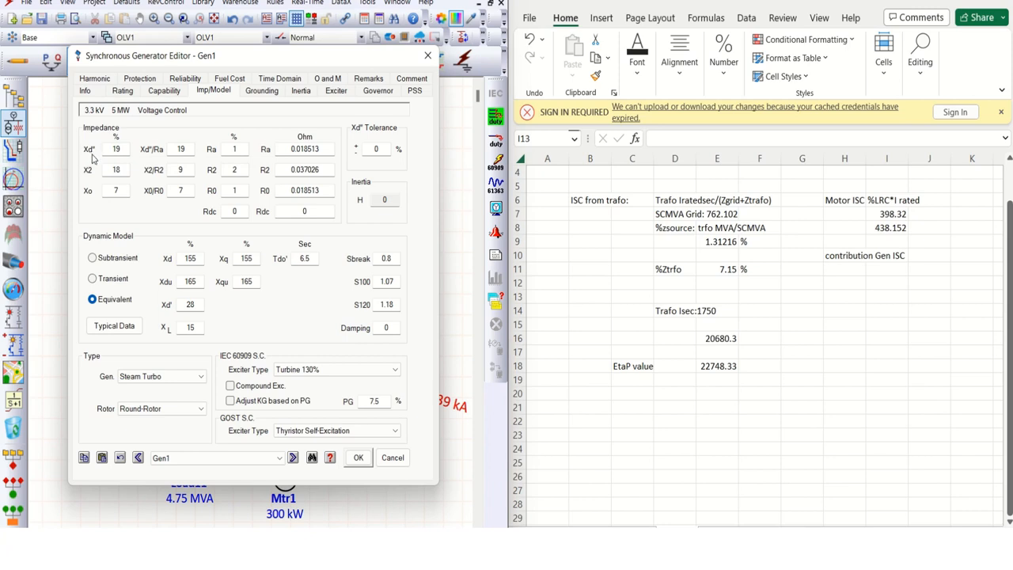
mouse_move(101, 256)
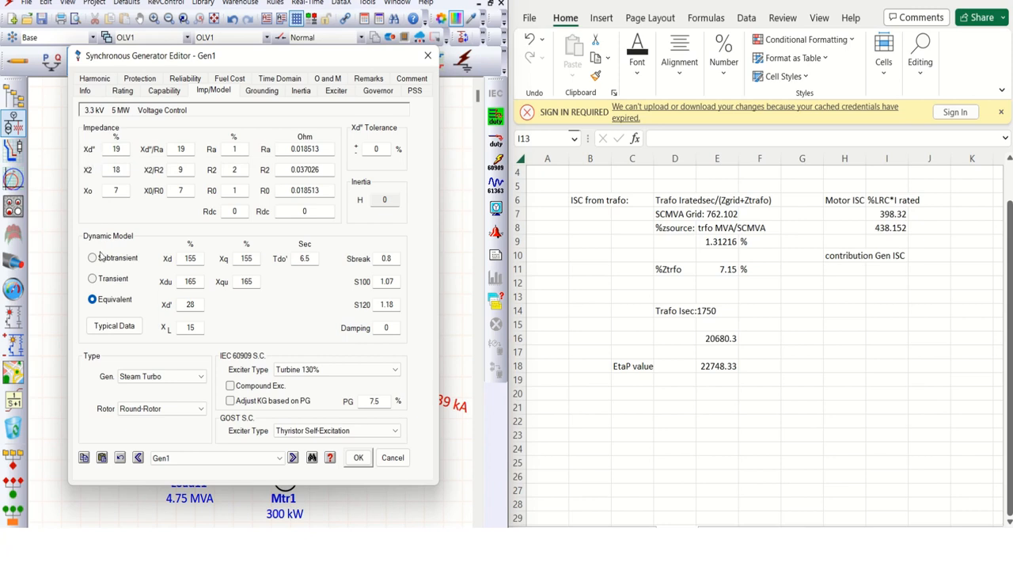
mouse_move(119, 251)
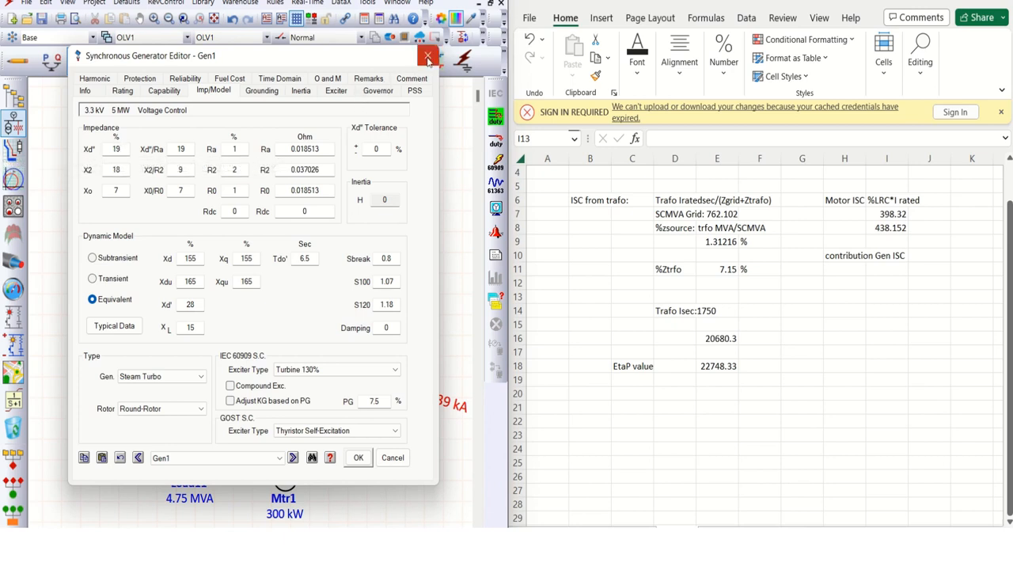
click(427, 58)
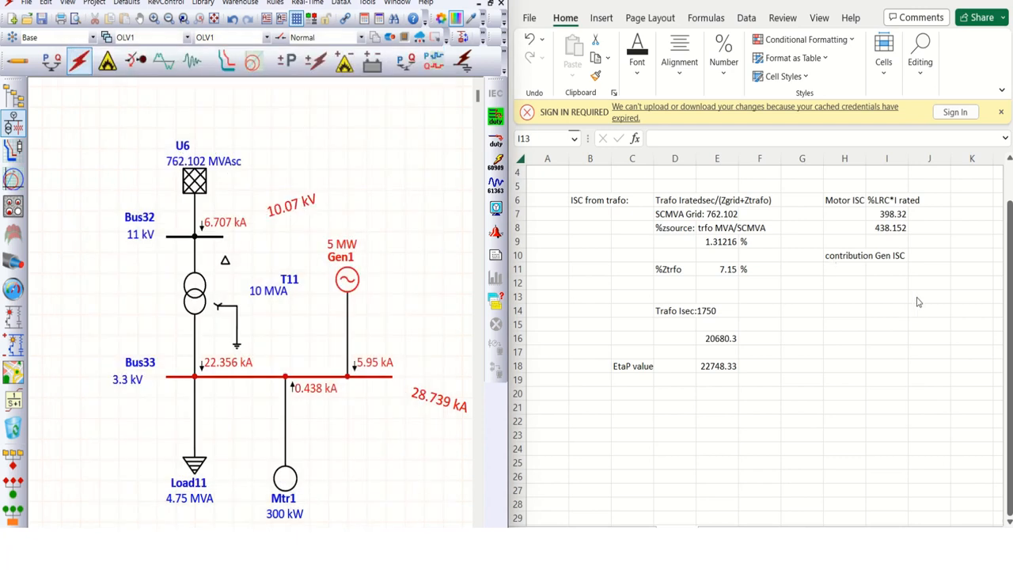
- Enter Irated/Xd'' in J11, dismissing the formula error warning
click(927, 269)
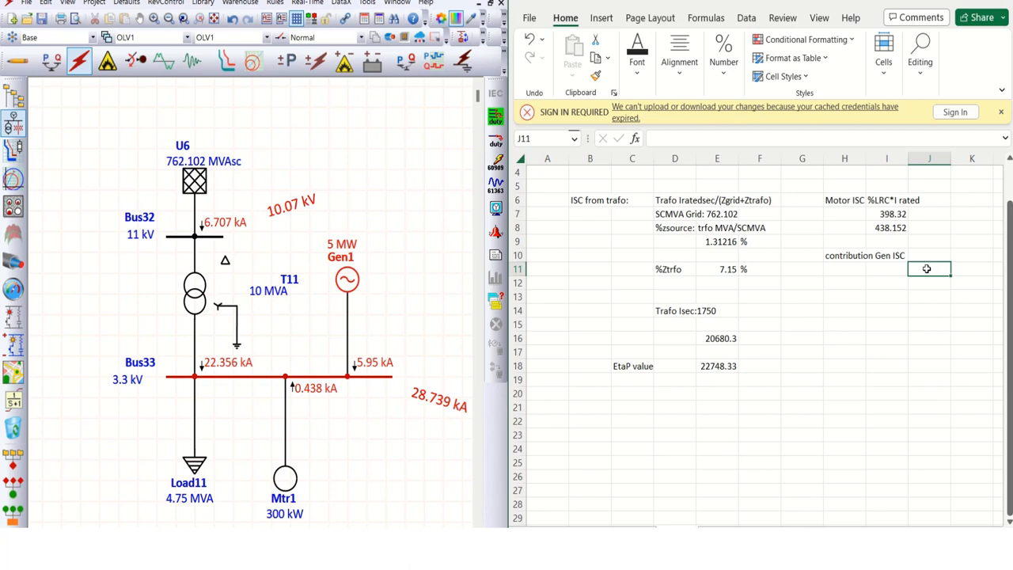
text(=I)
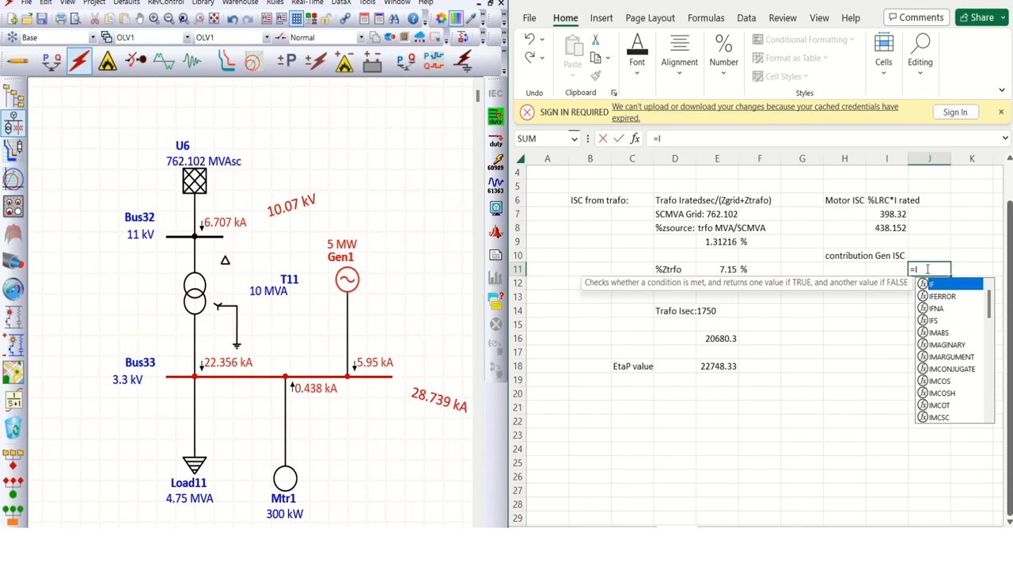
text(rated)
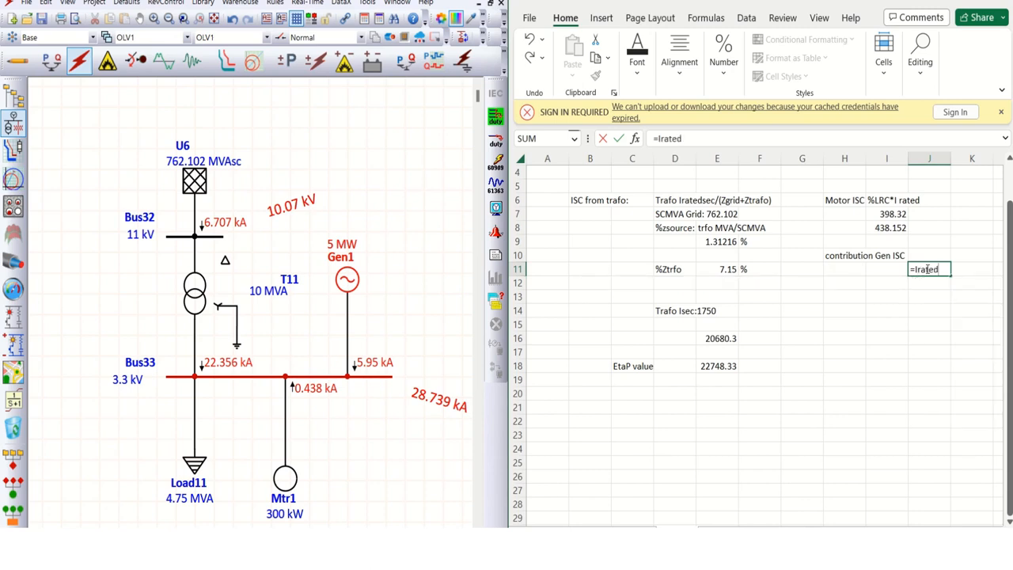
text(/X)
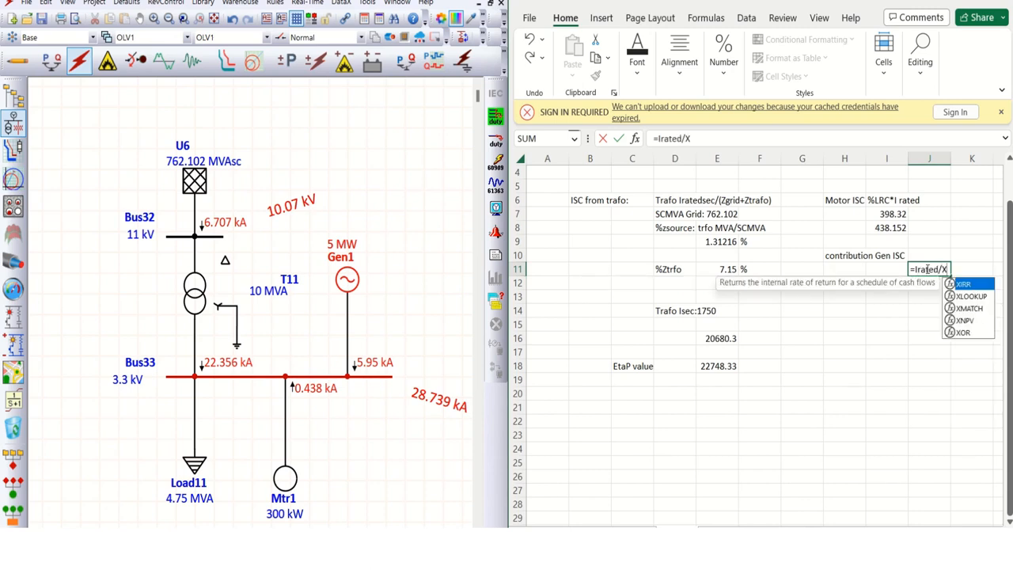
text(d')
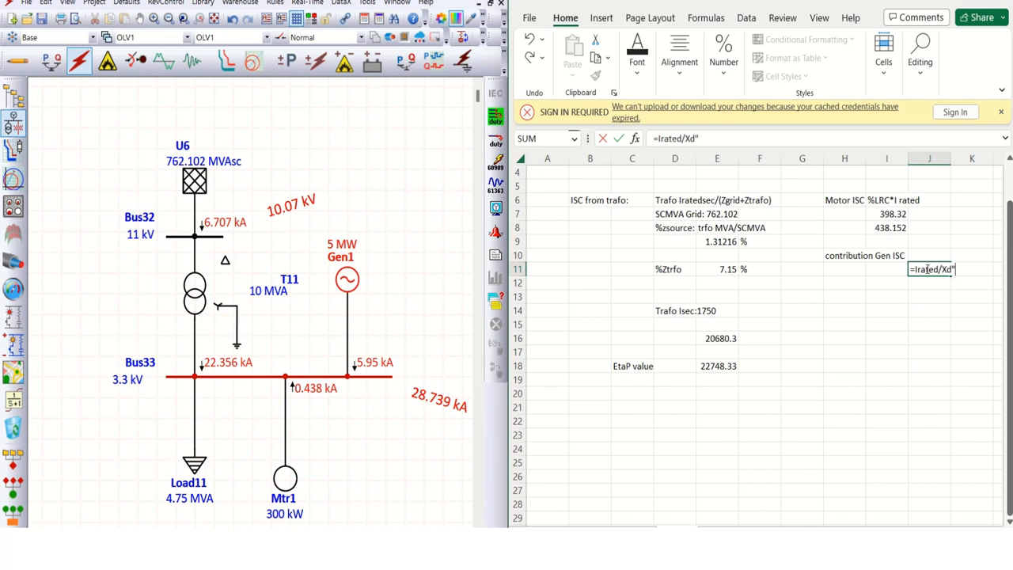
key(Enter)
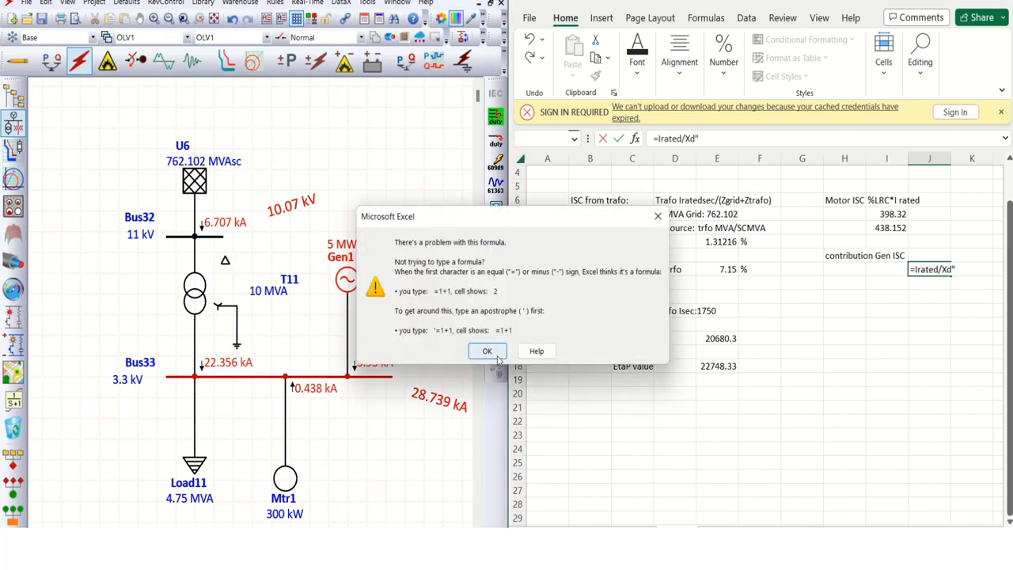
click(487, 351)
text(=)
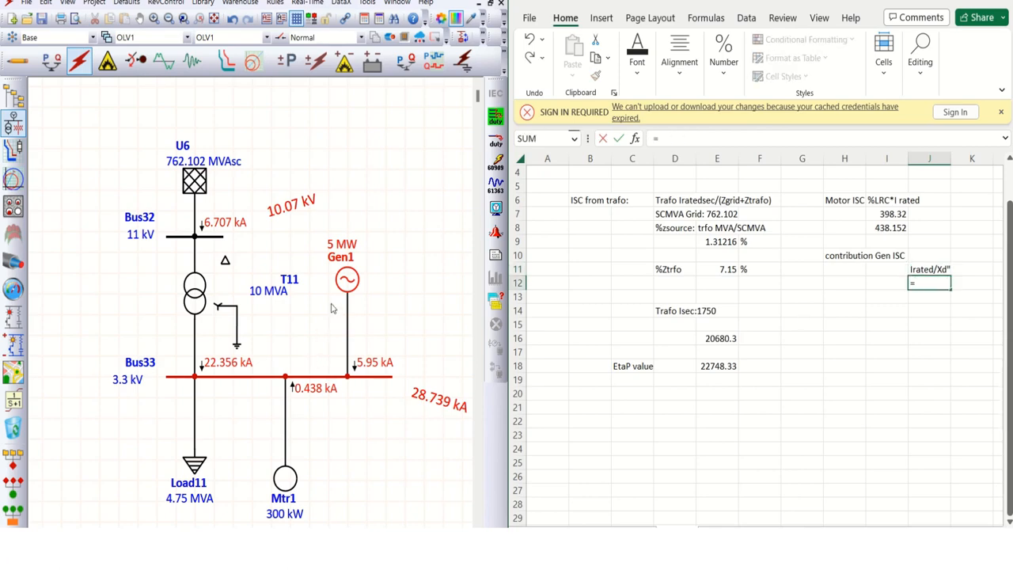
- Check Gen1's rating, then compute 1029/0.19 = 5415.789 and its 1.1-factored 5957.368
double_click(347, 278)
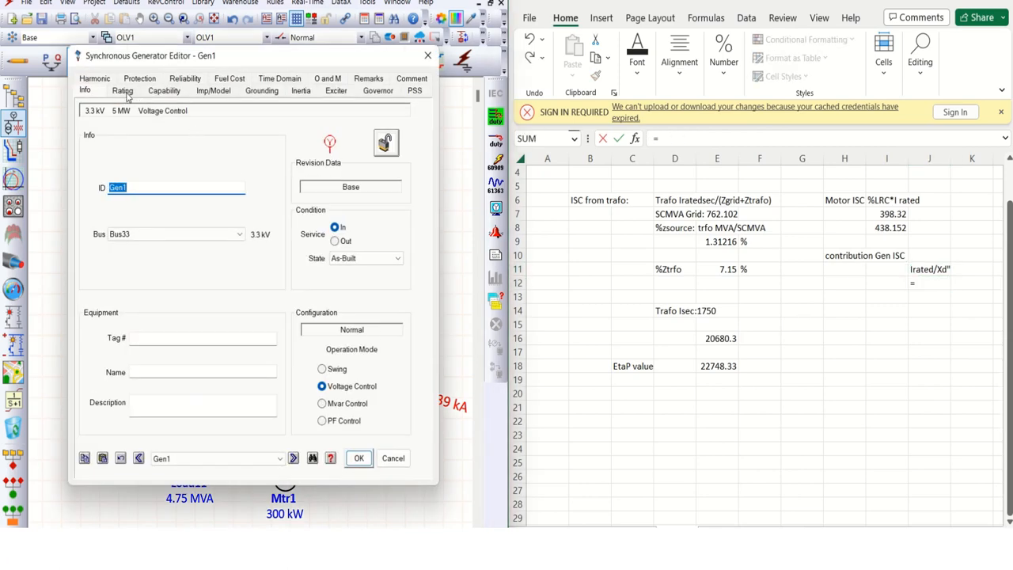
click(123, 89)
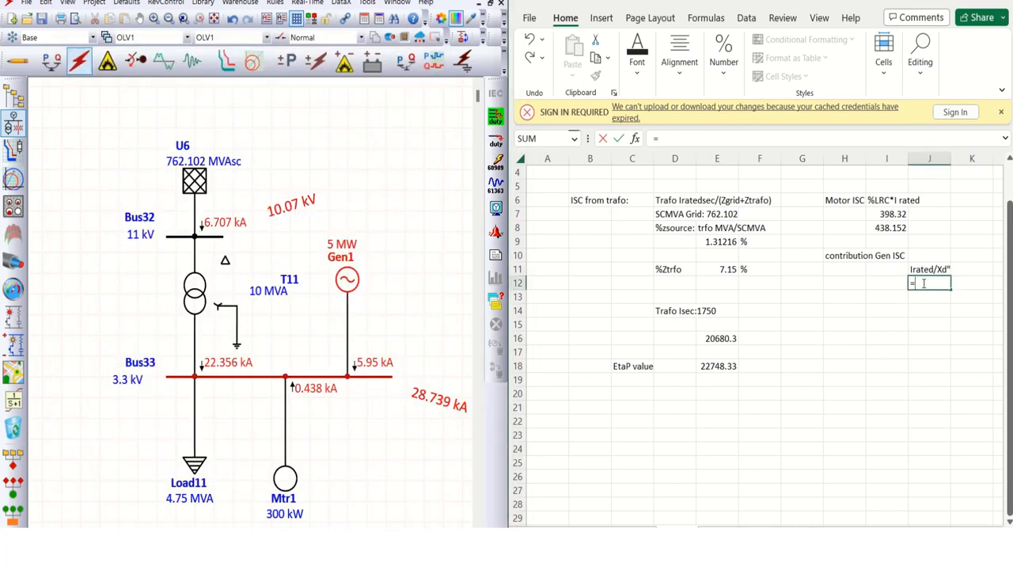
text(1029)
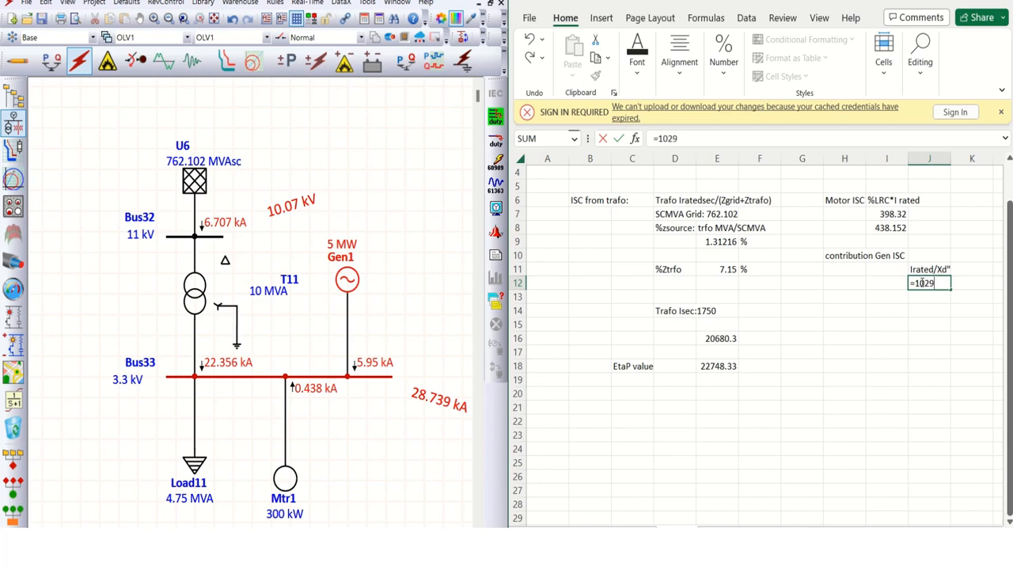
text(/)
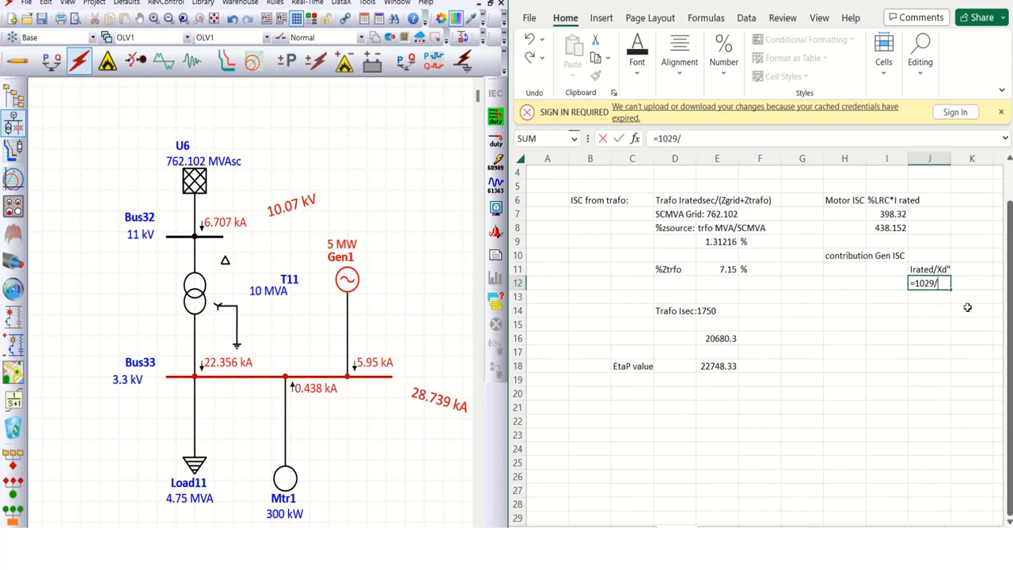
text(0.19)
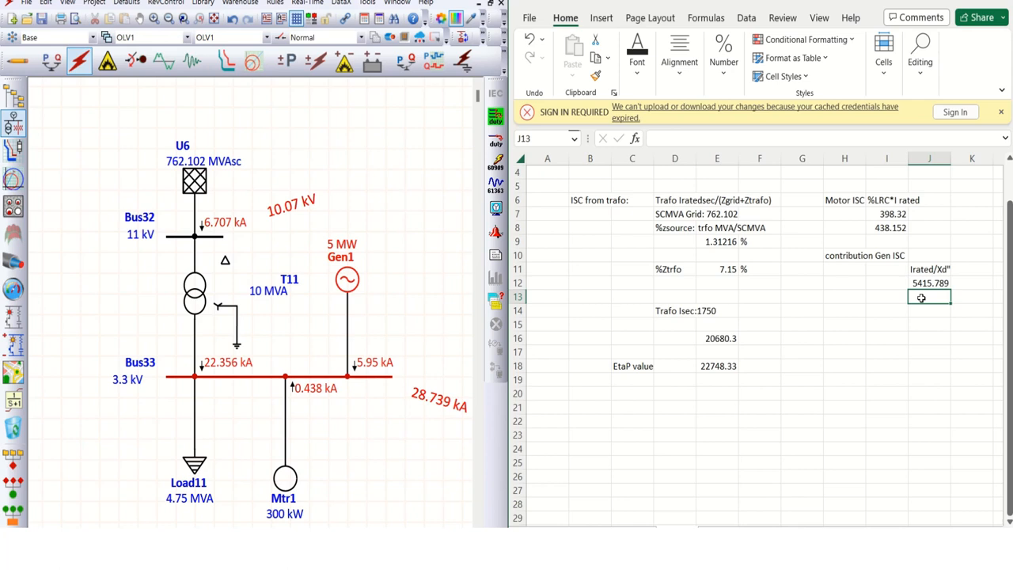
text(=1.1*)
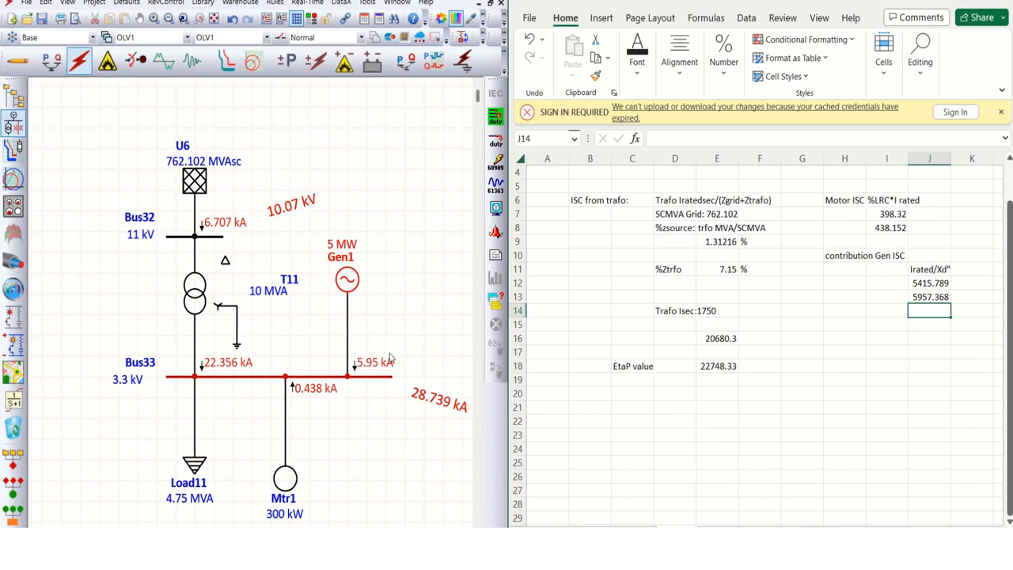
mouse_move(221, 365)
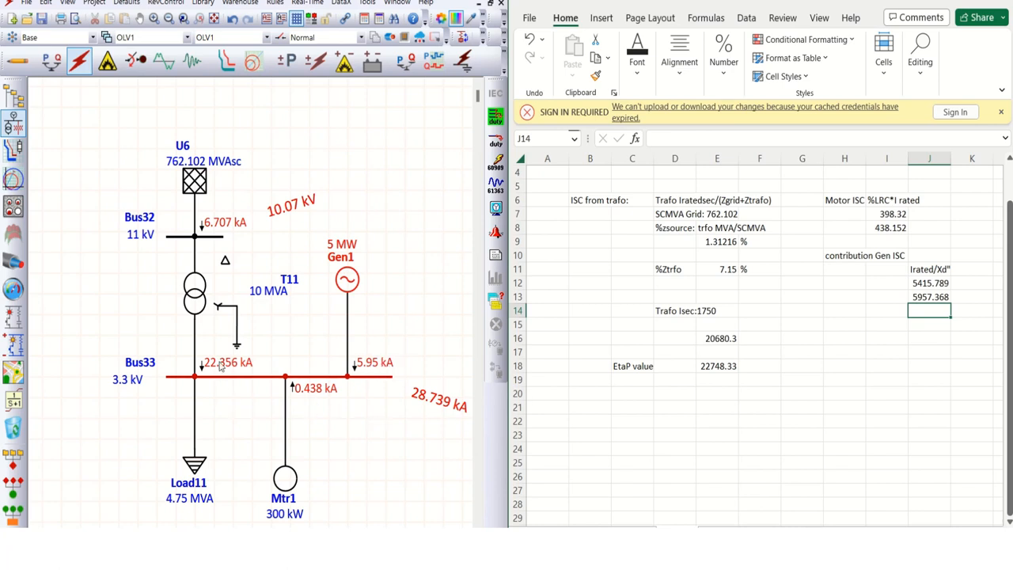
click(1001, 112)
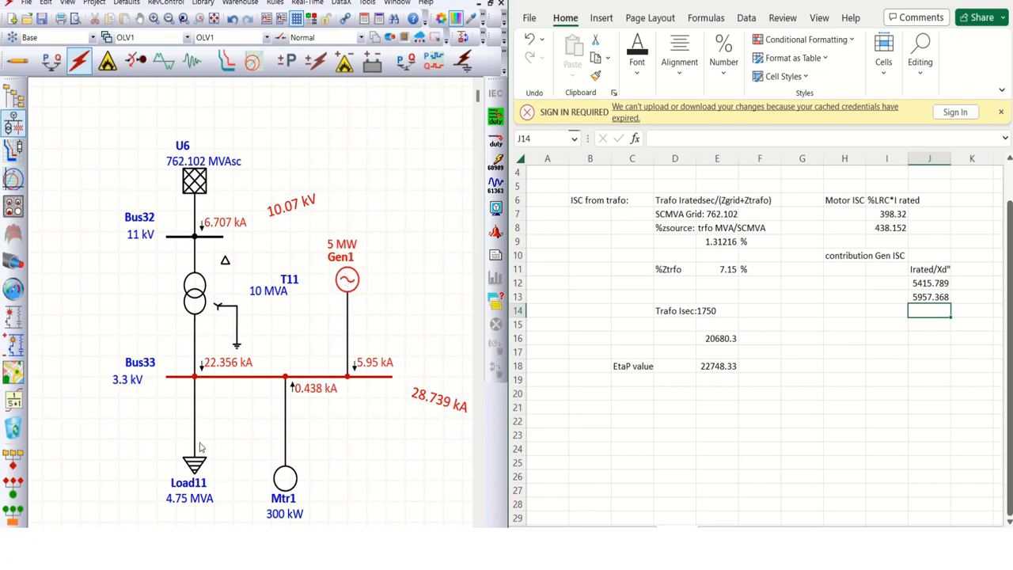
double_click(194, 463)
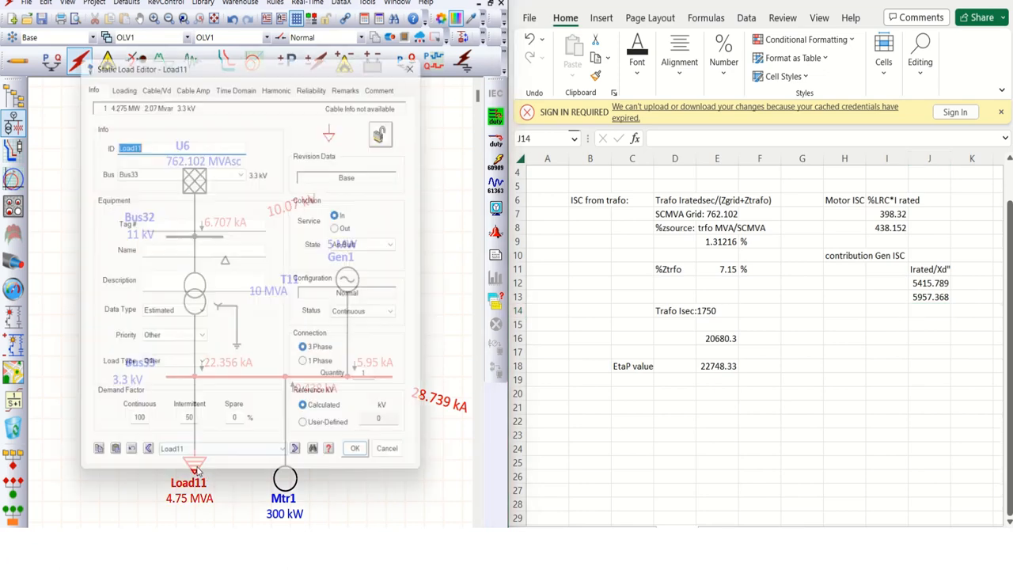
click(123, 79)
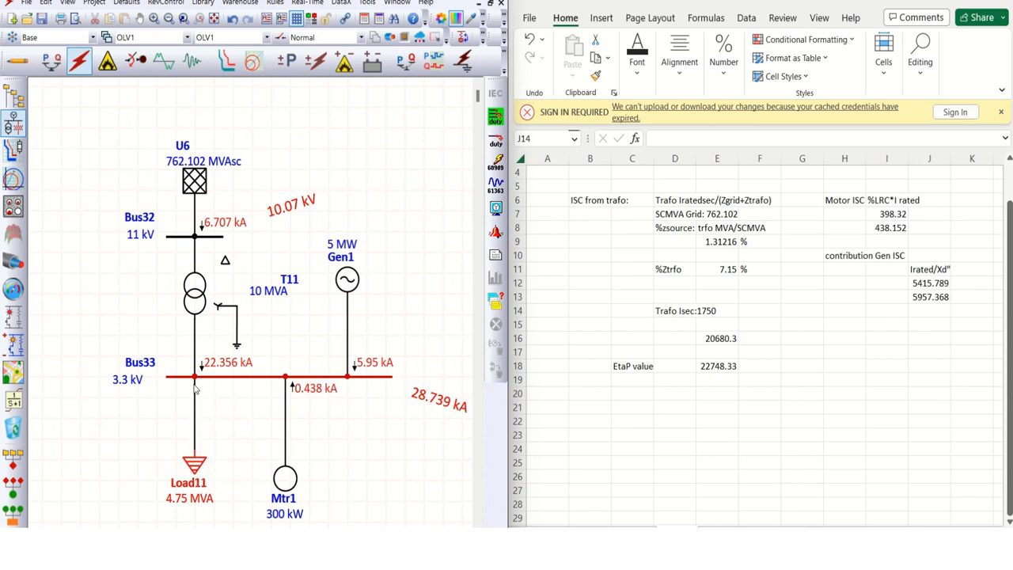
mouse_move(200, 388)
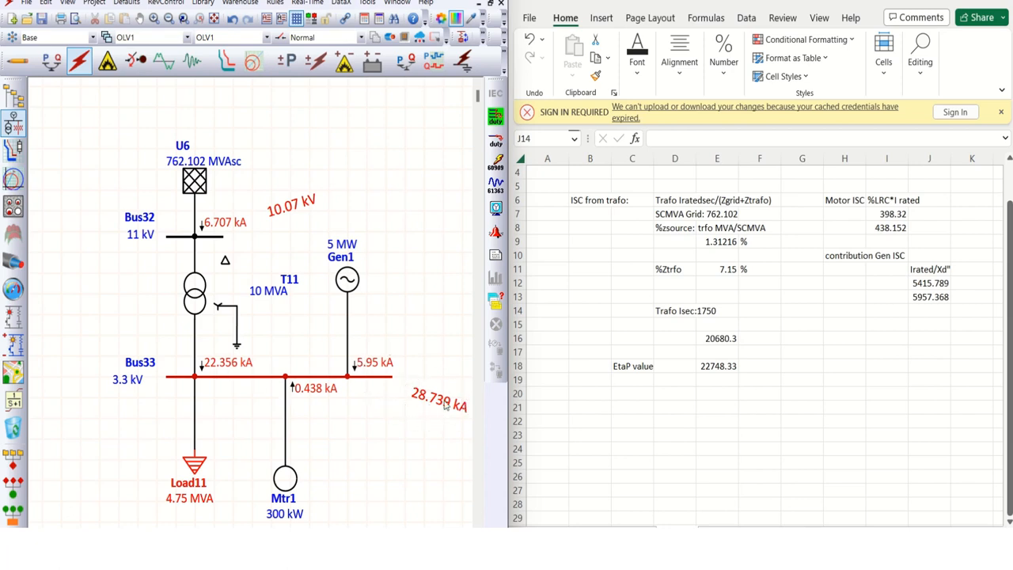
- Label H20 'ISC total' and sum E18+I8+J13 beside it, giving 29143.85
click(929, 310)
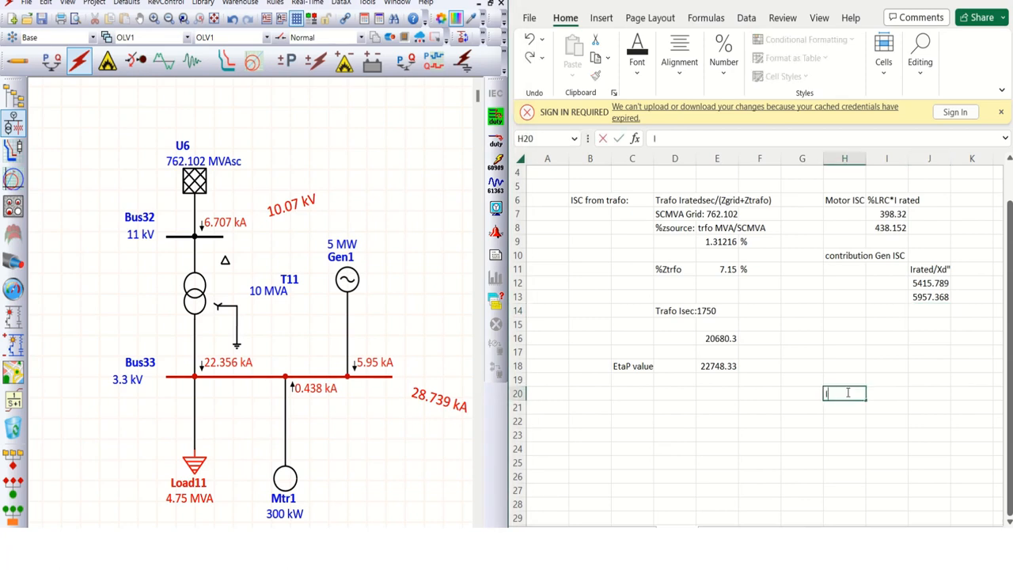
text(ISC total)
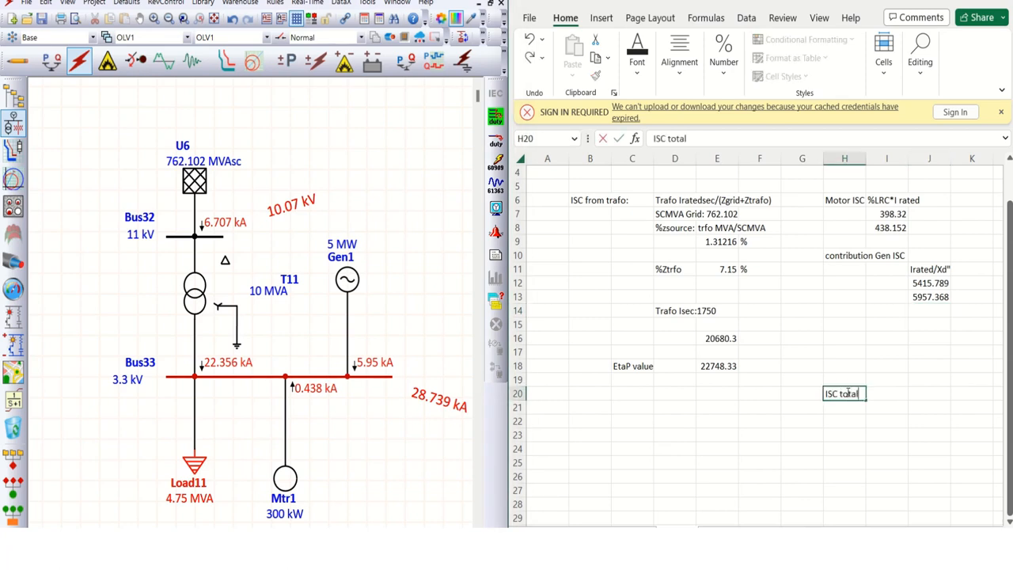
click(886, 393)
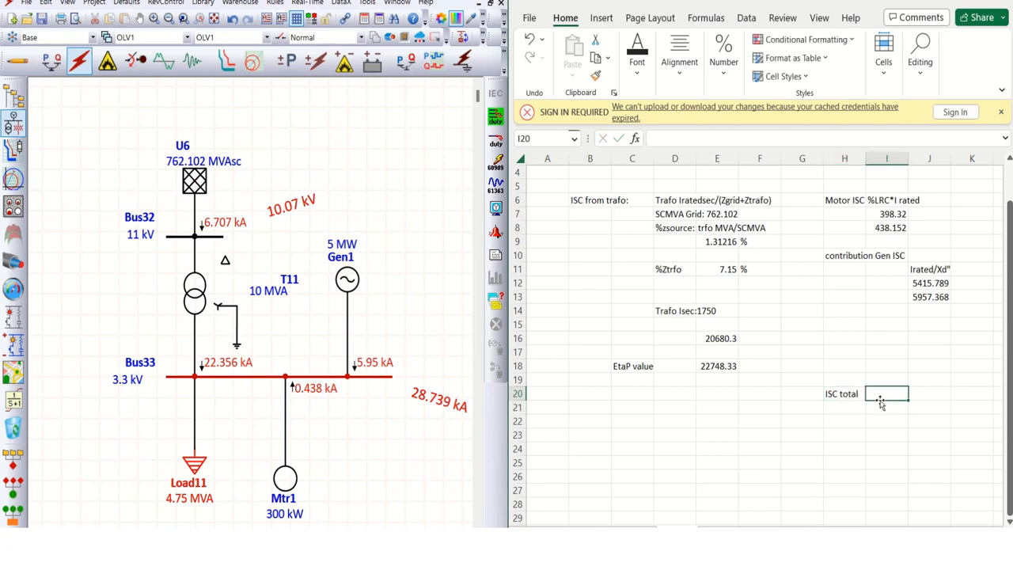
text(=)
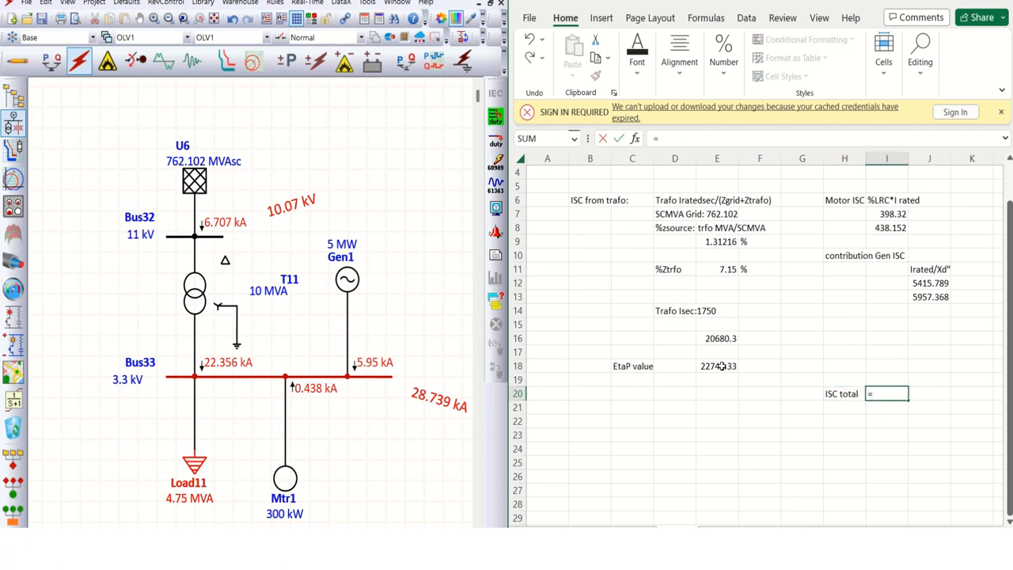
click(716, 366)
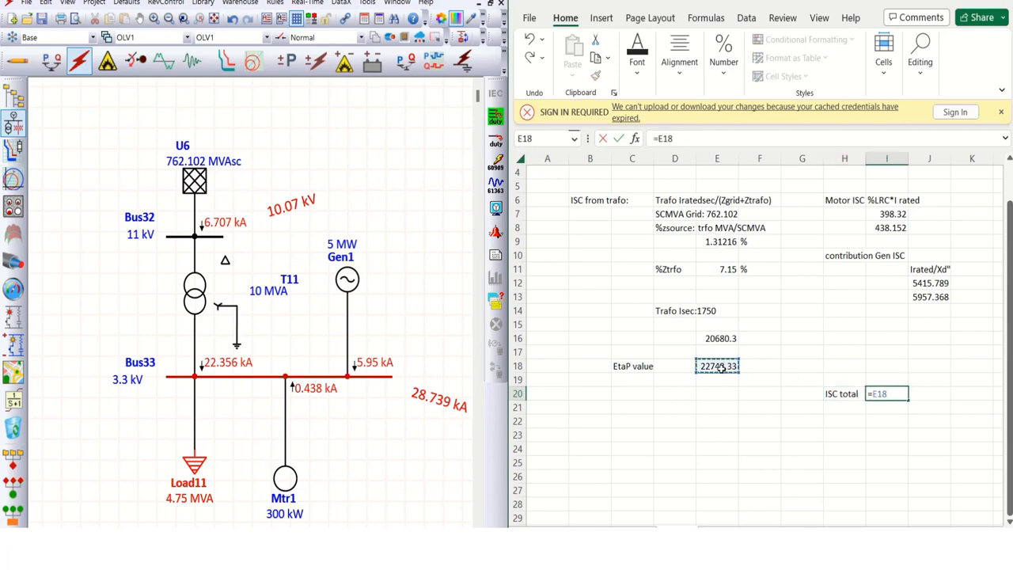
click(886, 228)
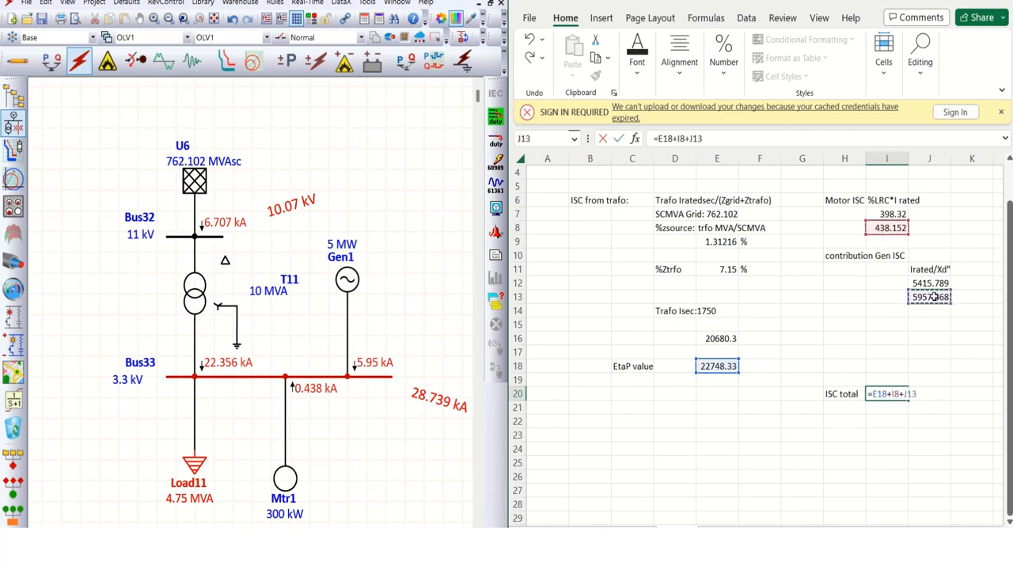
key(enter)
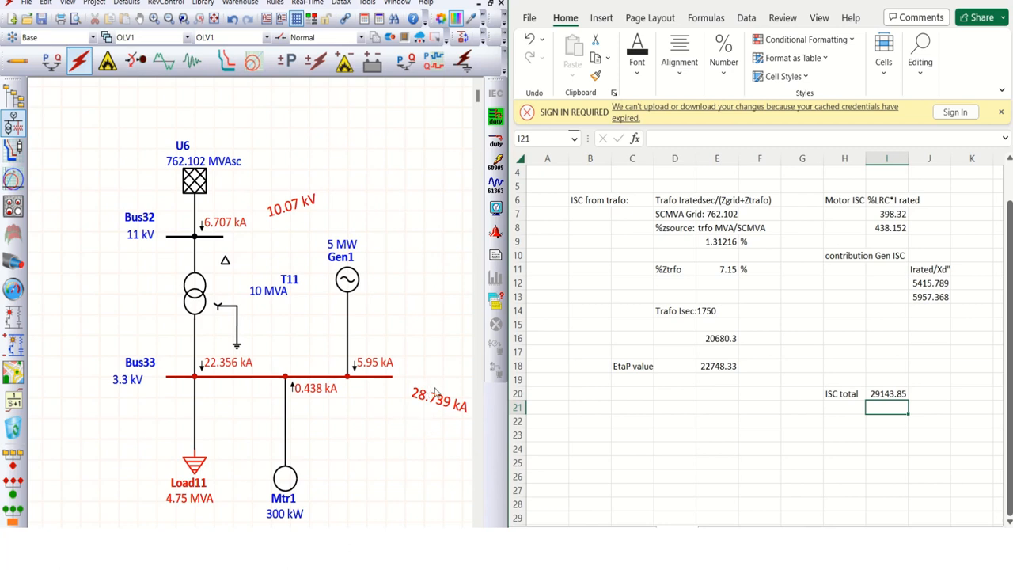
mouse_move(435, 392)
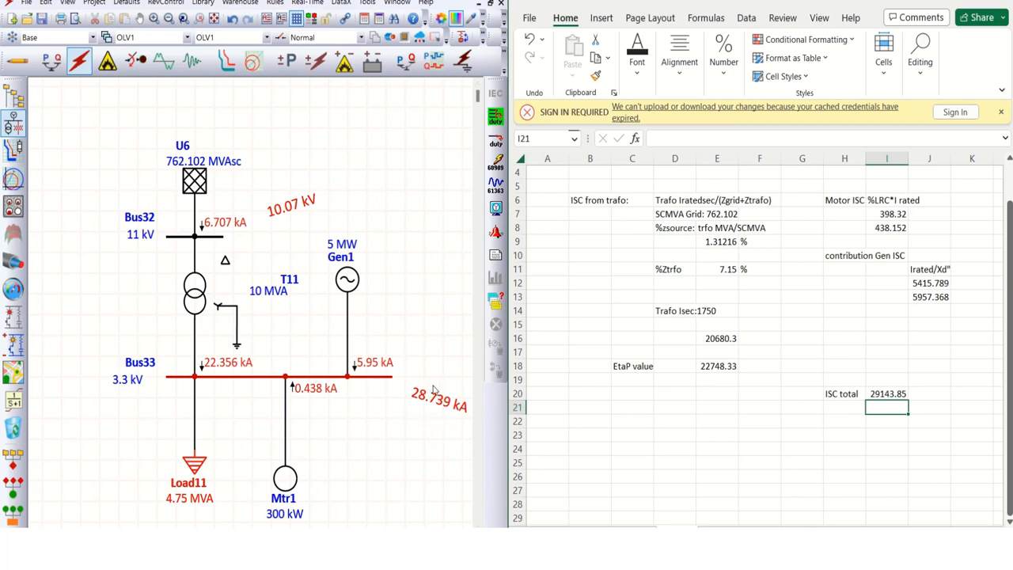
mouse_move(804, 427)
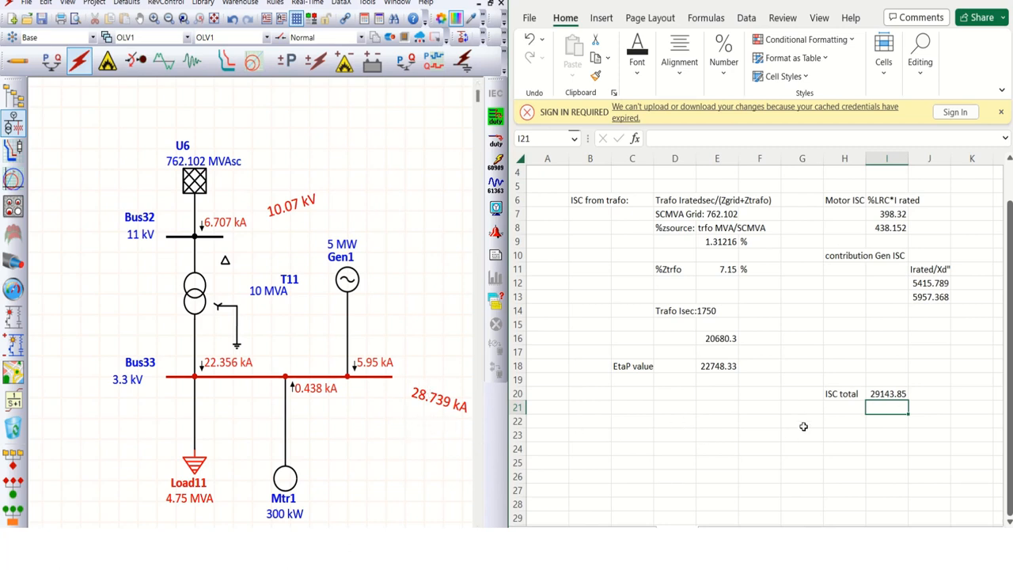
mouse_move(398, 385)
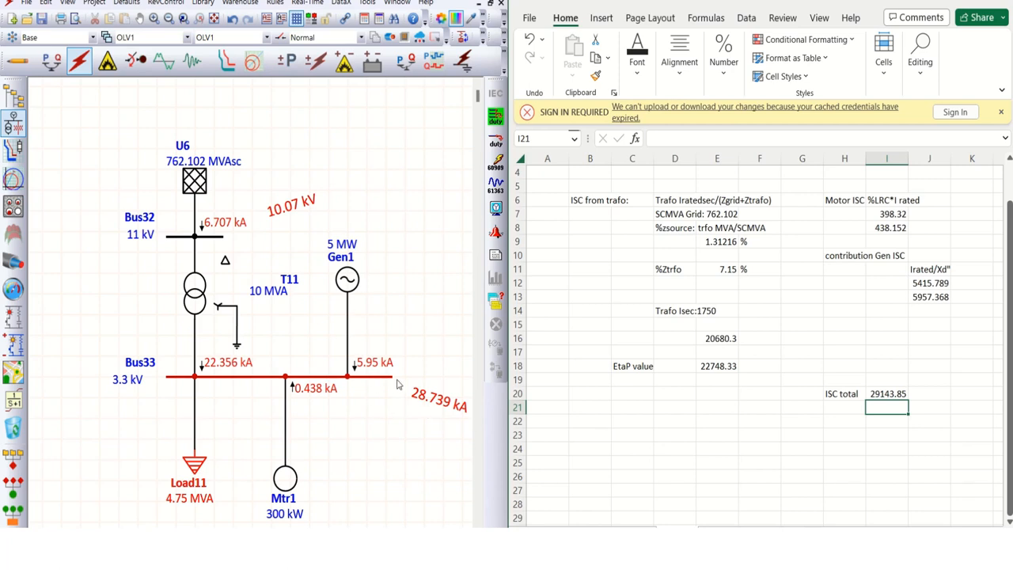